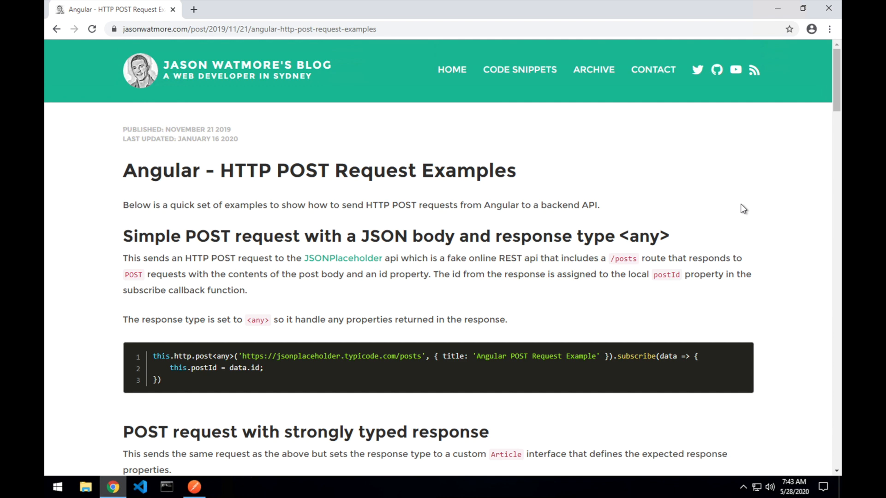
Switch to Command Prompt and change into the Projects folder
scroll(down, 3)
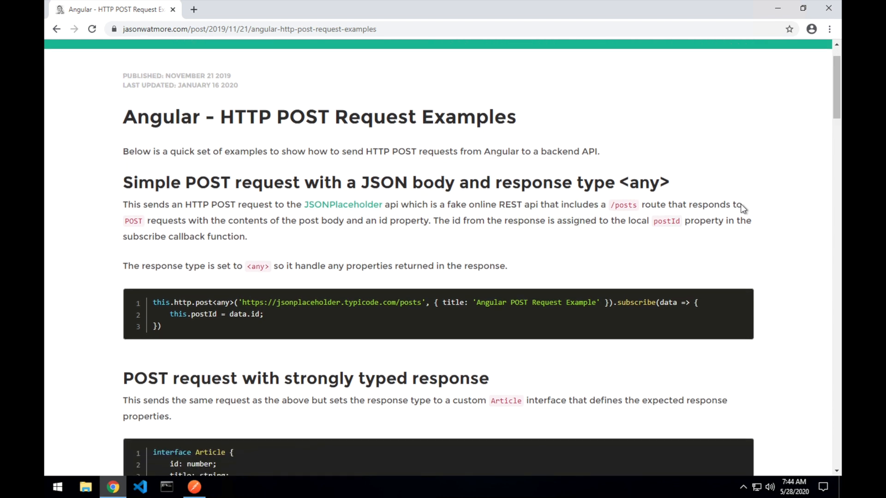
scroll(down, 3)
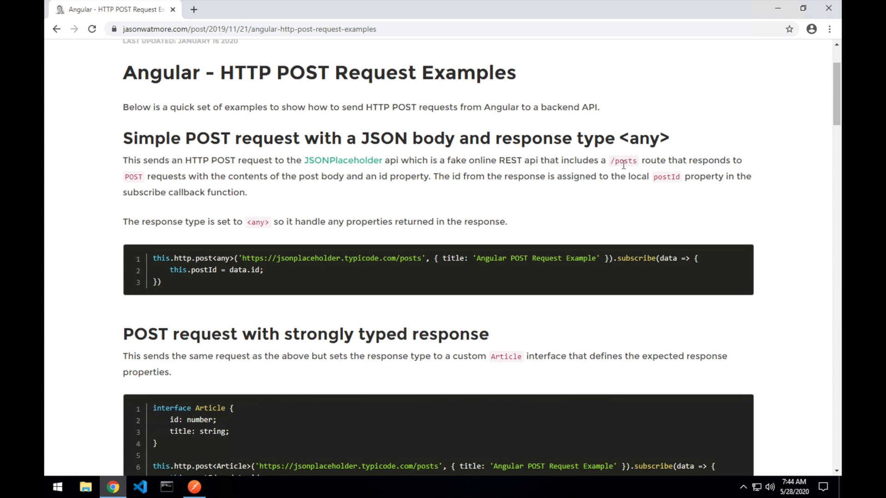
scroll(down, 3)
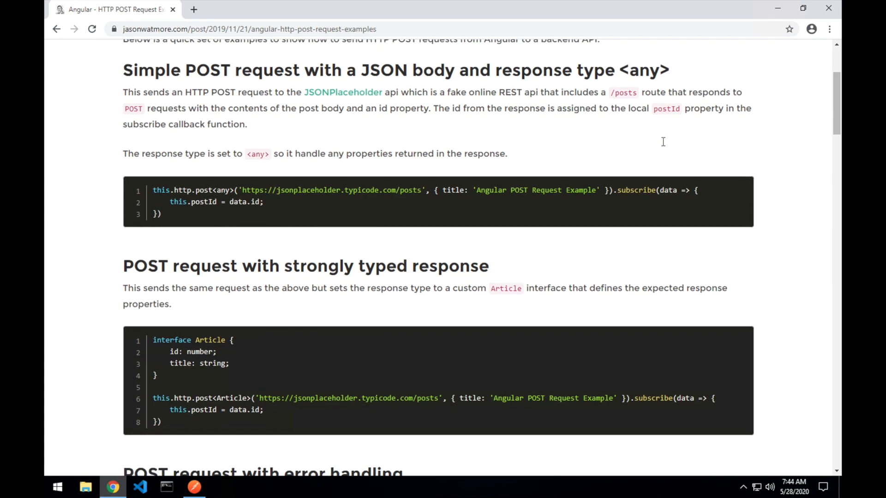
scroll(down, 3)
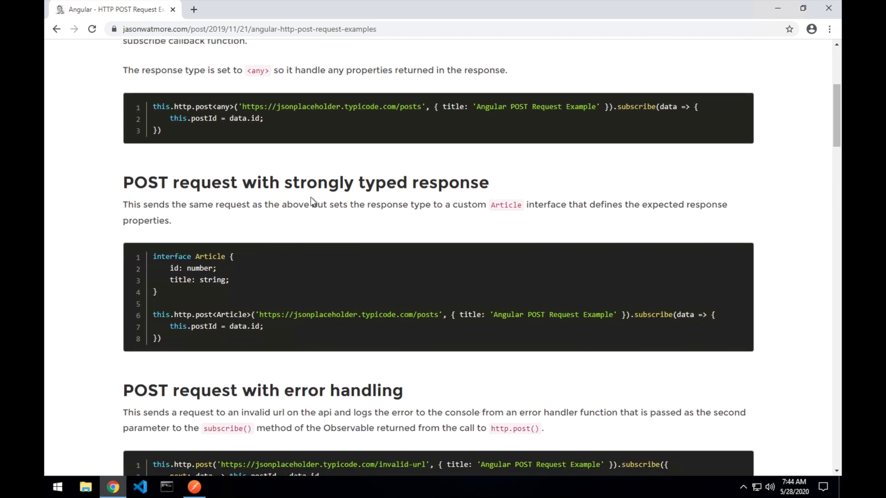
scroll(down, 3)
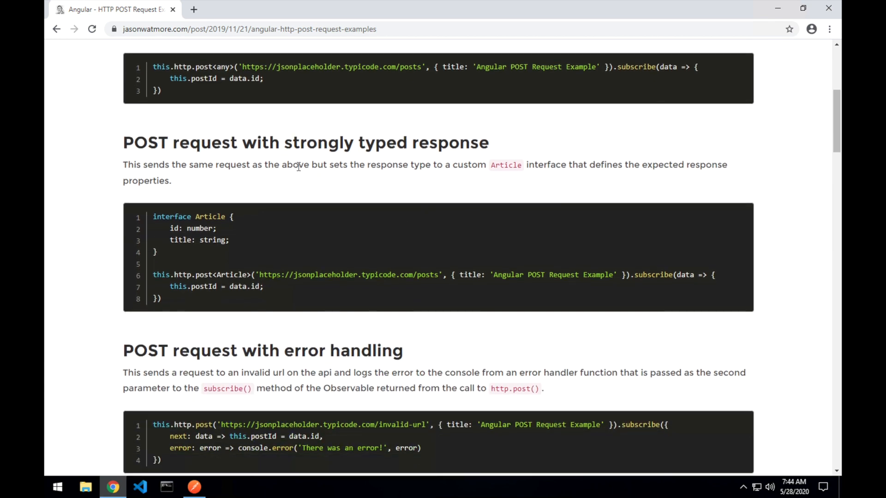
mouse_move(167, 259)
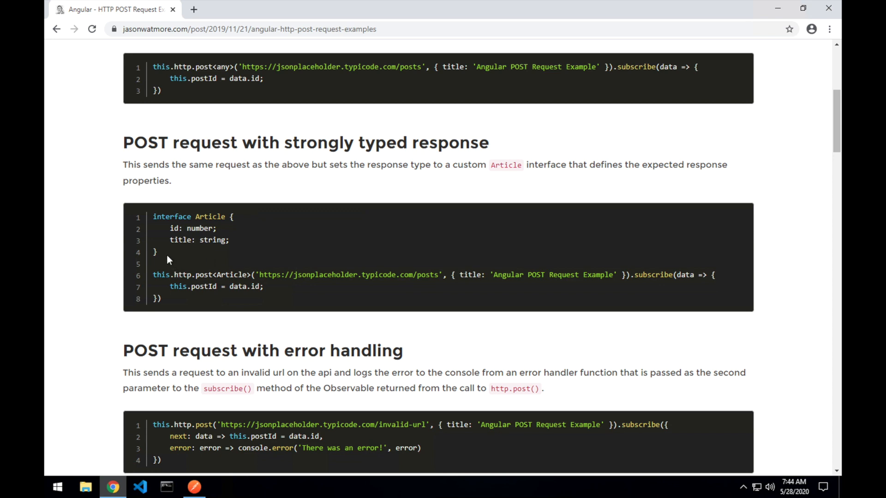
mouse_move(378, 257)
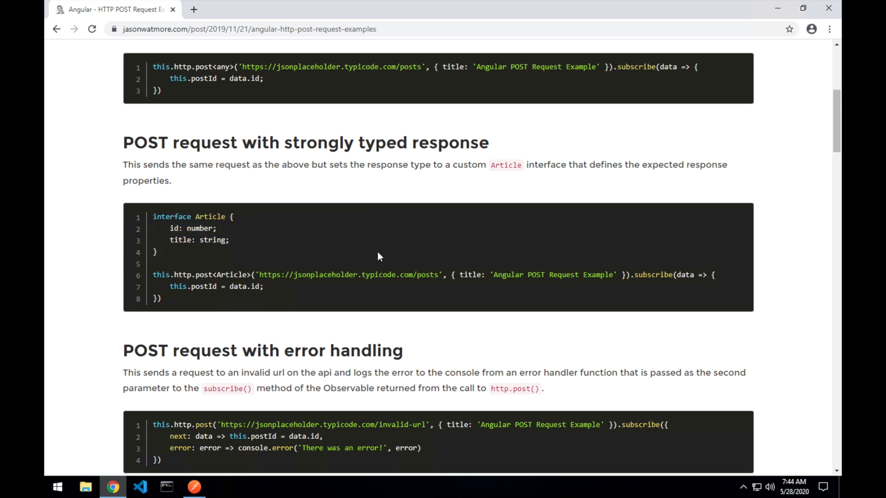
scroll(down, 3)
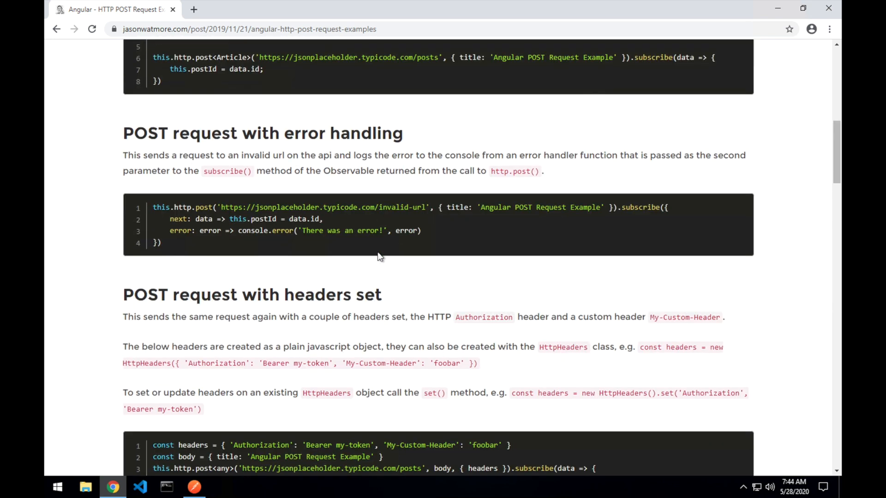
mouse_move(229, 133)
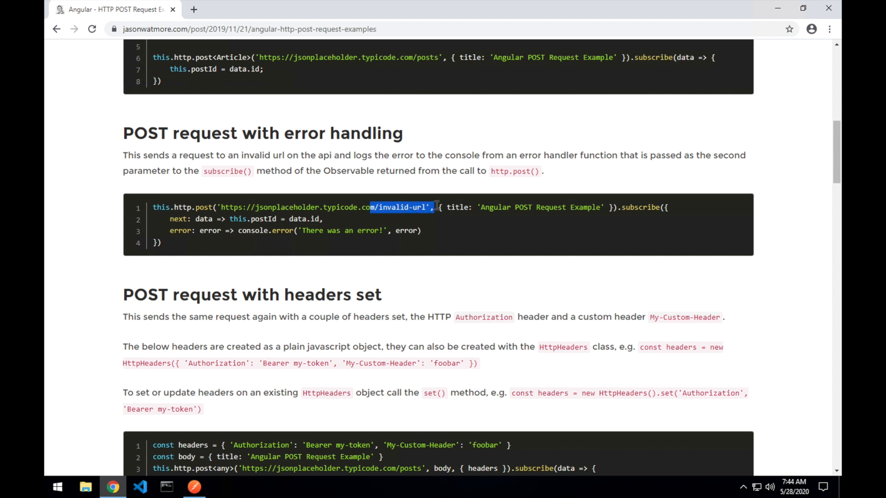
scroll(down, 3)
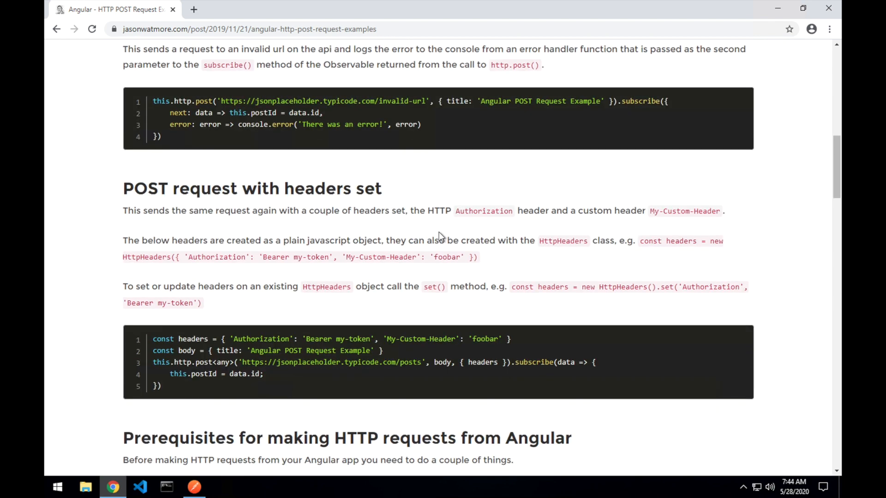
scroll(down, 3)
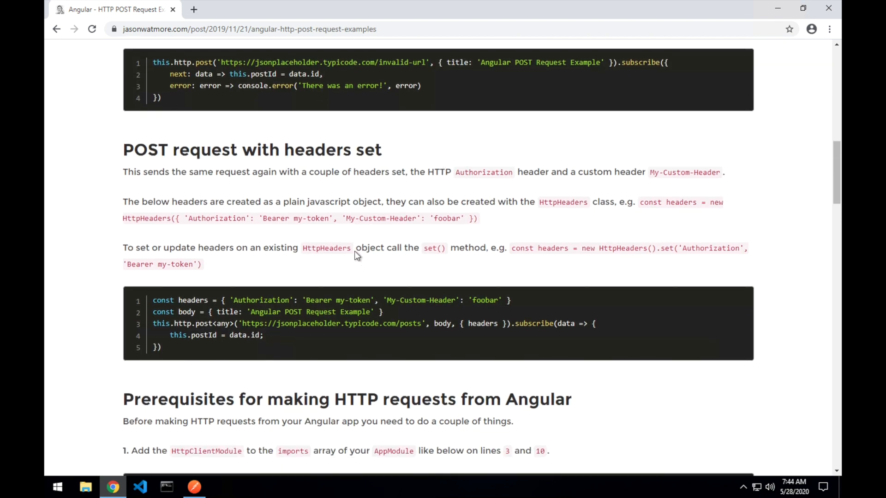
scroll(down, 3)
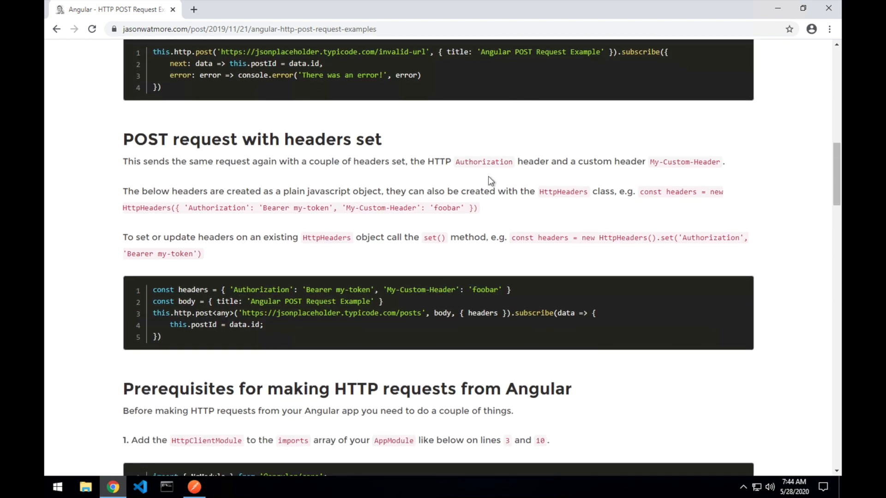
scroll(down, 3)
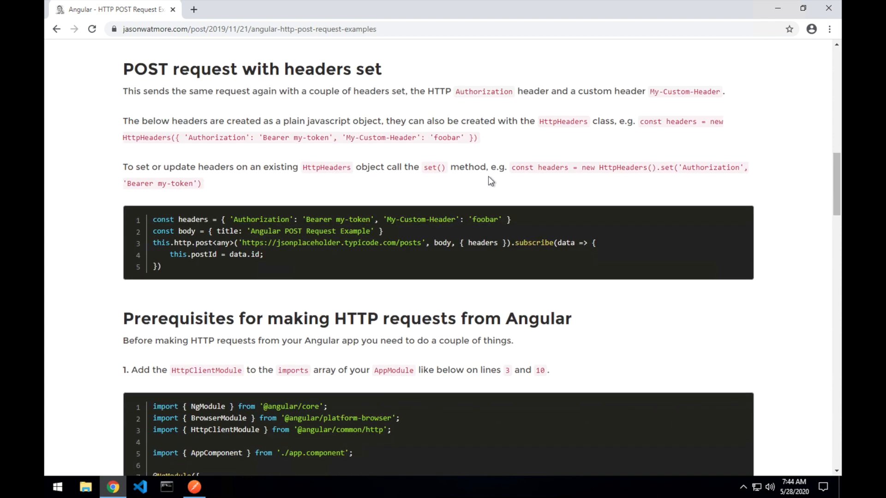
scroll(down, 3)
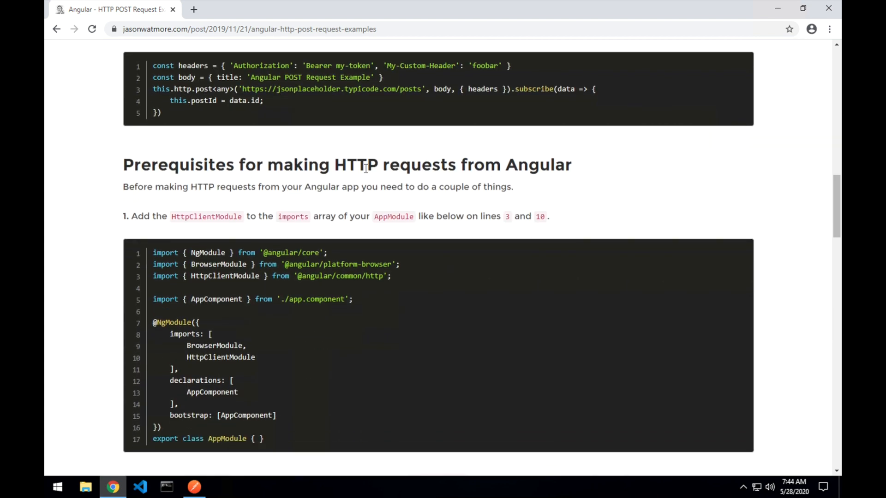
scroll(down, 3)
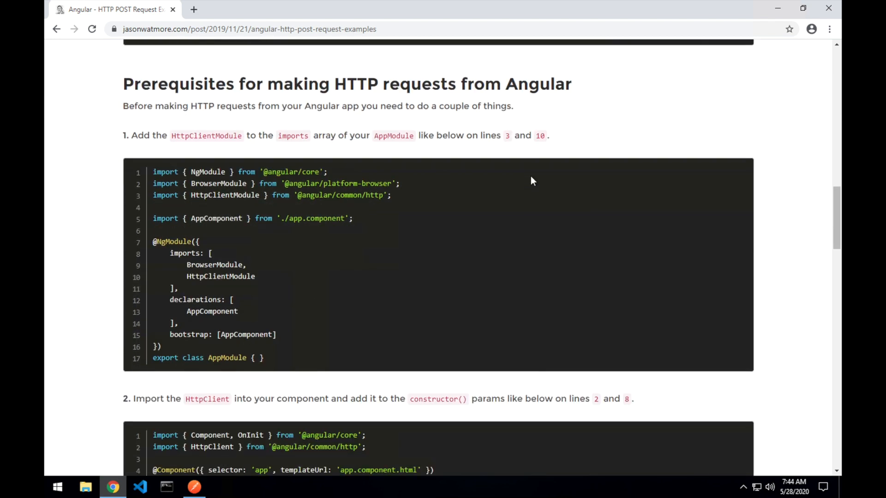
mouse_move(456, 127)
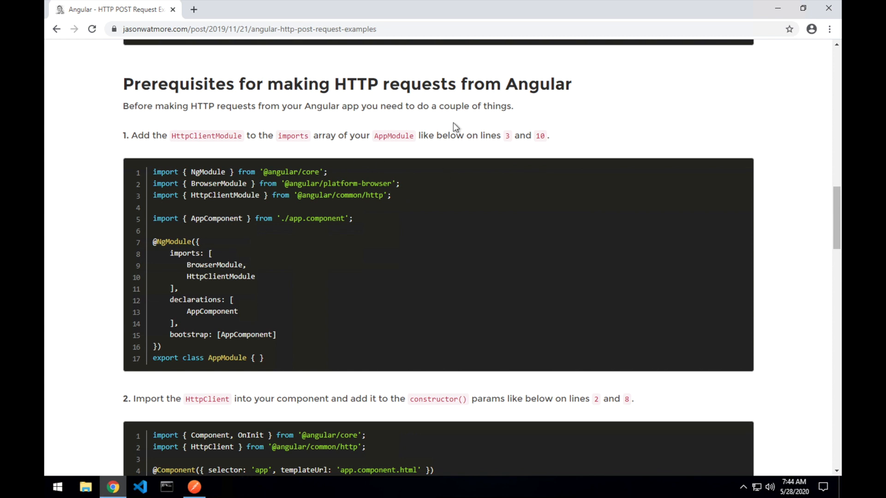
scroll(down, 3)
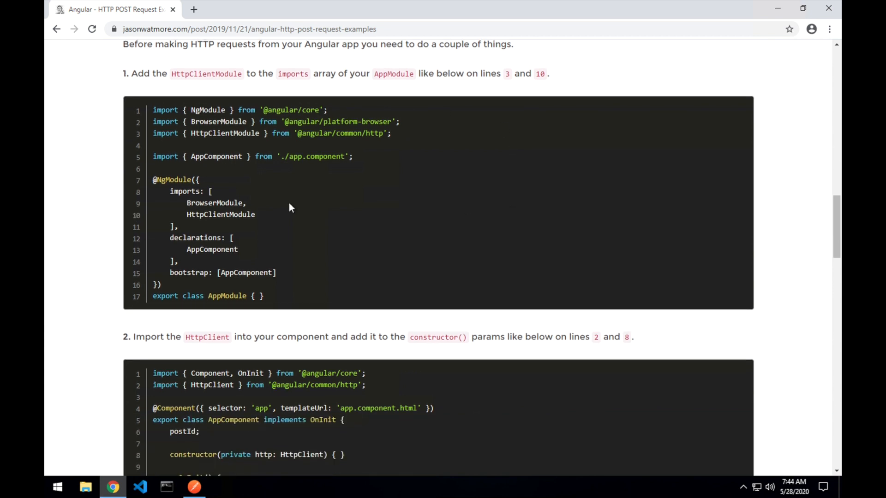
scroll(up, 3)
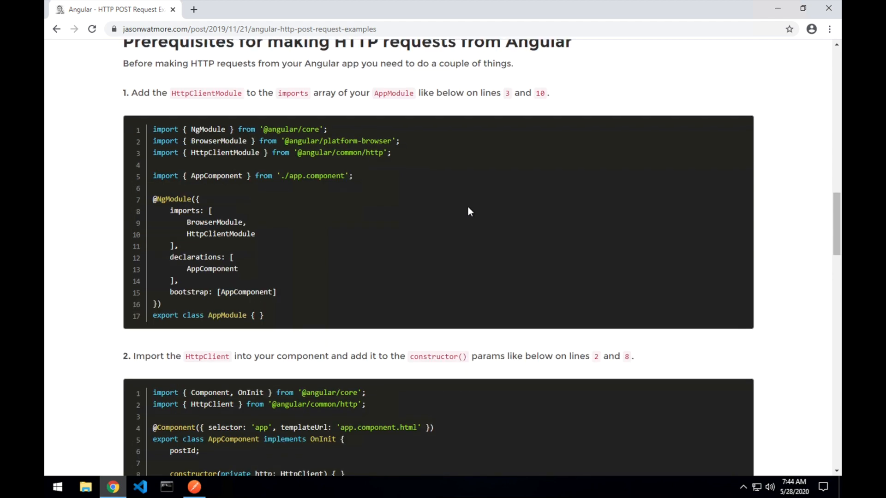
scroll(up, 3)
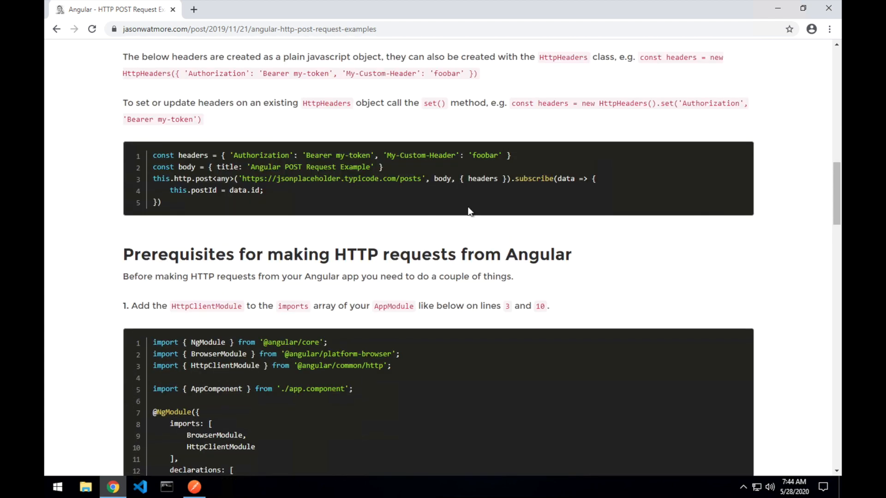
scroll(up, 3)
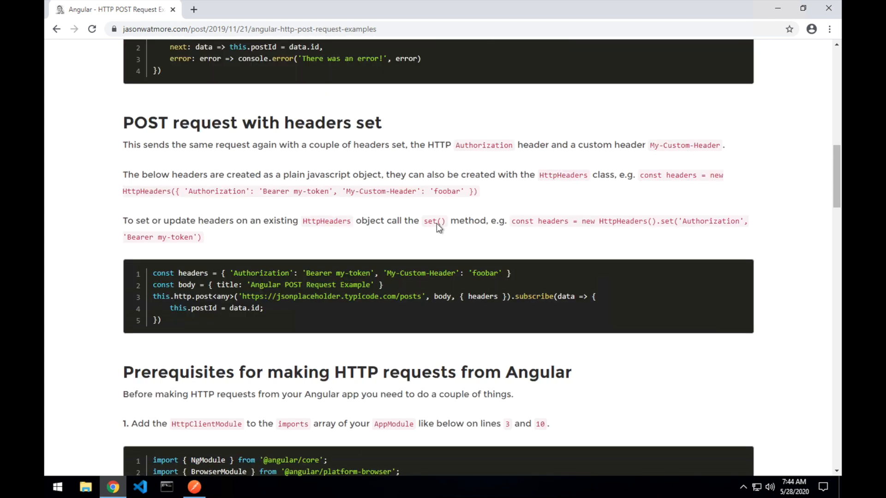
scroll(up, 3)
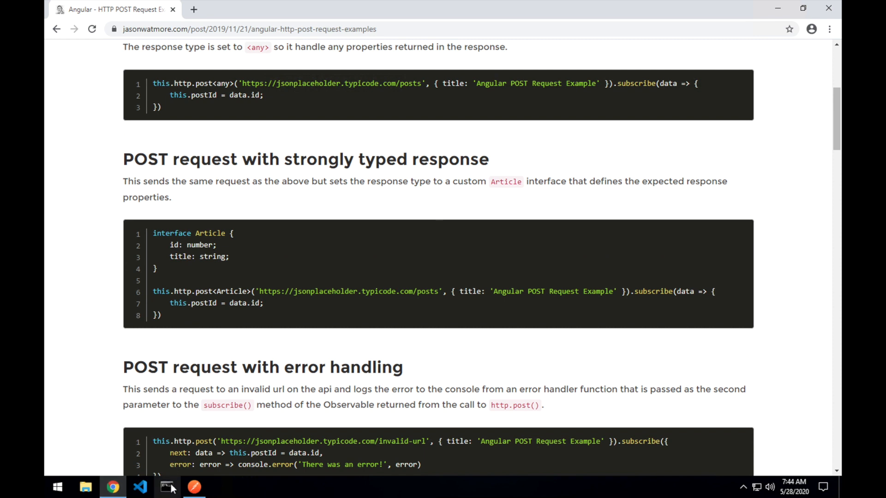
mouse_move(166, 487)
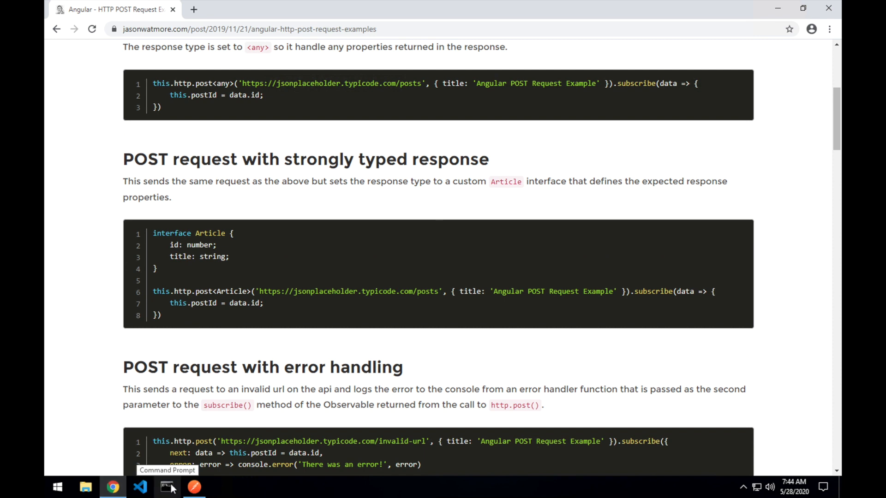
click(167, 487)
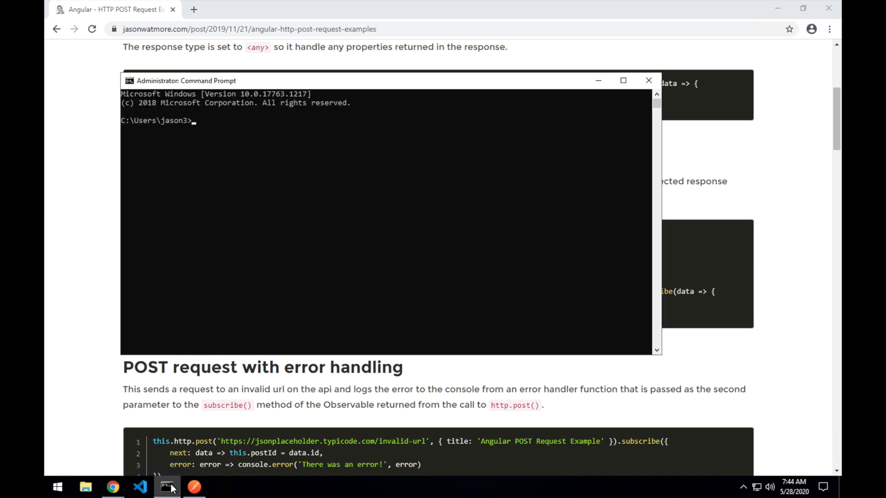
mouse_move(293, 202)
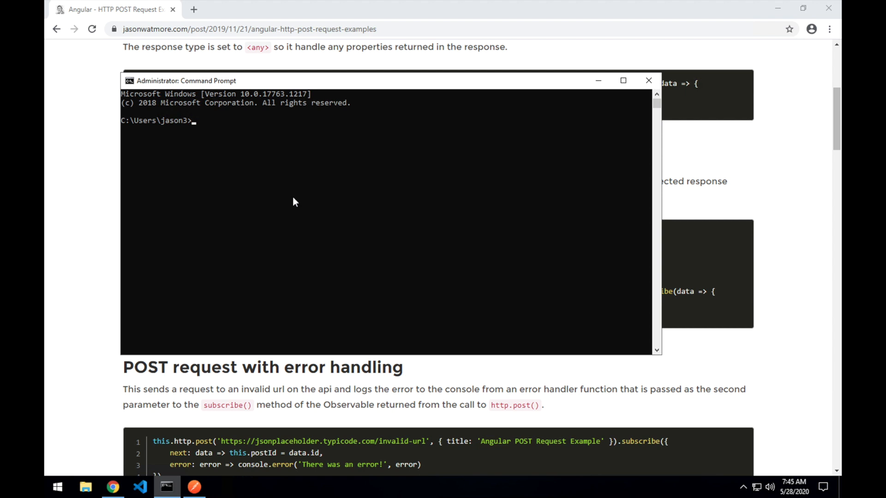
text(cd Projects)
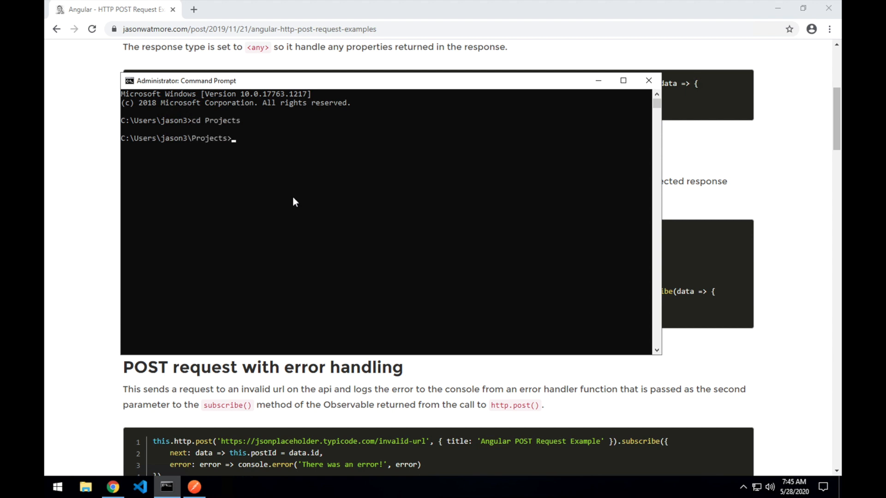
Generate the angular-http-posts project with ng new, then open its folder in VS Code
text(ng)
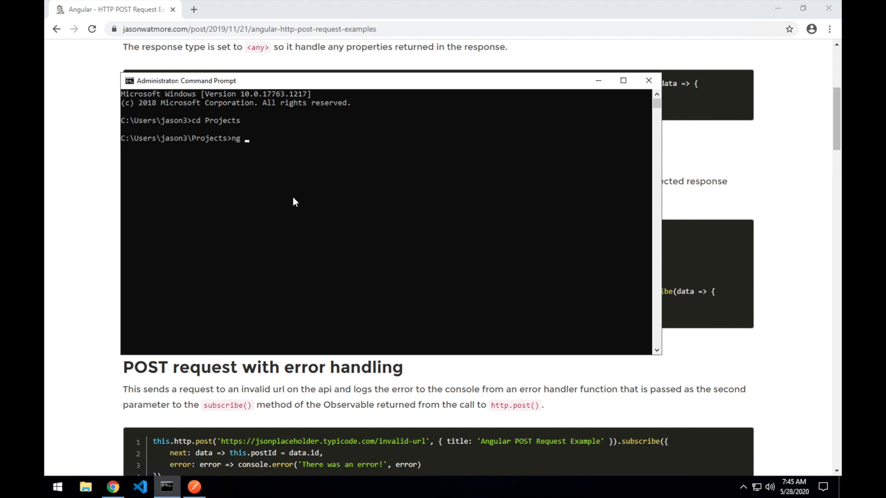
text(new angu)
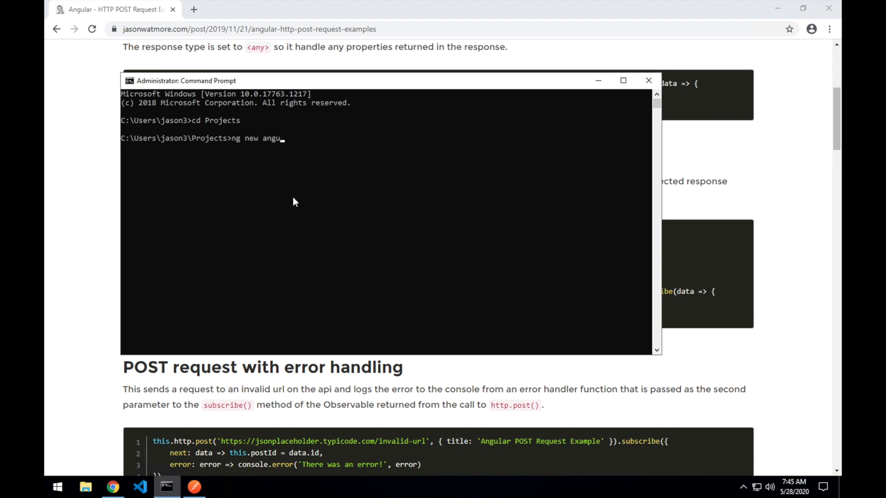
text(lar-)
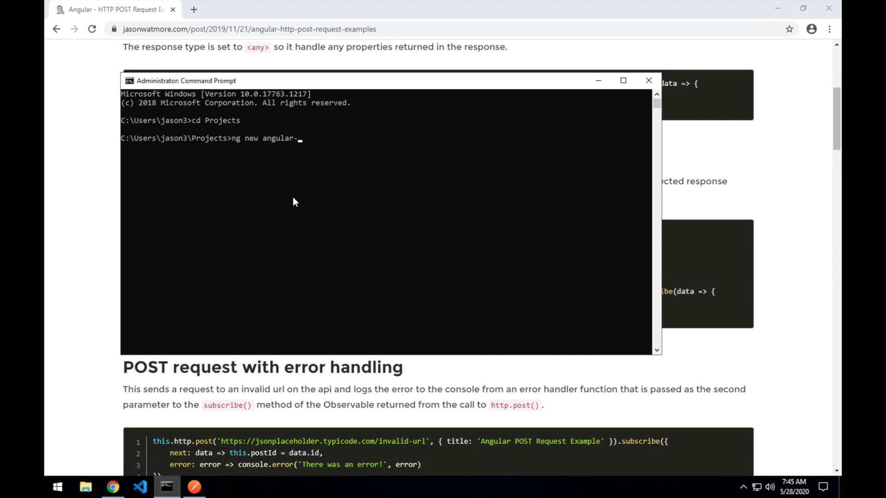
text(http-po)
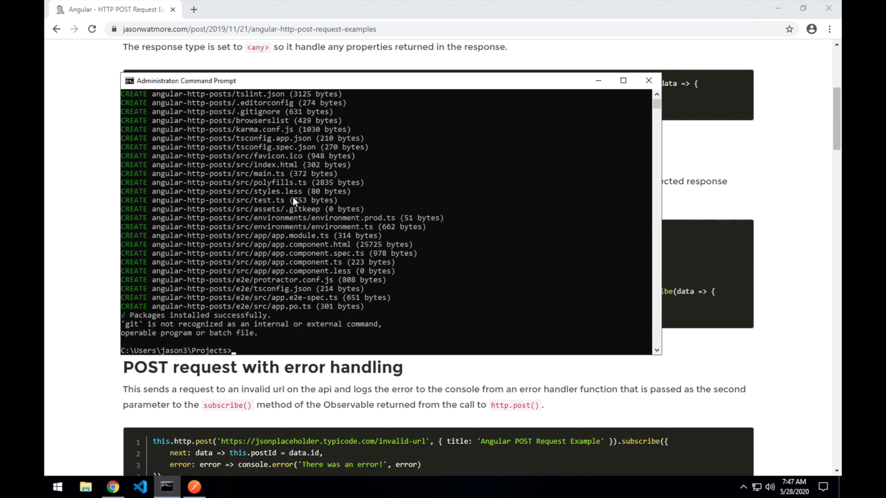
text(cd angular-http-posts)
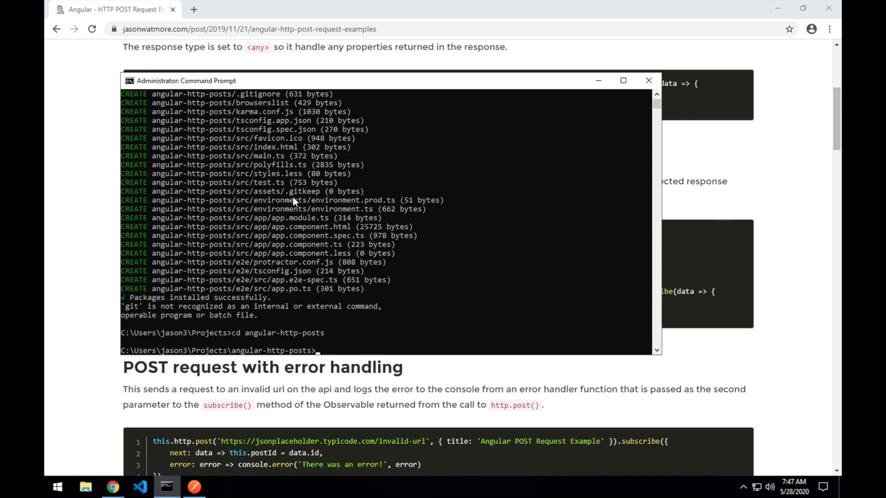
text(code .)
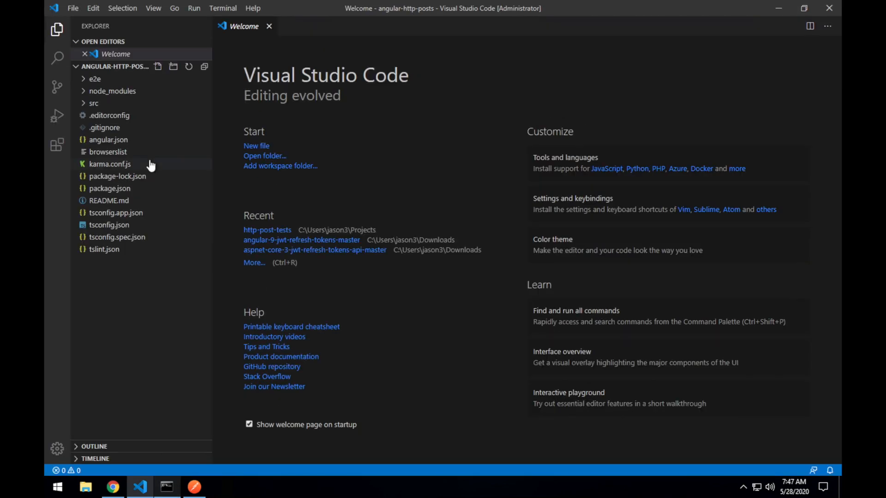
Expand the src and app folders in the Explorer to reach app.component.html
click(94, 103)
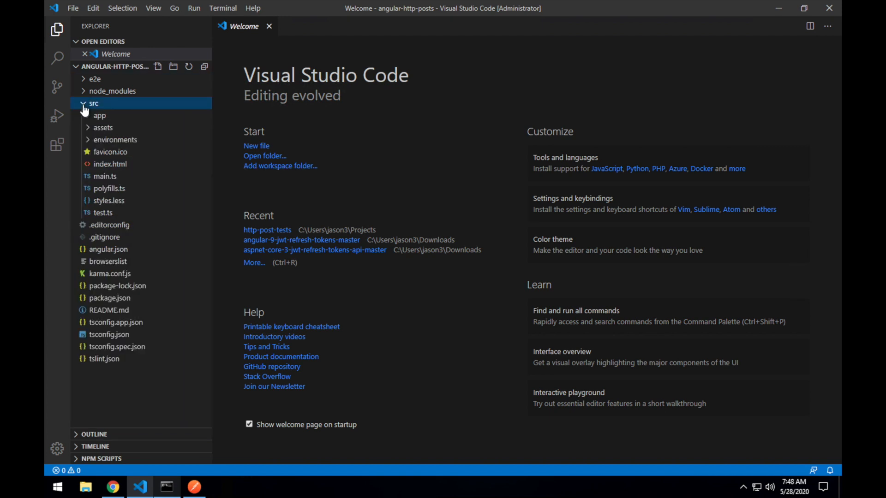
mouse_move(101, 238)
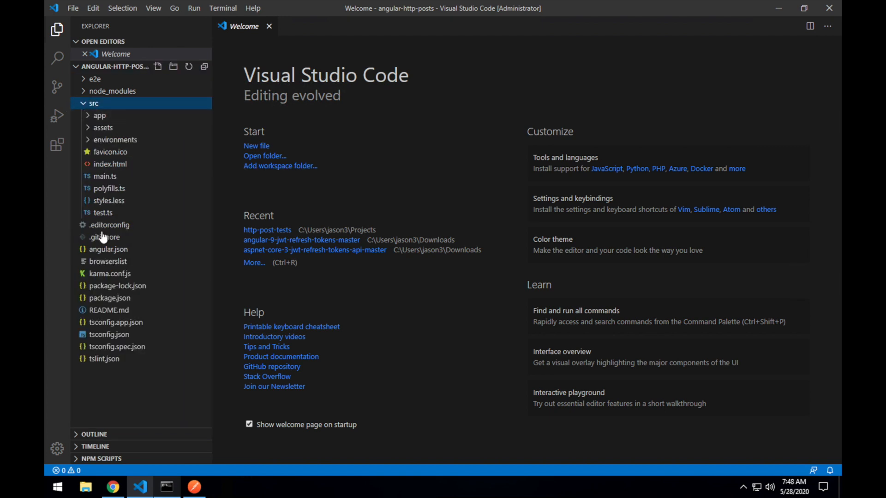
mouse_move(73, 151)
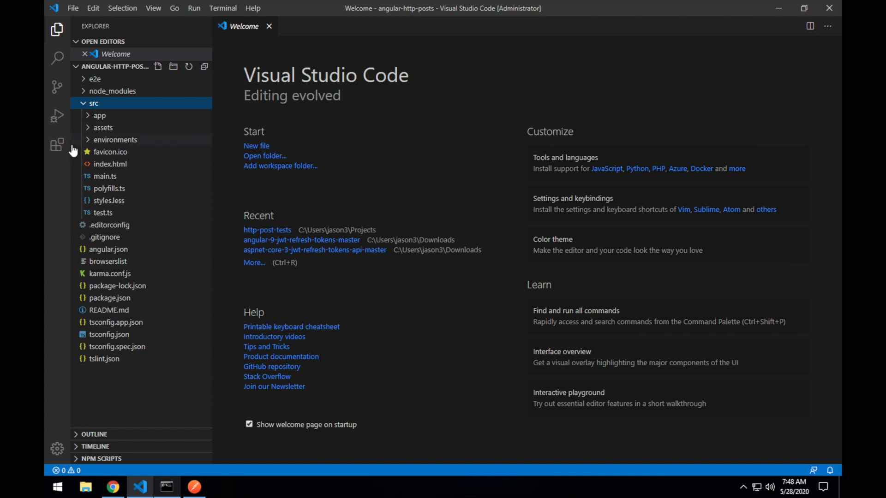
click(100, 115)
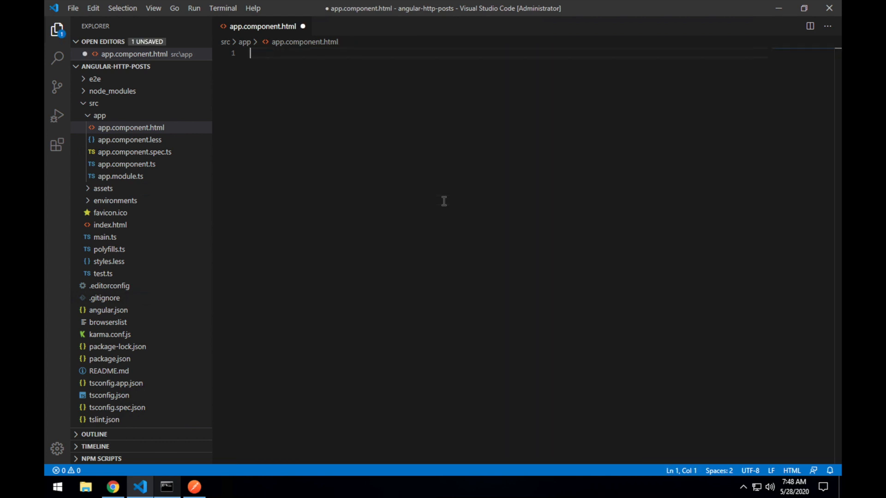
Type a div holding an h1 'Angular HTTP POST Examples' into app.component.html
text(<)
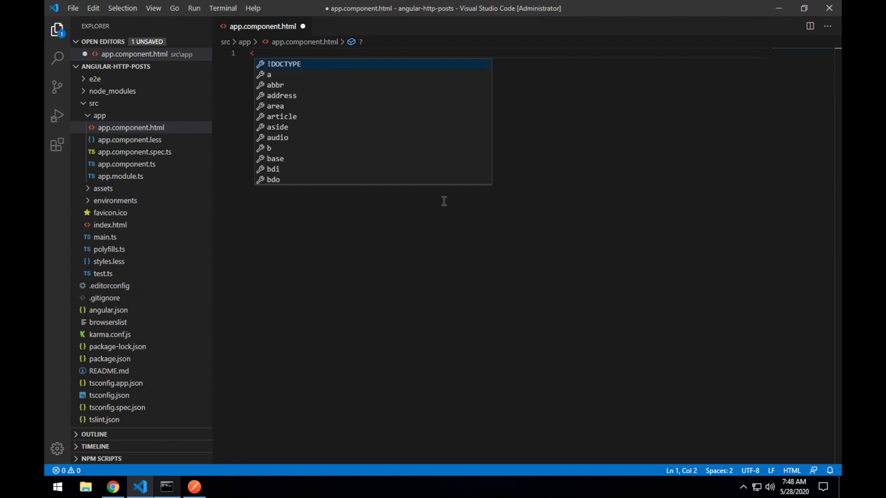
text(div></div>)
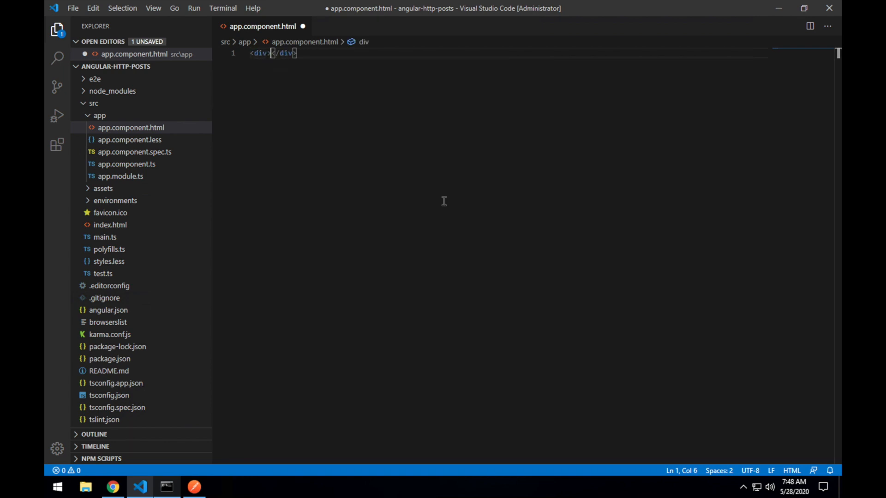
text(<)
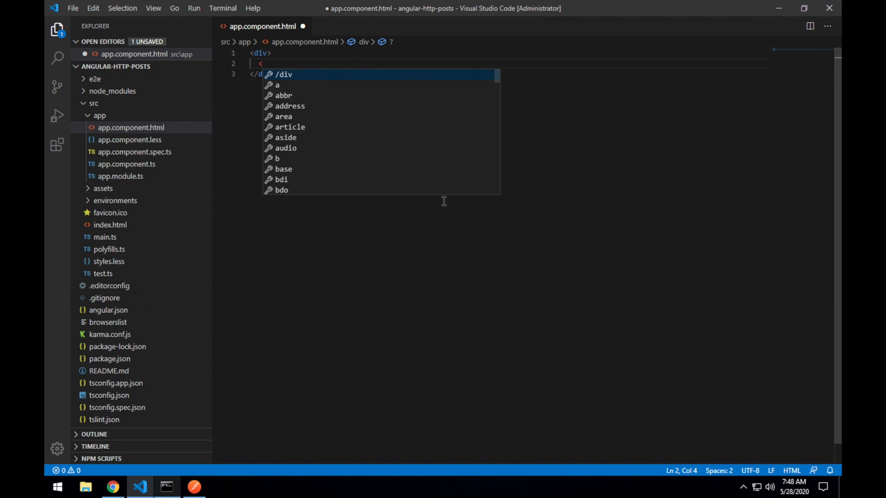
text(h1></h1>)
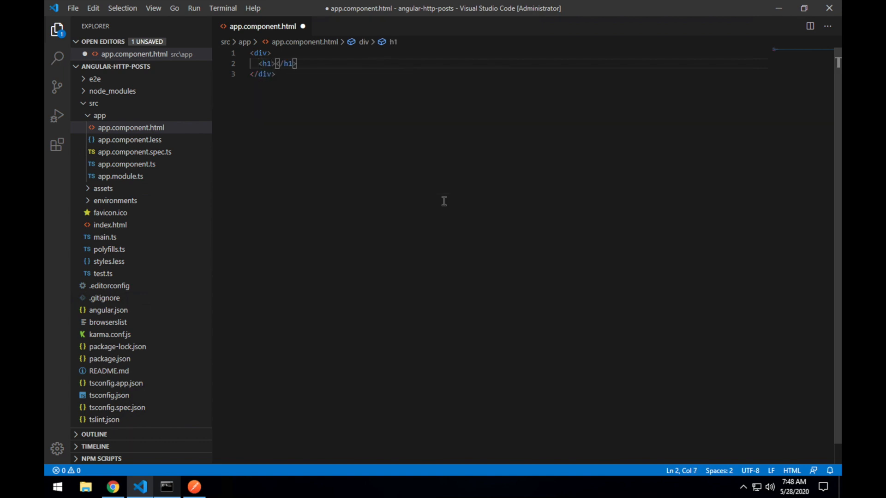
text(Angular HTT)
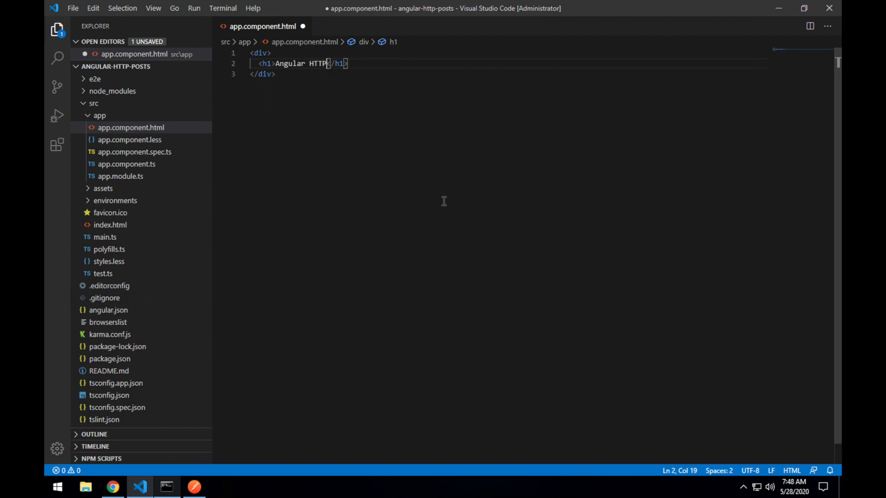
text(POST Examples)
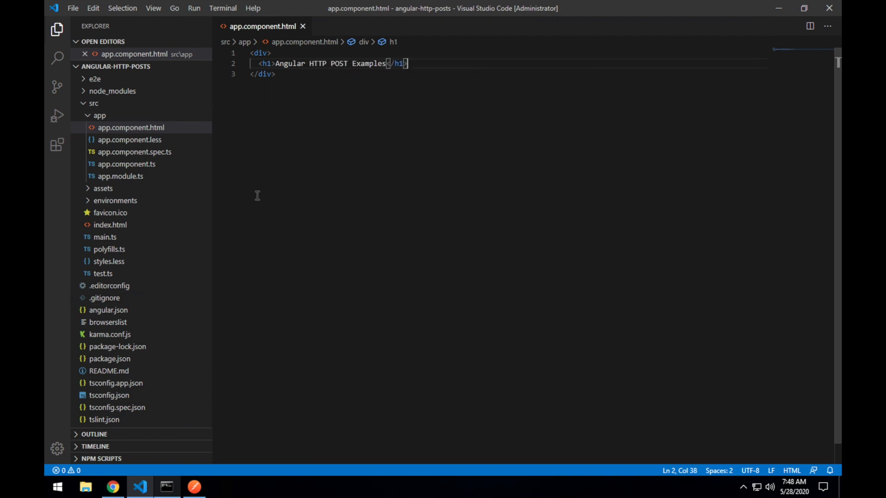
Run npm start in Command Prompt to serve the app on localhost:4200
click(166, 487)
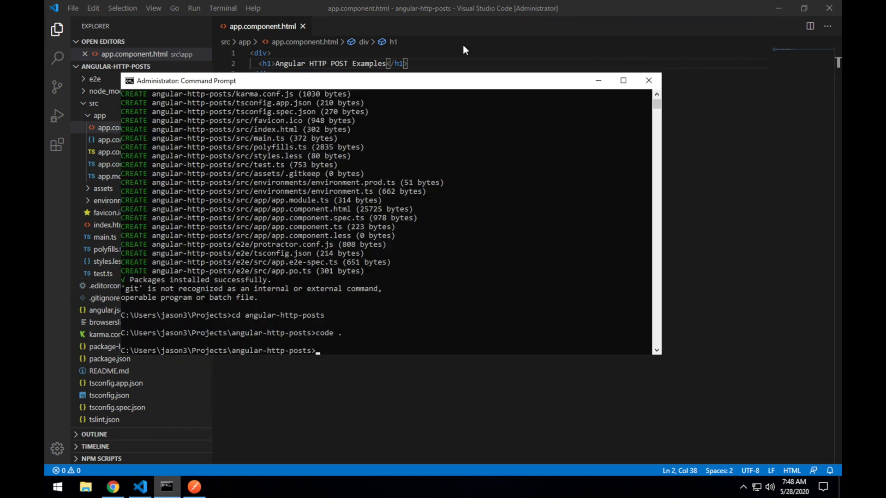
text(npm start)
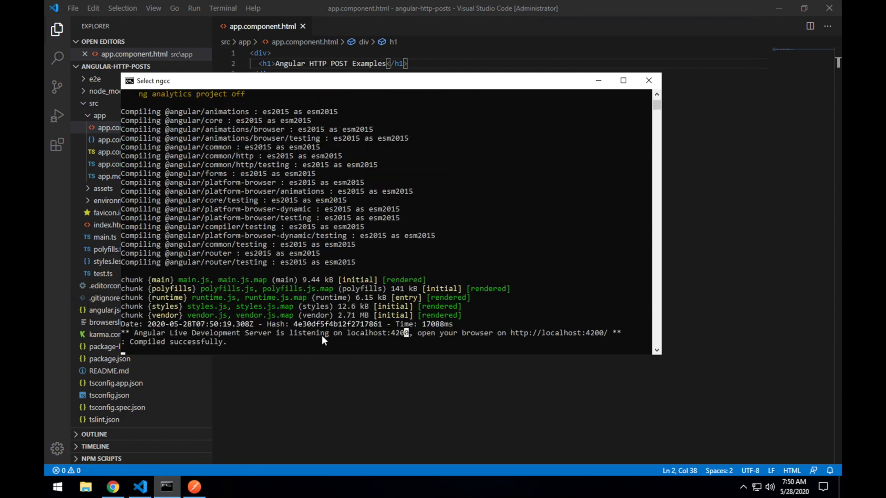
Load localhost:4200 in a new Chrome tab to view the running app
click(112, 486)
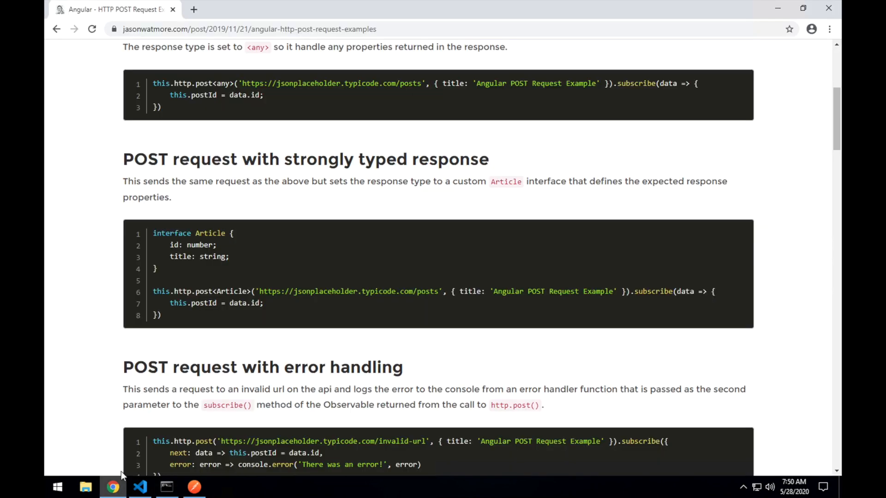
click(193, 9)
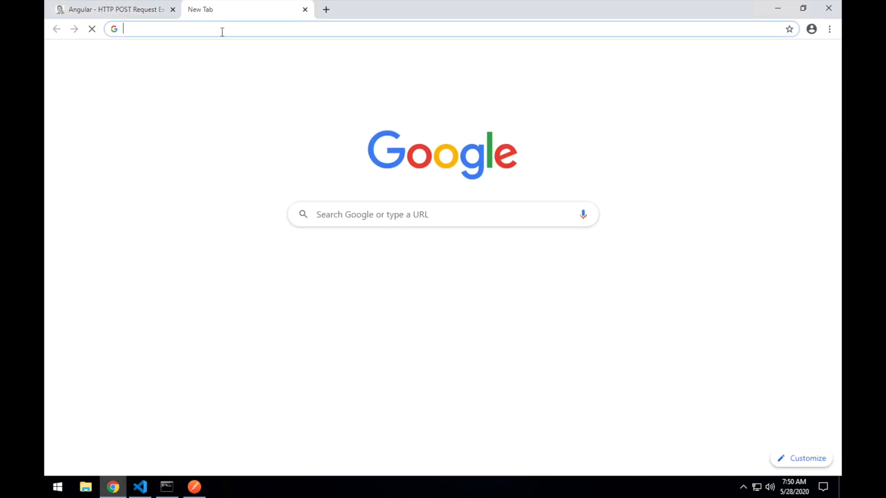
text(localhost:4200)
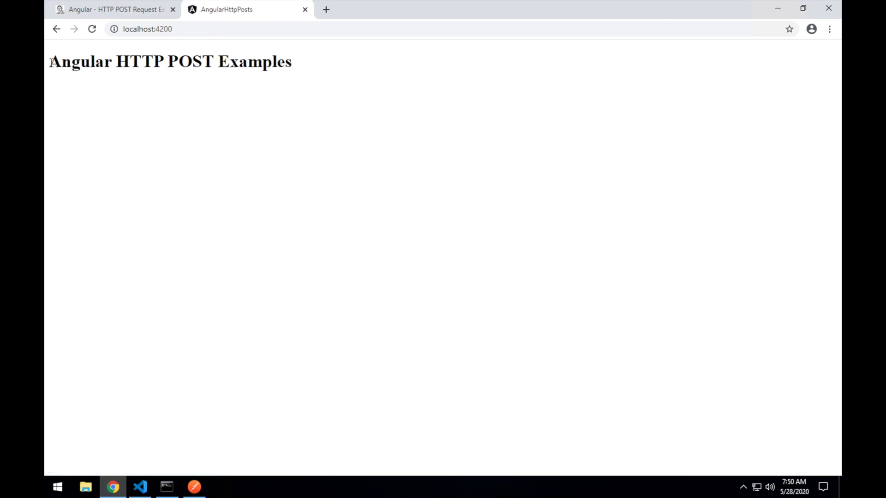
mouse_move(219, 318)
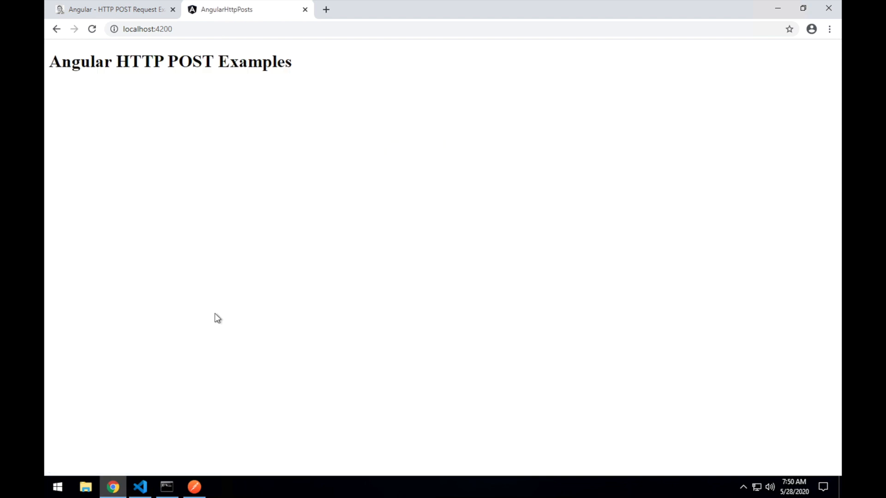
mouse_move(116, 9)
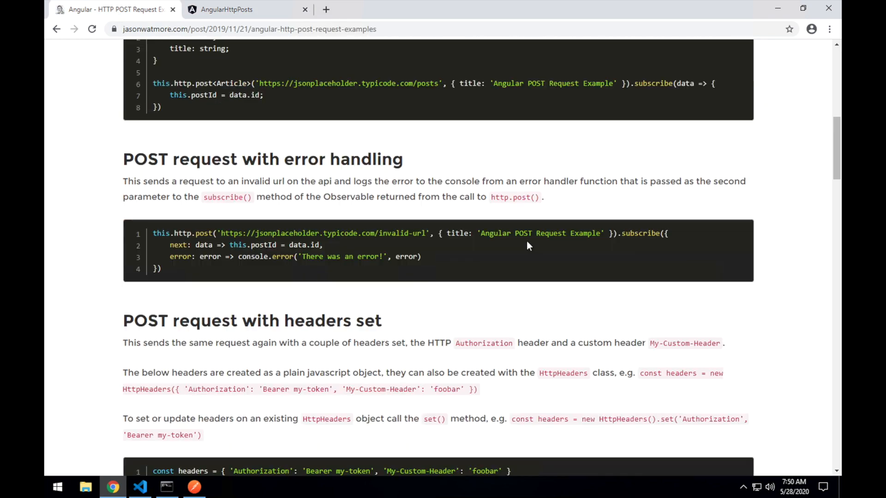
Scroll the tutorial up to its Prerequisites section on importing HttpClientModule
scroll(down, 3)
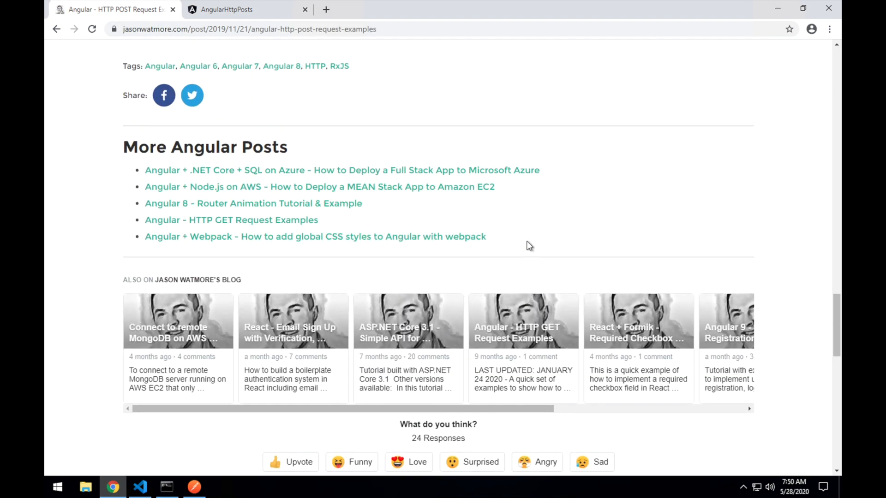
scroll(up, 3)
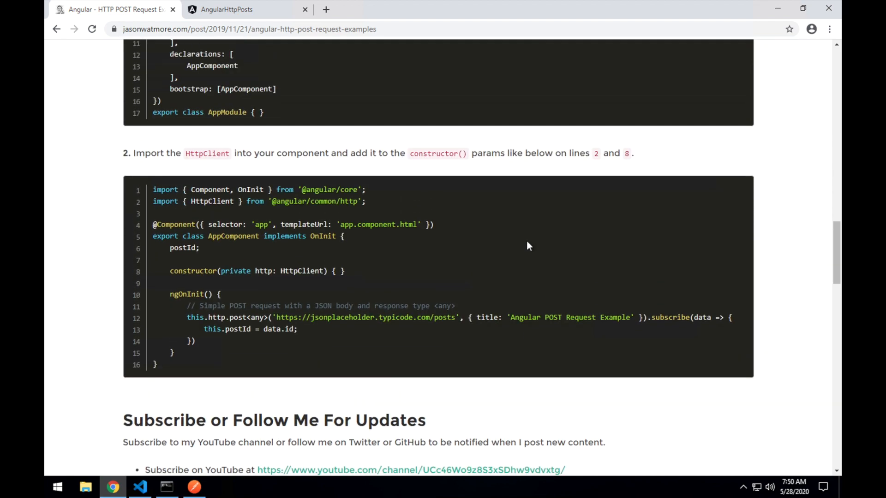
scroll(up, 3)
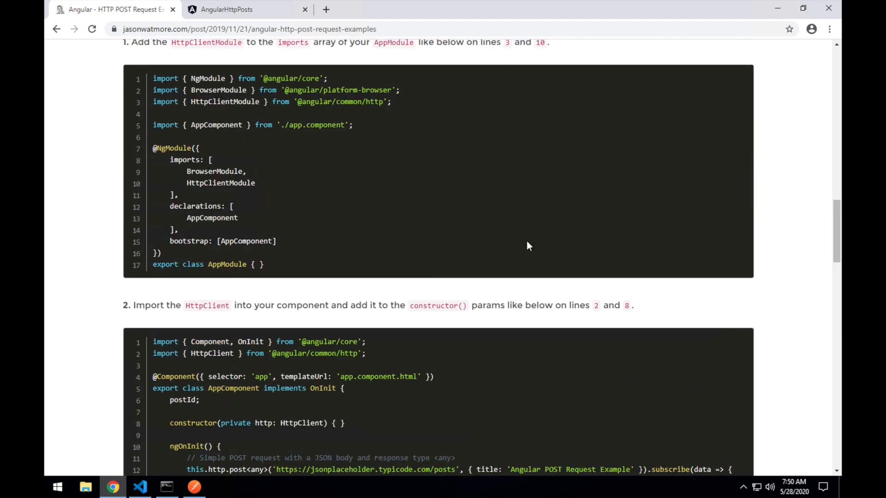
scroll(up, 3)
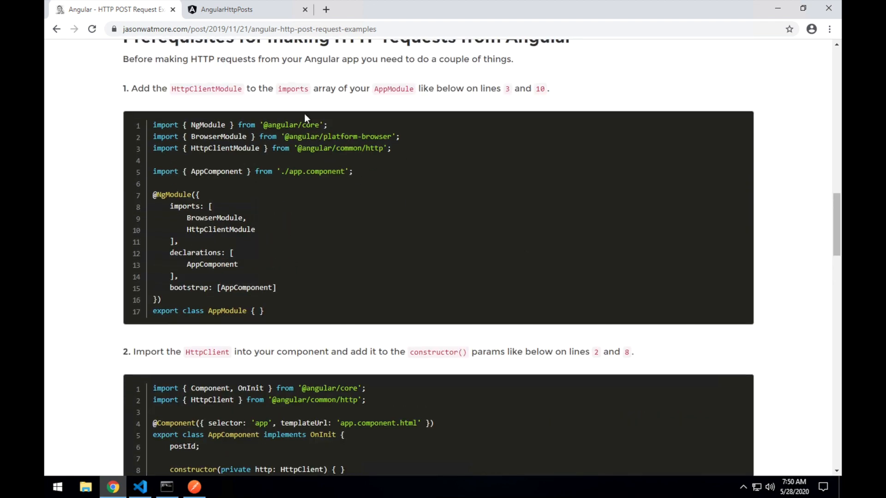
scroll(up, 3)
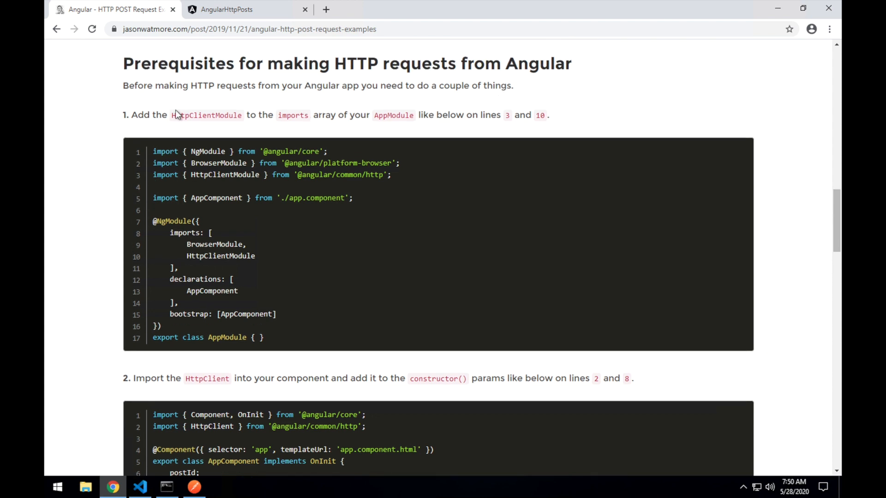
mouse_move(377, 174)
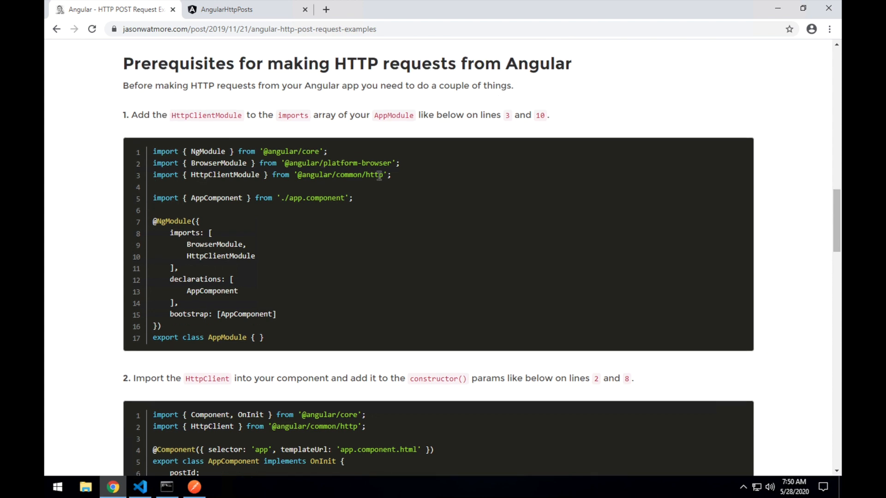
mouse_move(402, 178)
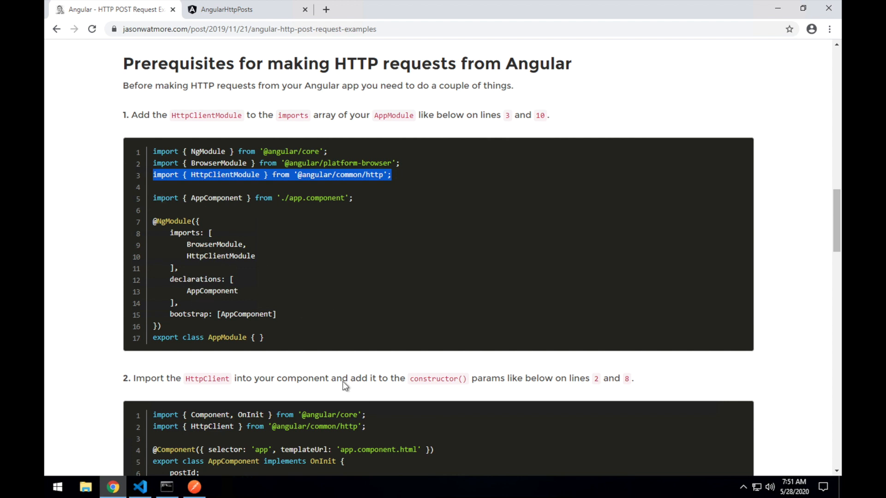
mouse_move(188, 411)
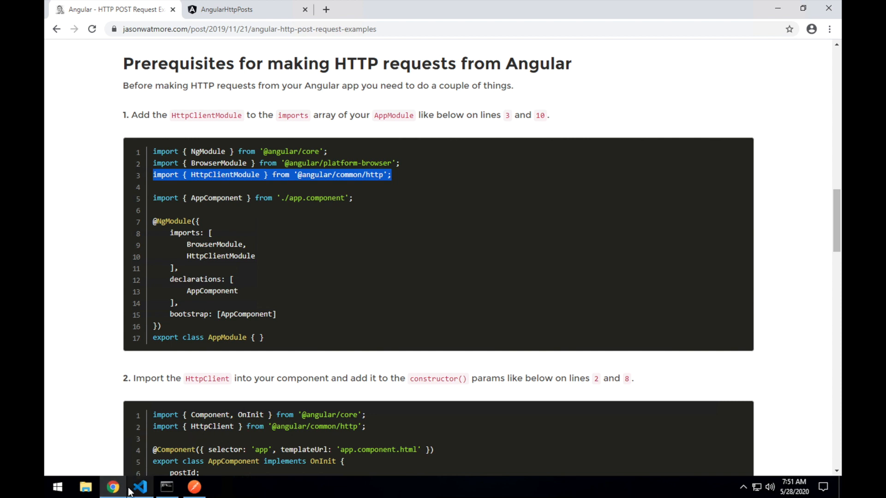
click(139, 486)
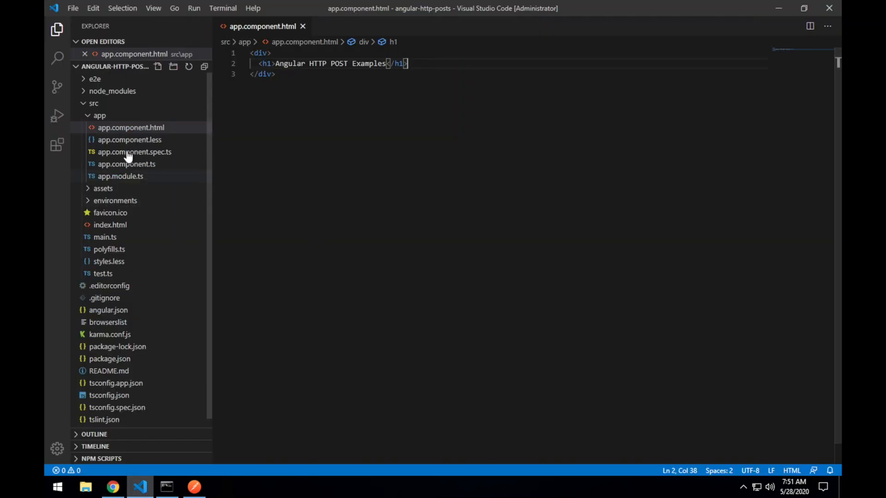
click(120, 175)
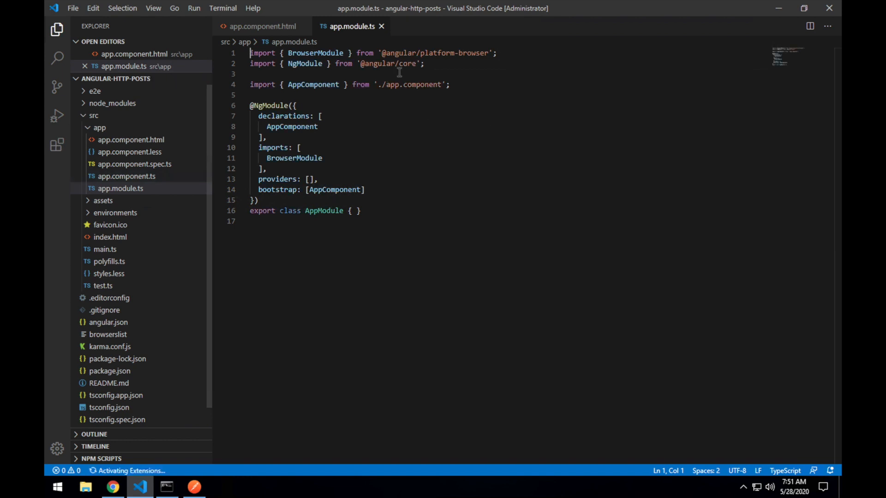
click(424, 63)
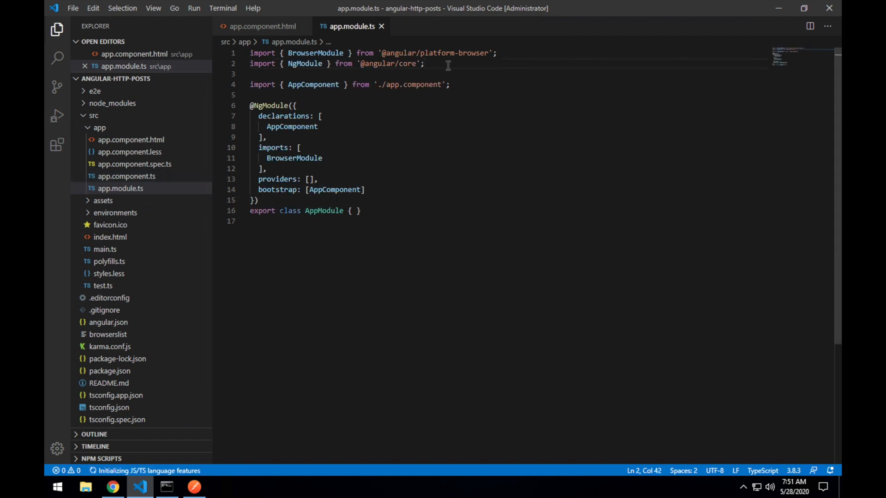
key(enter)
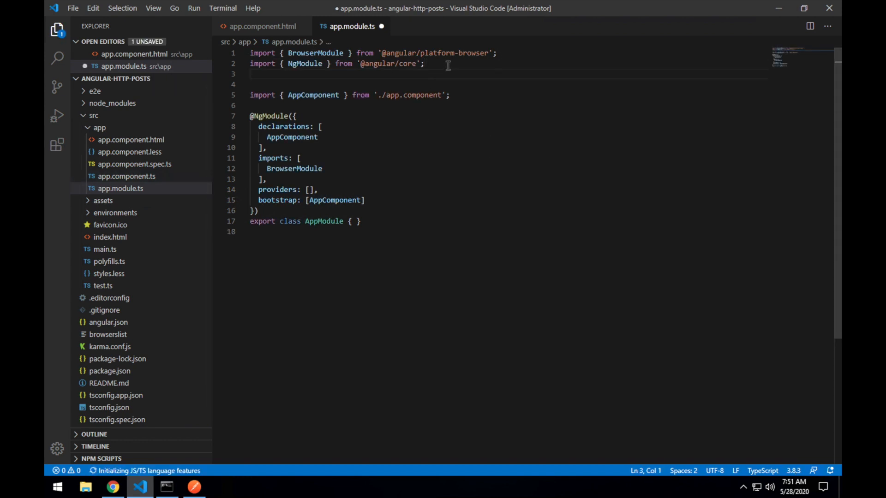
text(import { HttpClientModule } from '@angular/common/http';)
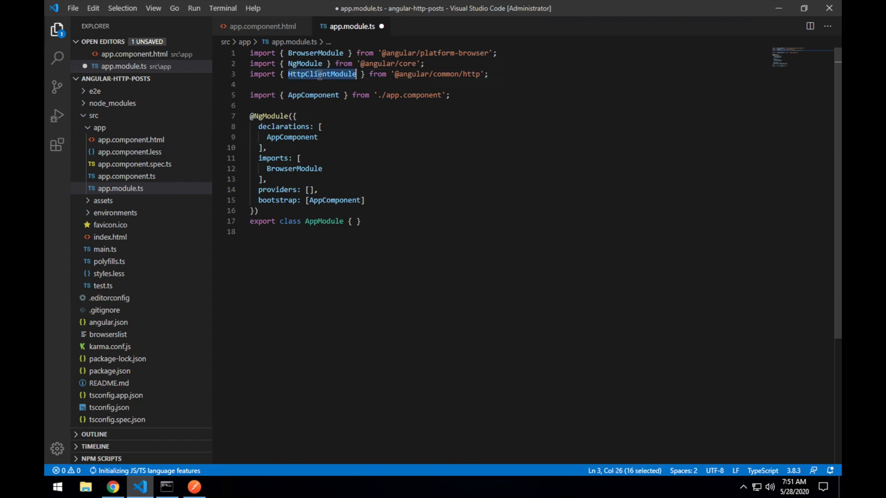
mouse_move(332, 121)
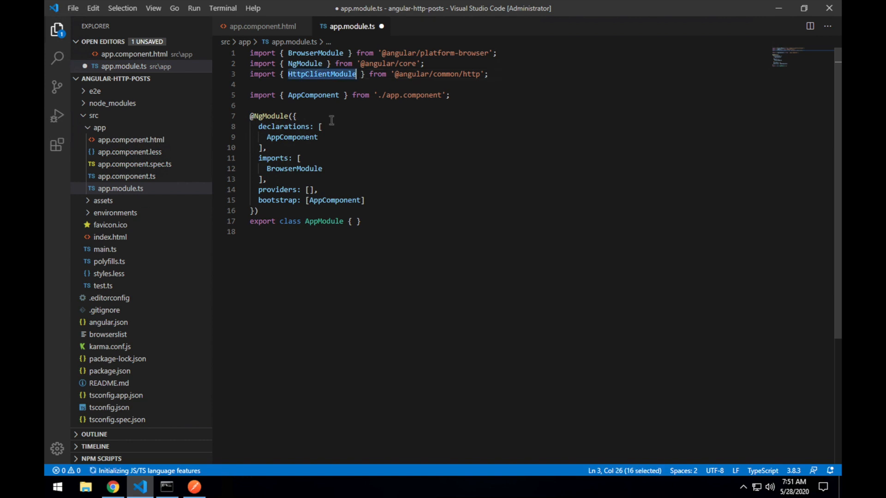
click(323, 168)
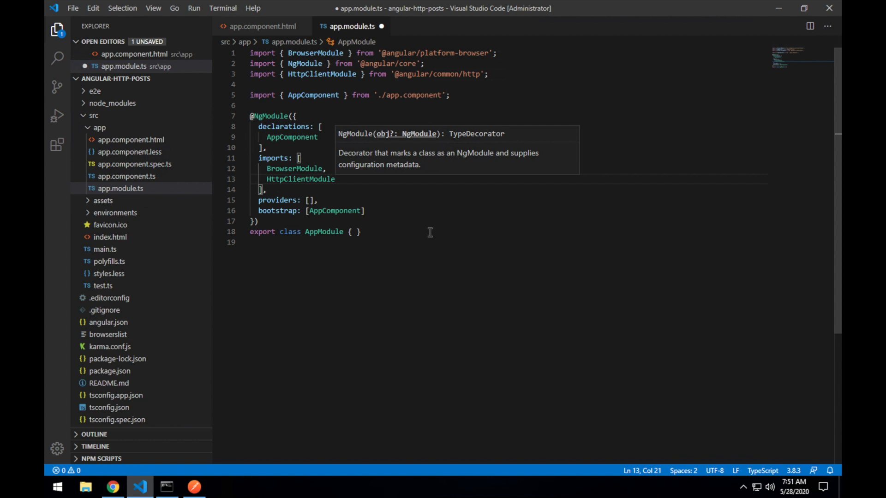
key(ctrl+s)
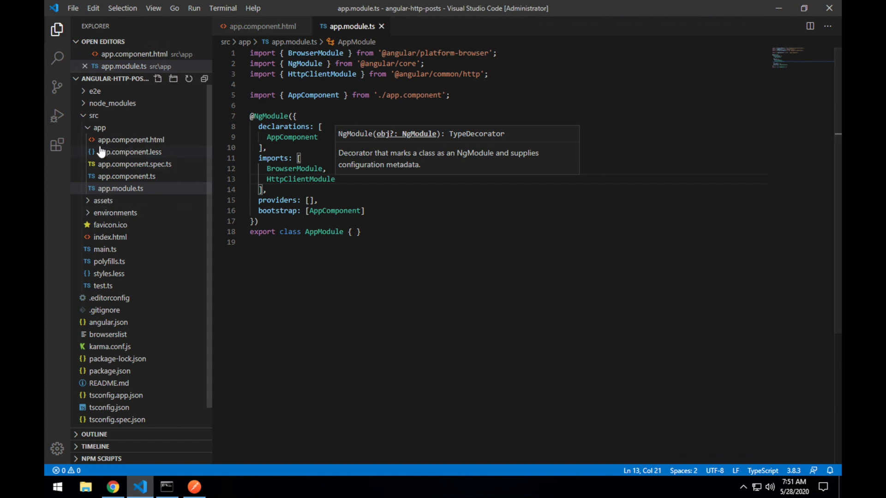
Open app.component.ts, then select the tutorial's step-2 AppComponent code with HttpClient
click(126, 176)
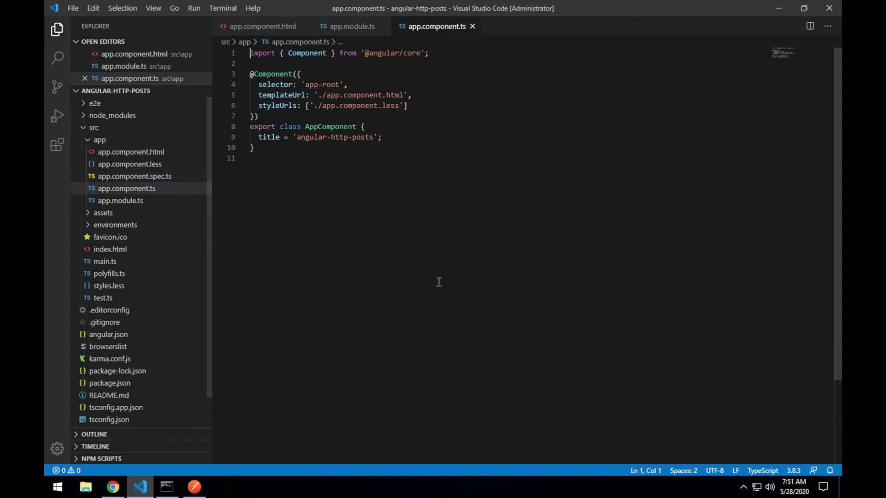
mouse_move(410, 276)
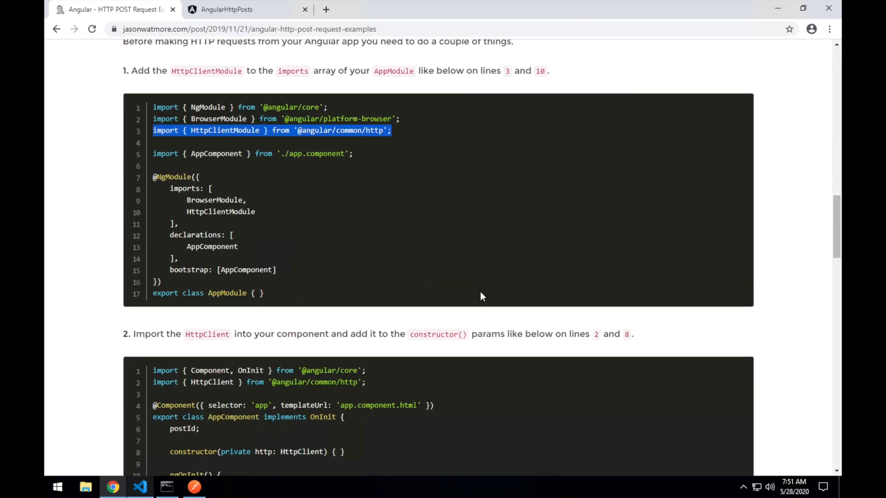
scroll(down, 3)
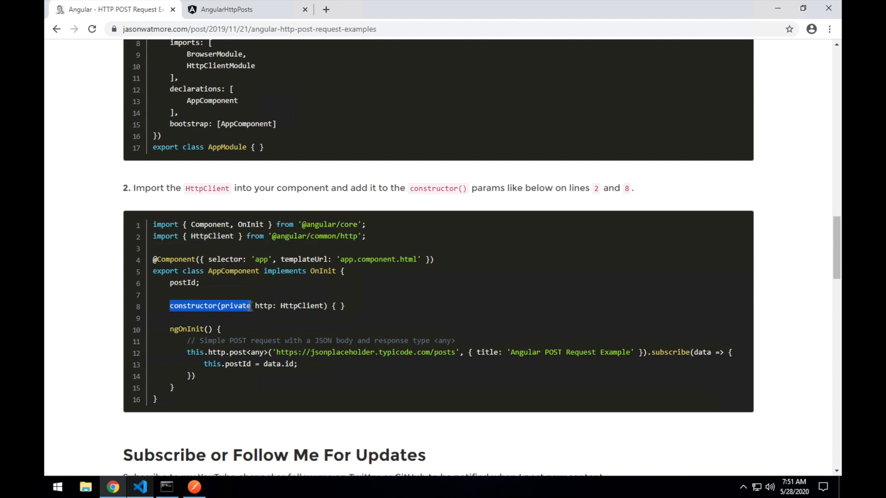
click(223, 306)
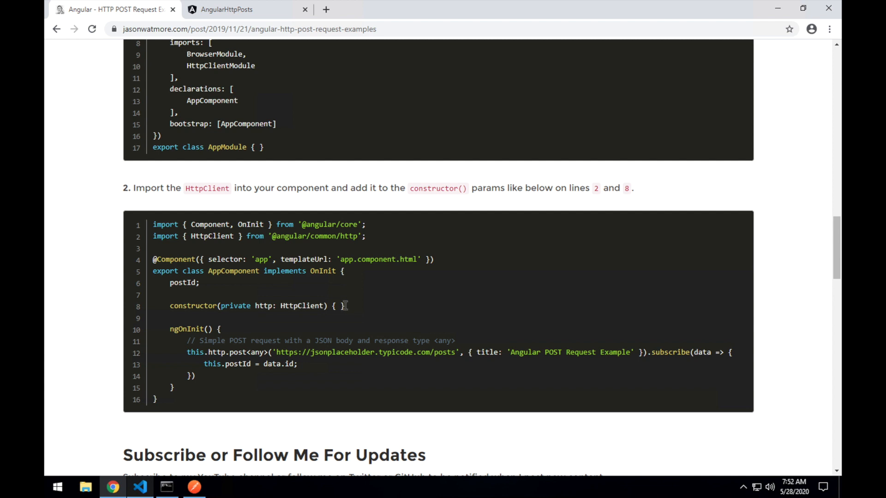
mouse_move(333, 305)
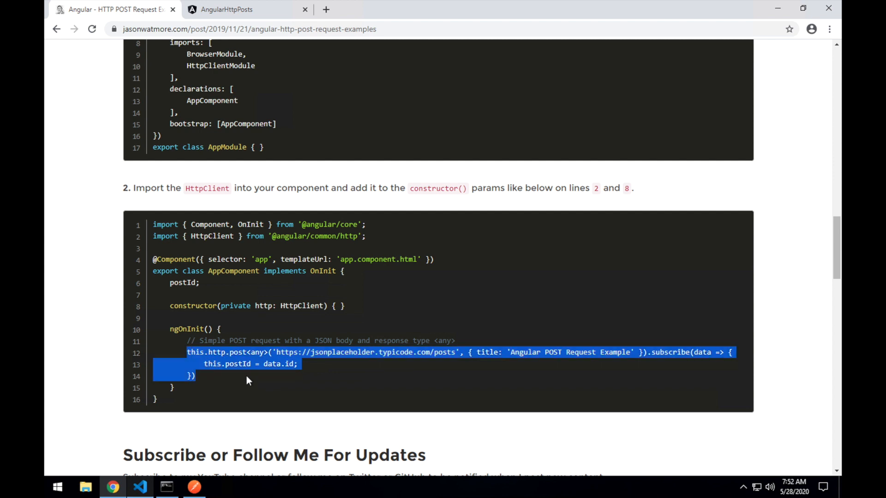
click(420, 313)
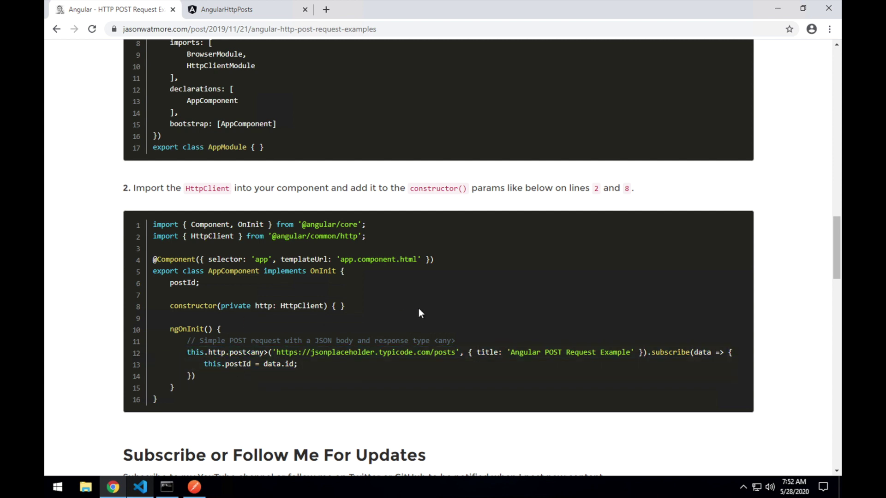
scroll(down, 3)
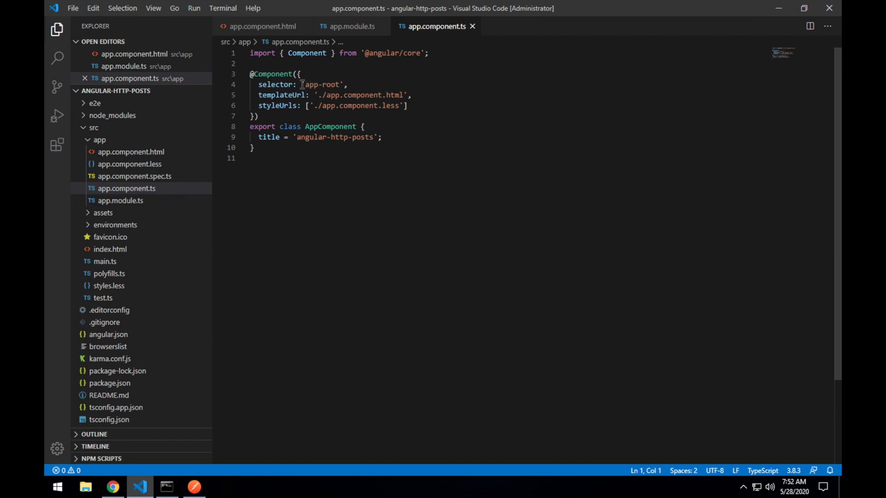
mouse_move(357, 140)
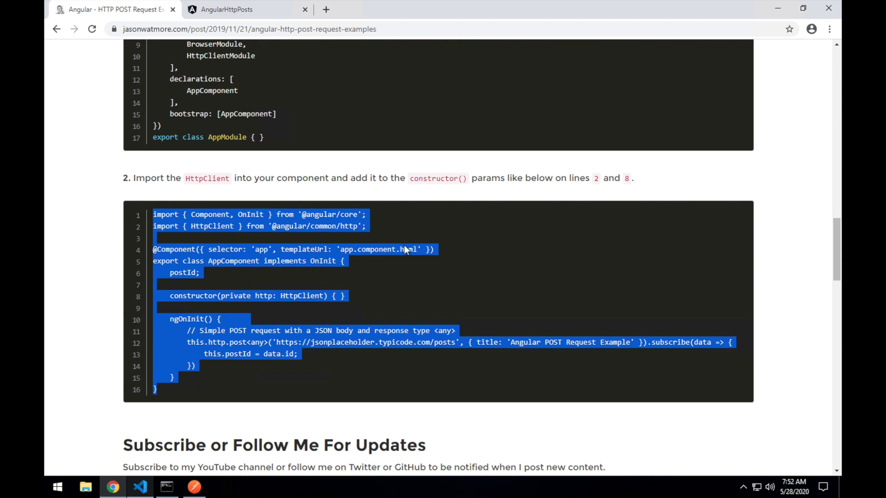
Paste the tutorial component, set selector 'app-root', empty ngOnInit, and save
click(139, 486)
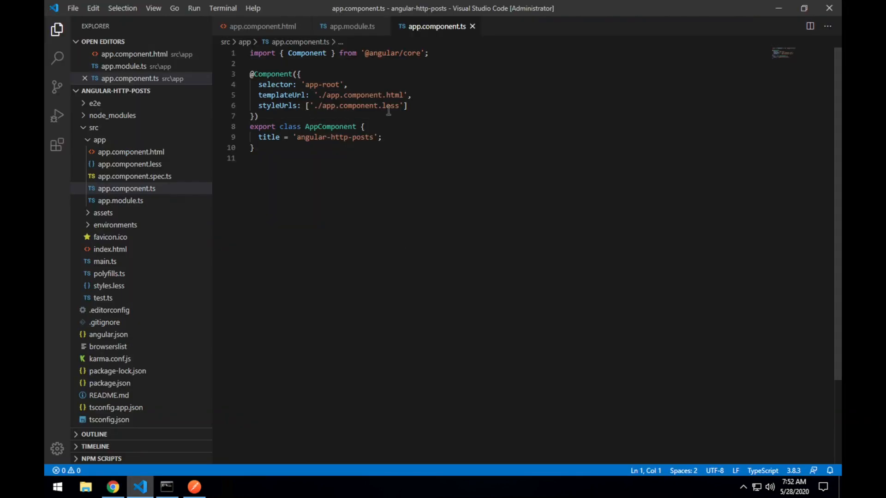
mouse_move(418, 103)
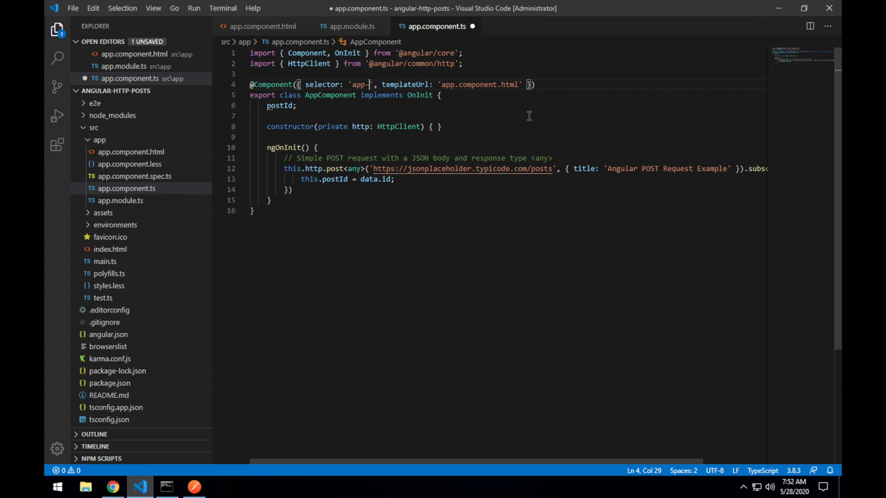
text(root)
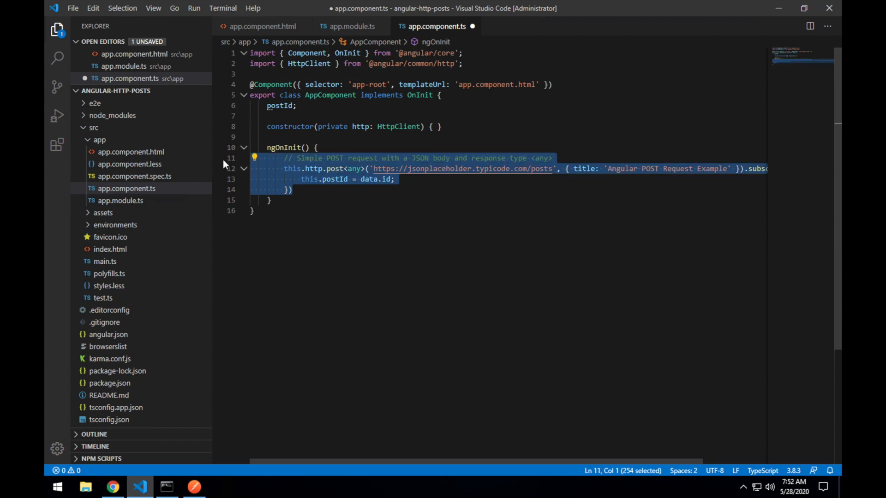
key(Delete)
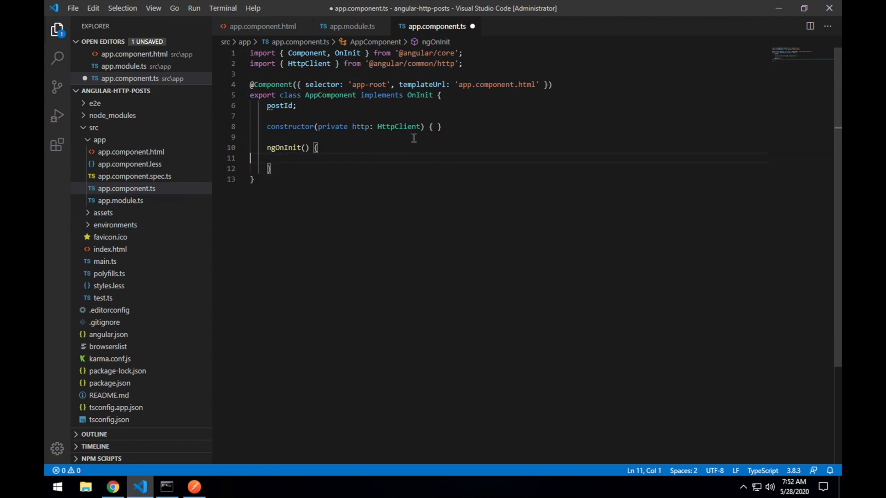
mouse_move(335, 138)
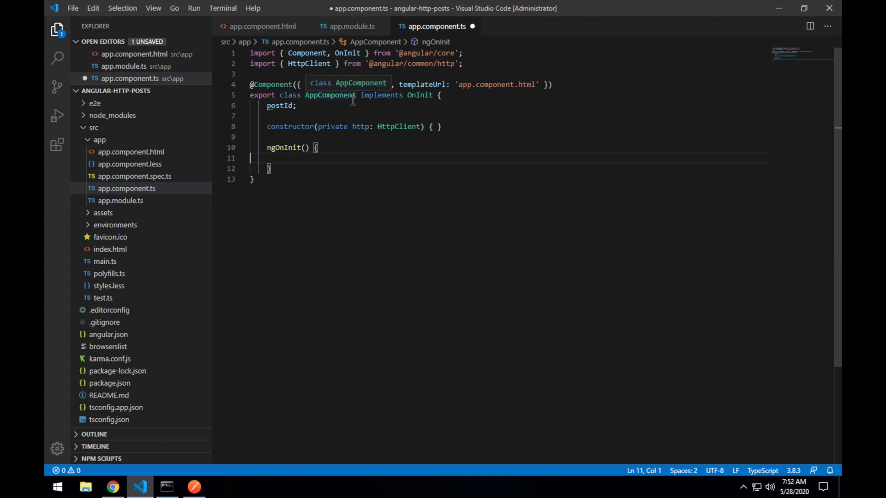
key(ctrl+s)
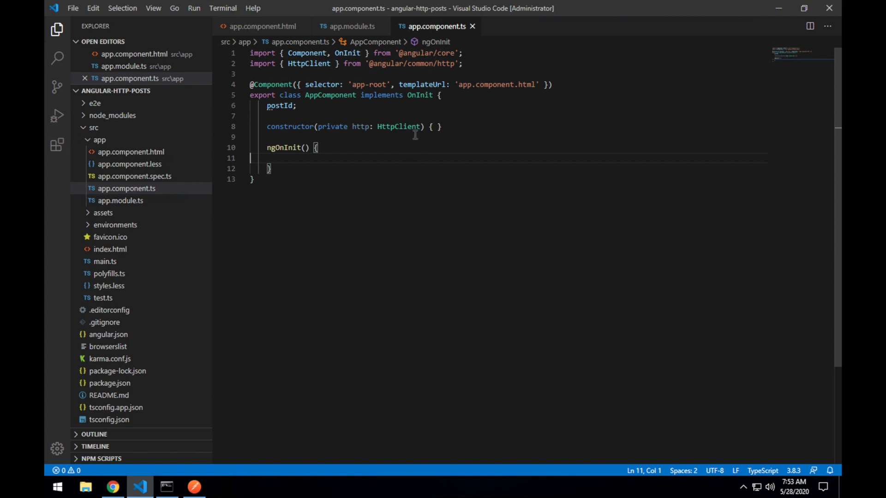
mouse_move(438, 101)
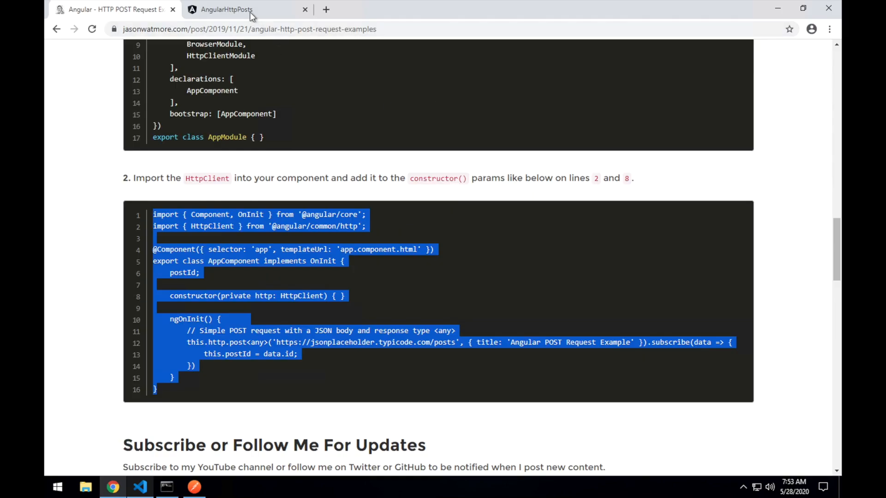
click(226, 9)
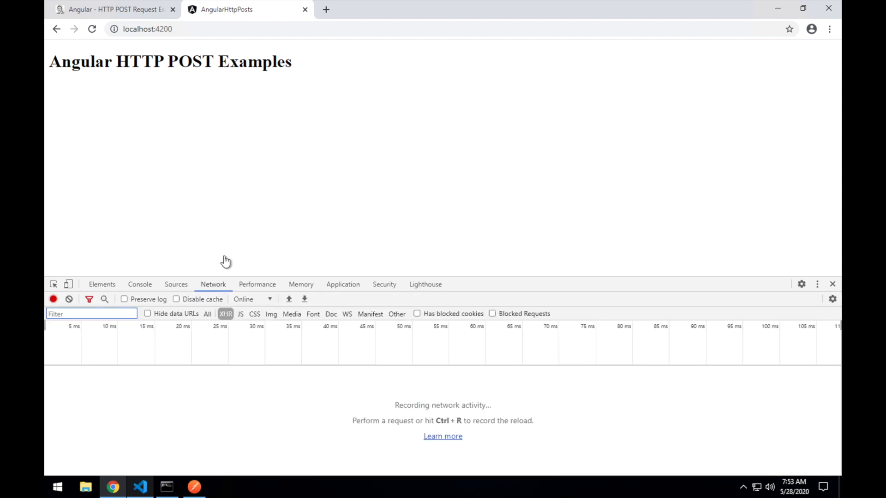
click(112, 9)
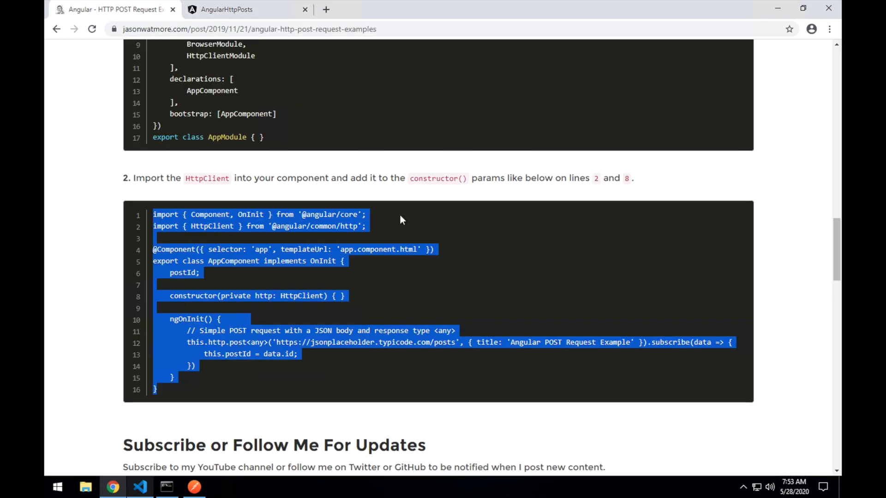
Deselect the code and scroll to the simple POST request with JSON body example
click(754, 266)
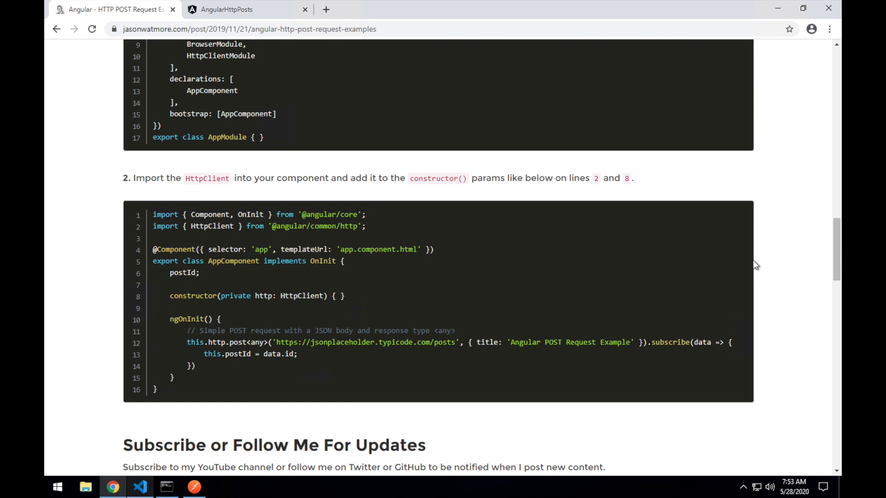
scroll(down, 3)
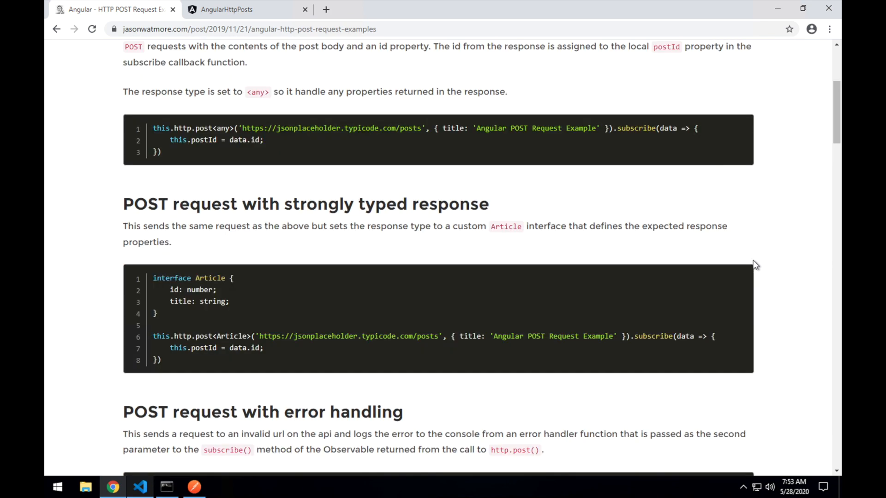
scroll(up, 3)
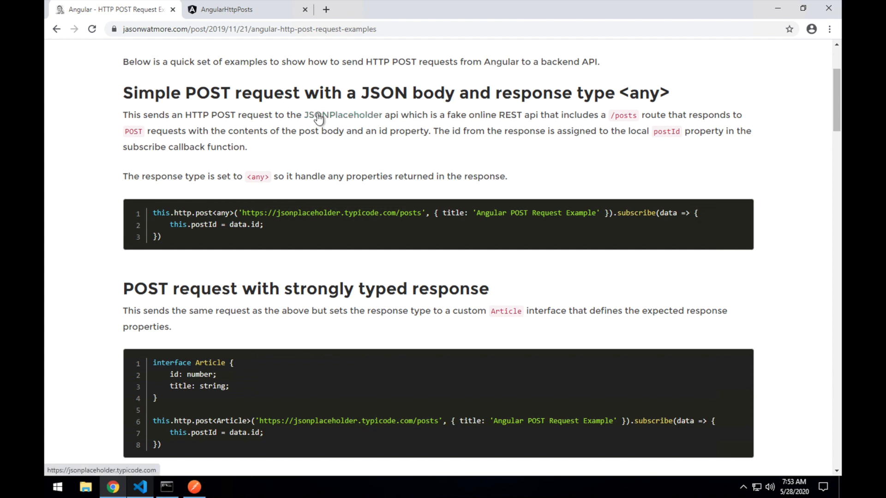
mouse_move(394, 127)
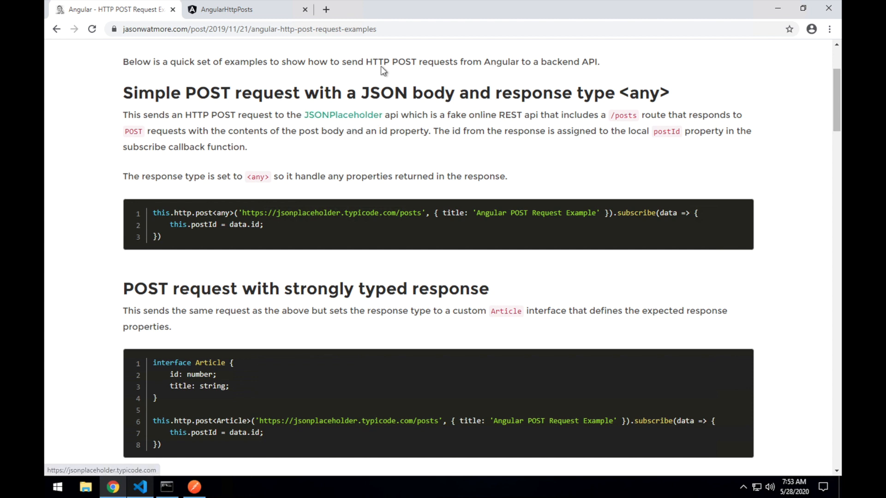
mouse_move(353, 176)
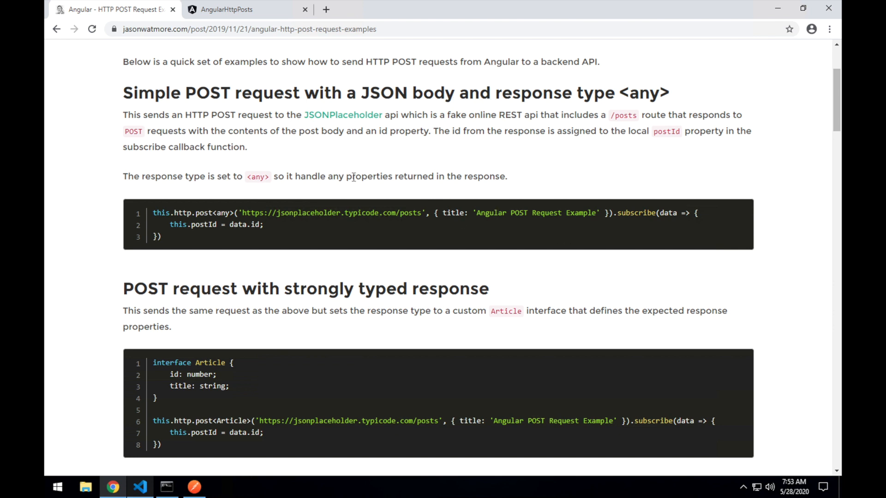
mouse_move(281, 195)
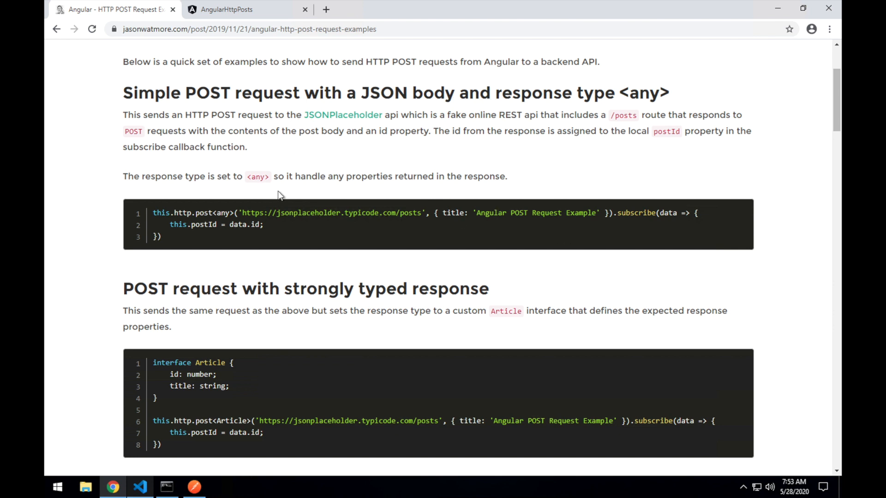
mouse_move(325, 210)
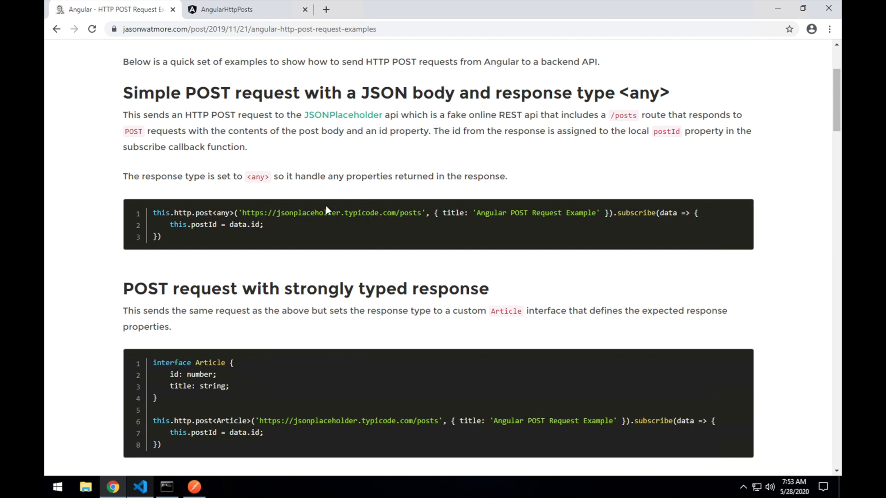
mouse_move(268, 297)
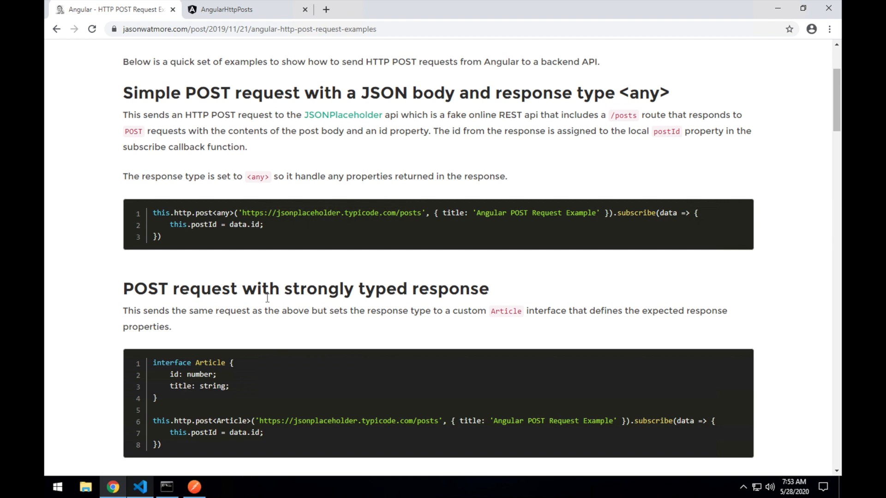
Resend the Postman POST to reqres.in/api/users and check the returned id 207
click(194, 487)
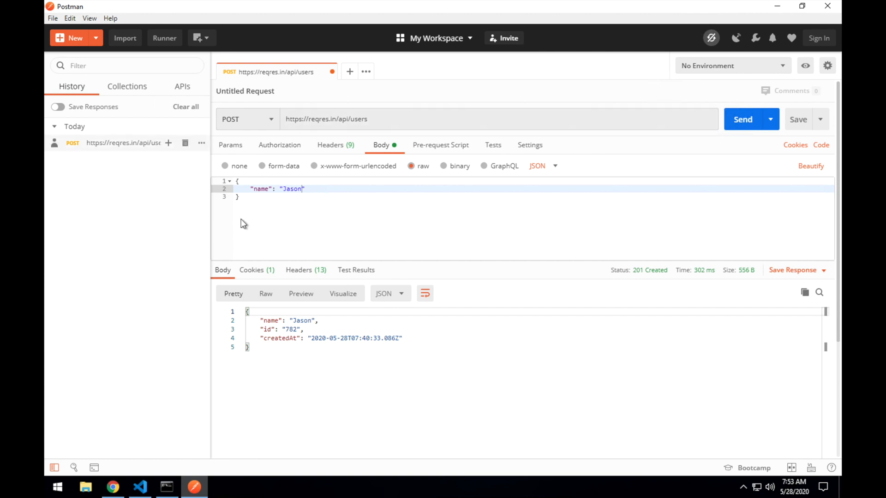
click(326, 119)
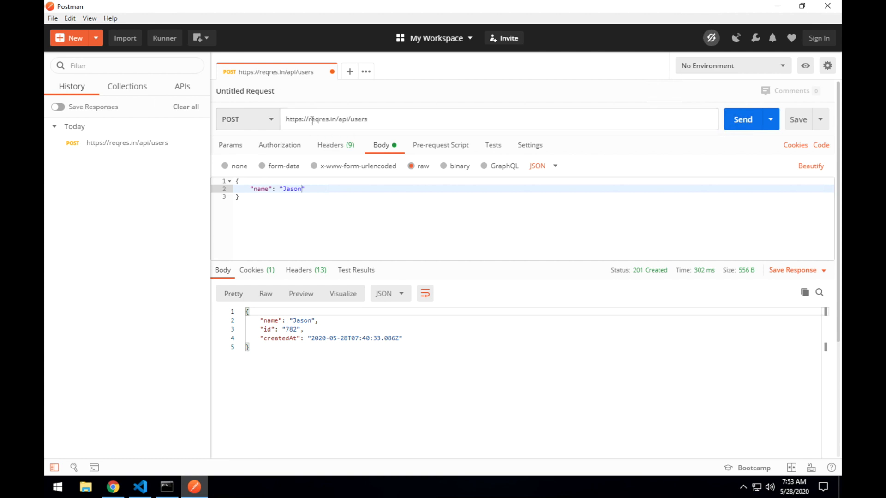
double_click(322, 119)
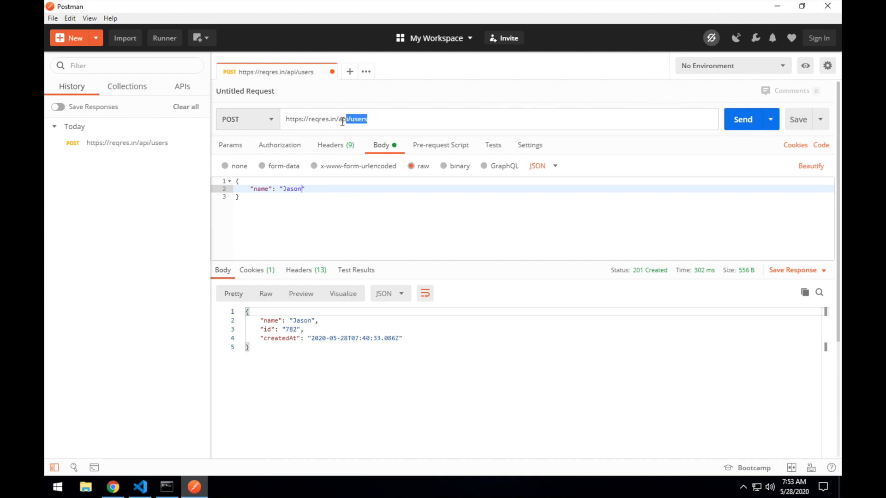
click(339, 119)
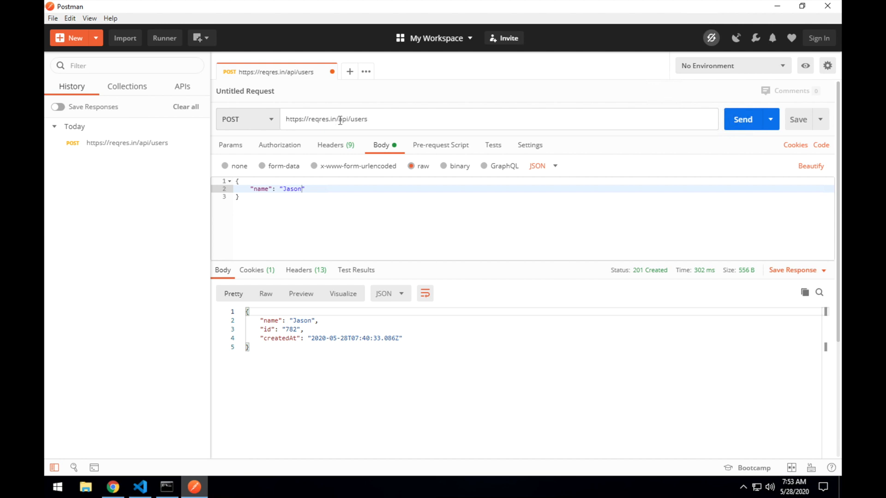
mouse_move(280, 216)
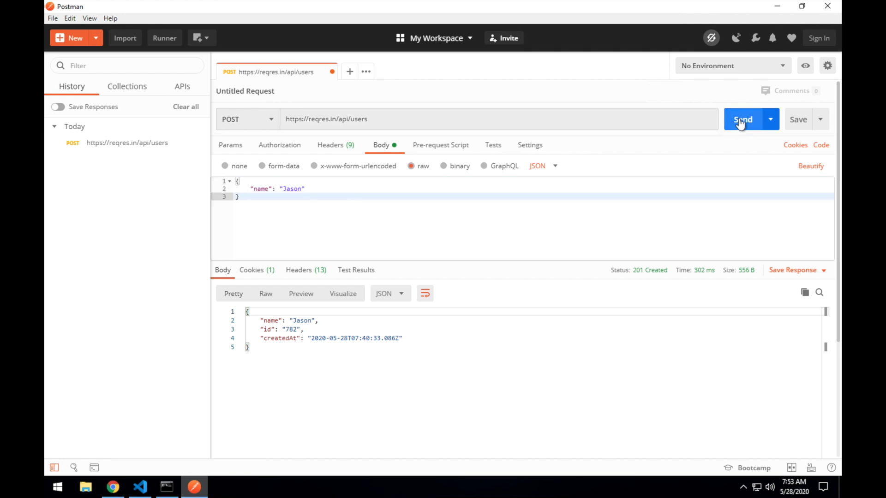
click(743, 119)
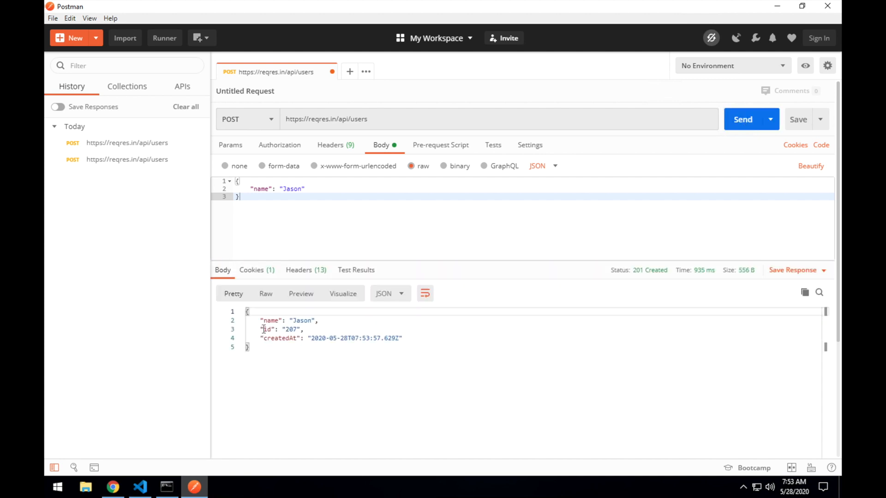
double_click(285, 320)
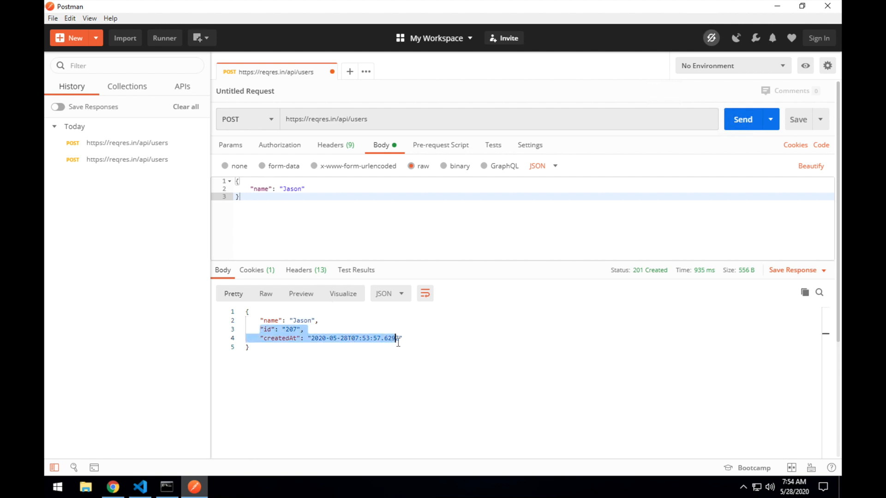
click(398, 337)
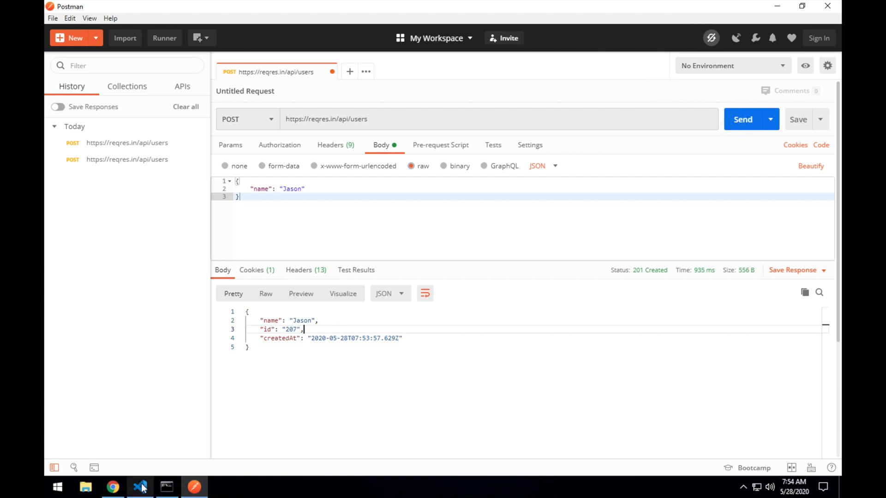
mouse_move(141, 486)
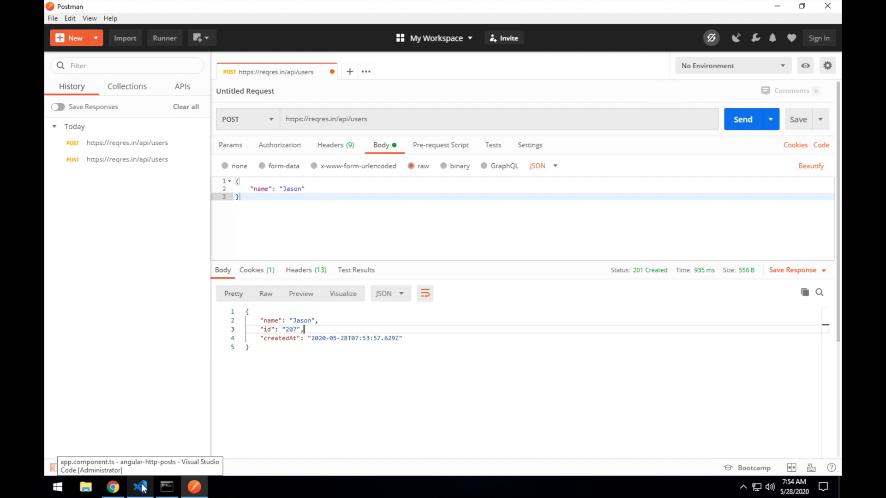
mouse_move(141, 486)
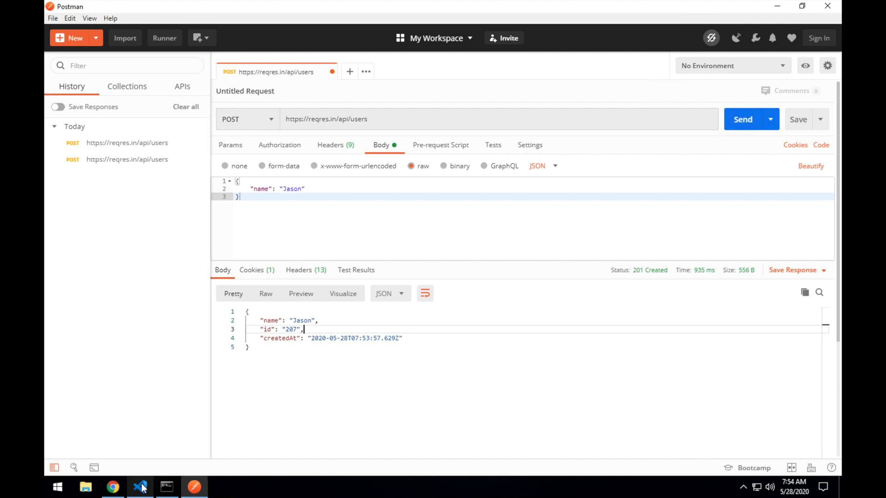
Return to the jasonwatmore.com article and select the simple POST request code example
click(112, 486)
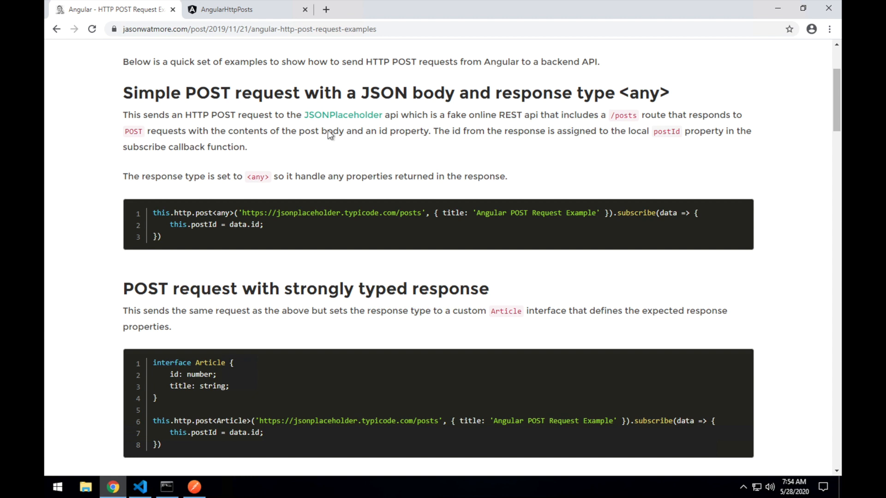
mouse_move(206, 235)
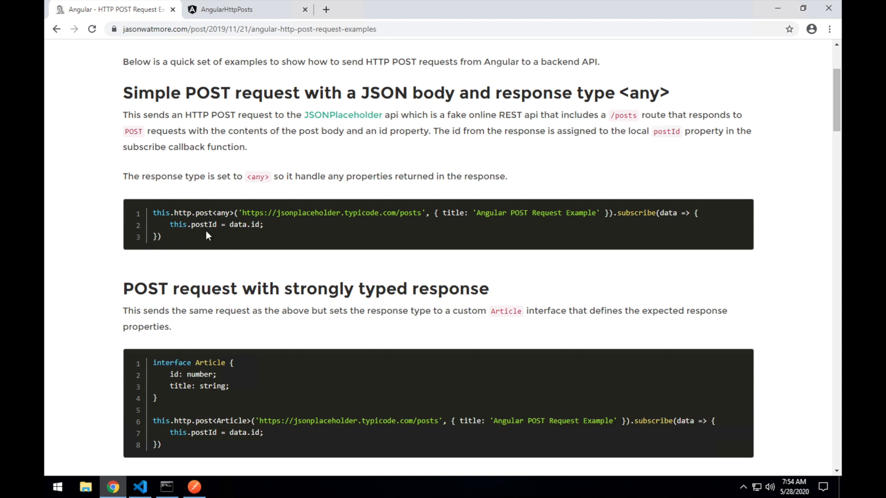
mouse_move(141, 466)
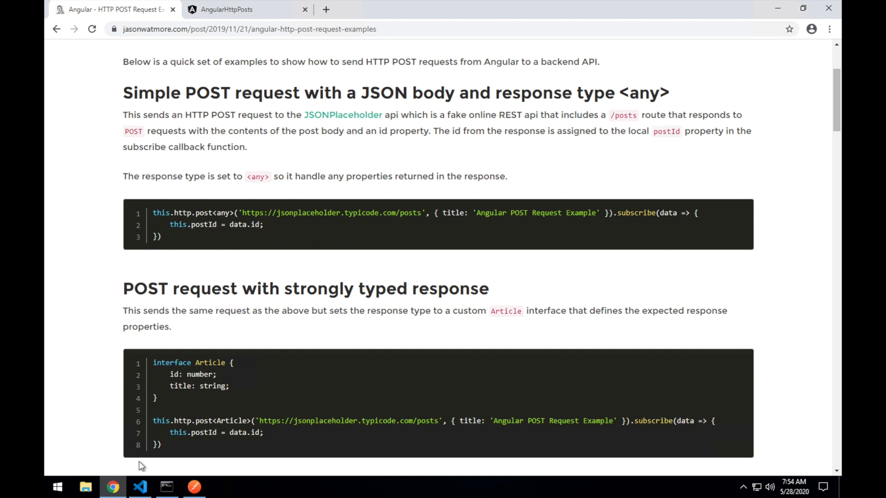
mouse_move(141, 487)
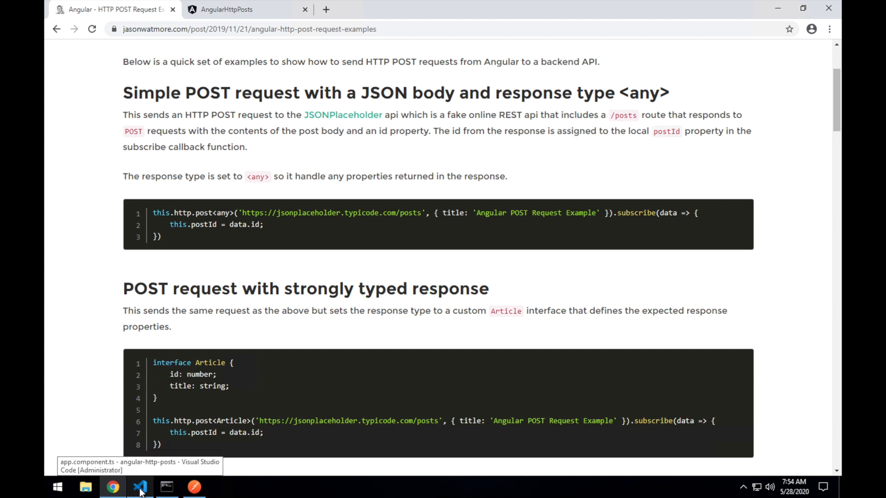
mouse_move(162, 236)
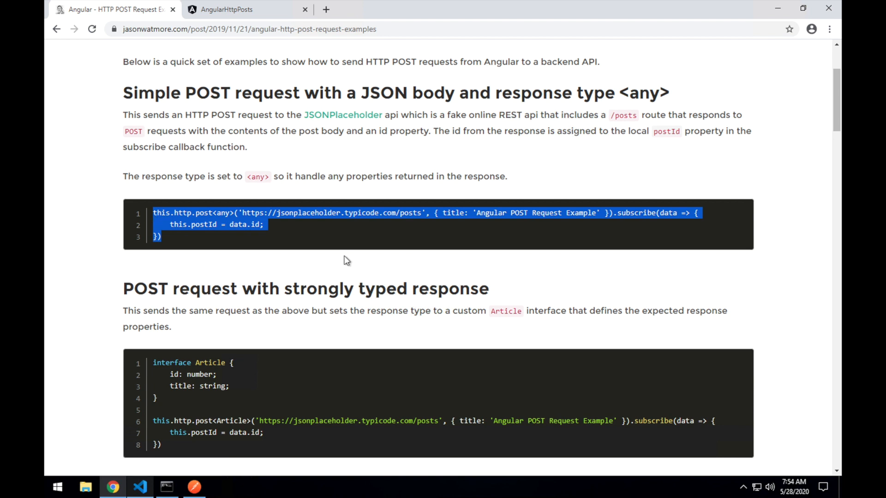
mouse_move(285, 164)
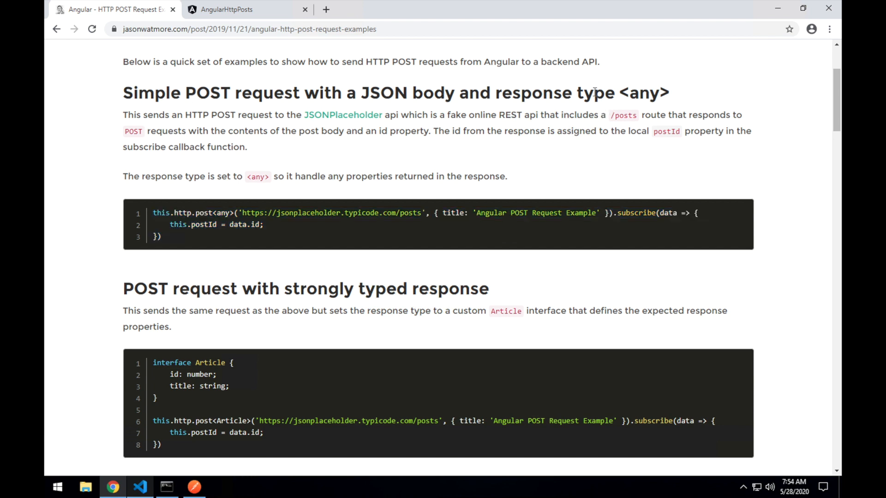
mouse_move(362, 165)
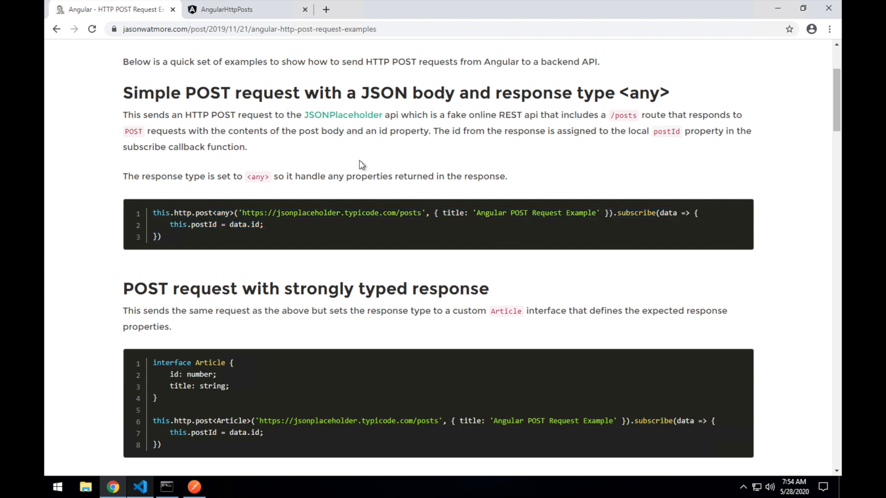
double_click(222, 214)
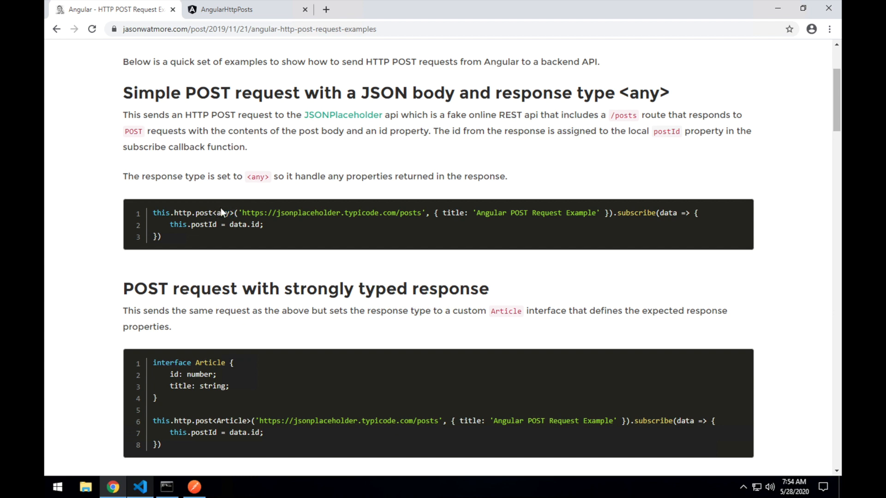
mouse_move(246, 234)
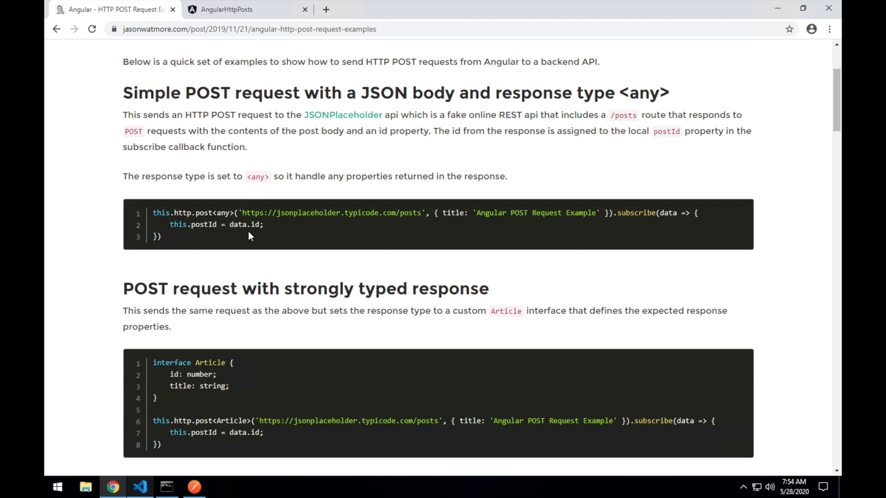
mouse_move(280, 234)
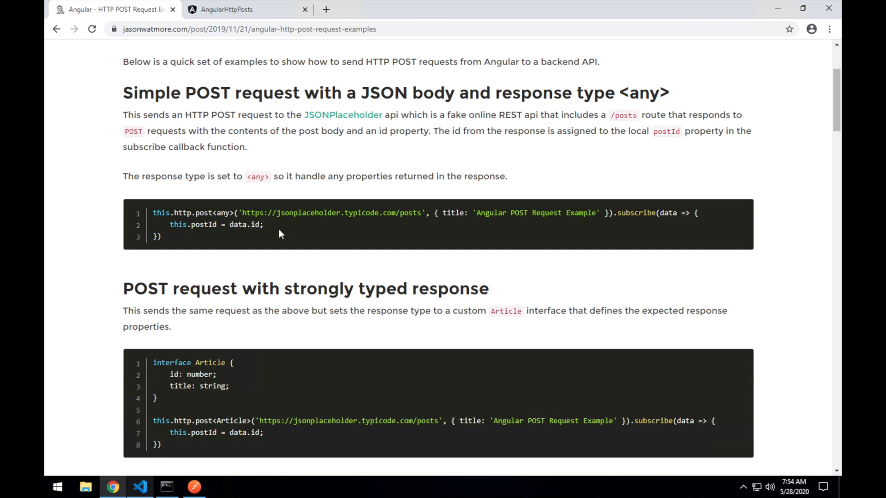
mouse_move(251, 276)
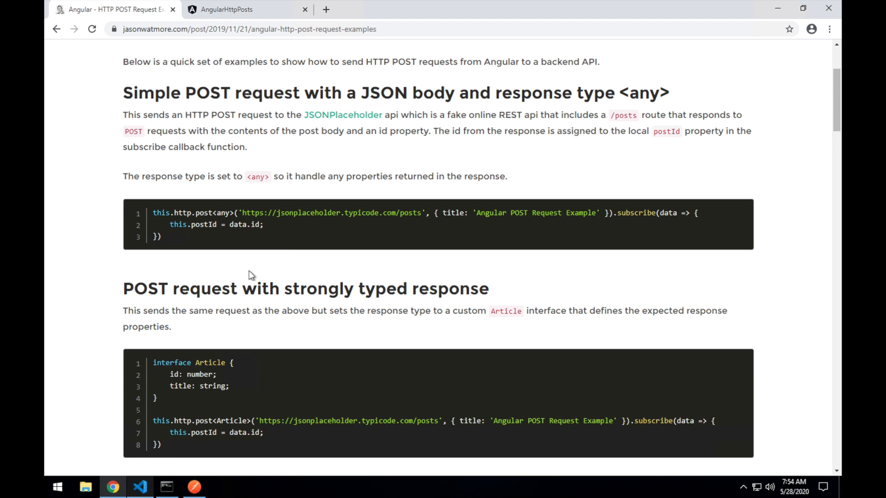
mouse_move(174, 317)
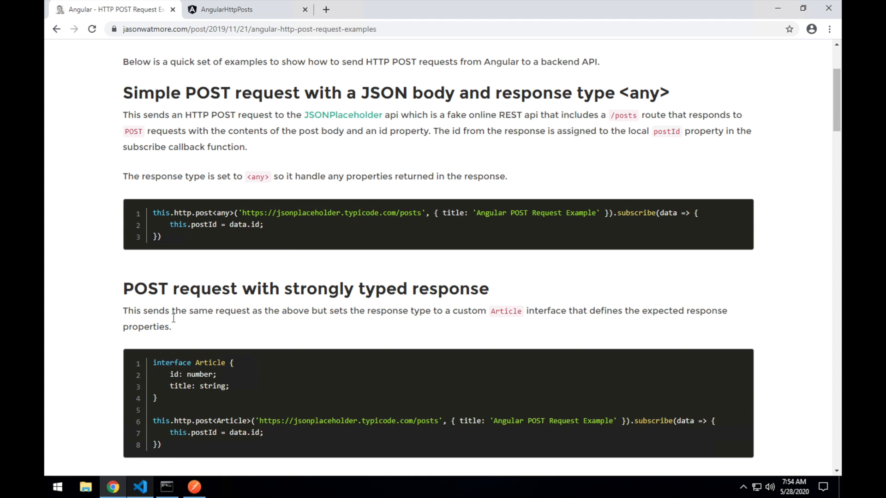
Replace the jsonplaceholder URL in ngOnInit's post call with the reqres.in/api/users URL from Postman
click(139, 486)
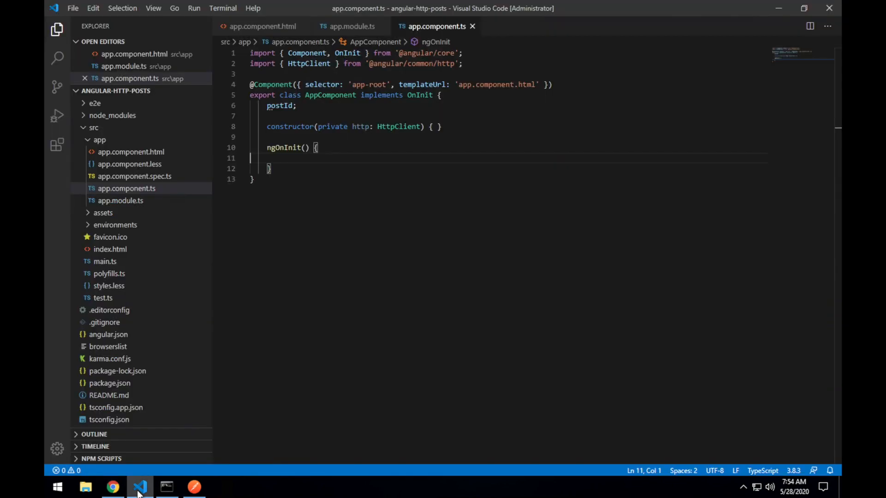
mouse_move(290, 148)
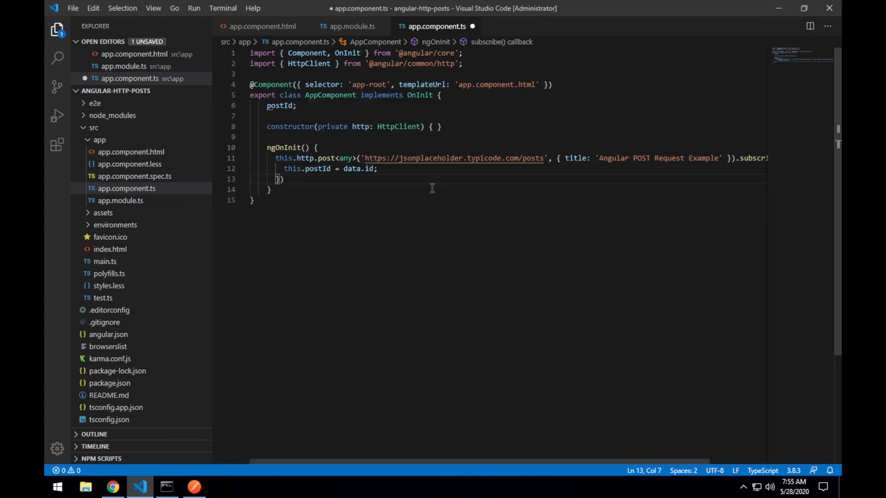
double_click(430, 158)
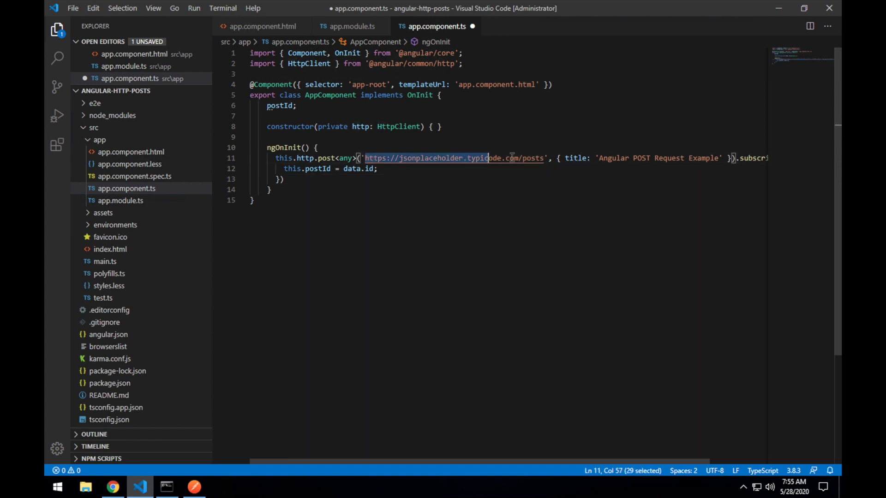
key(Delete)
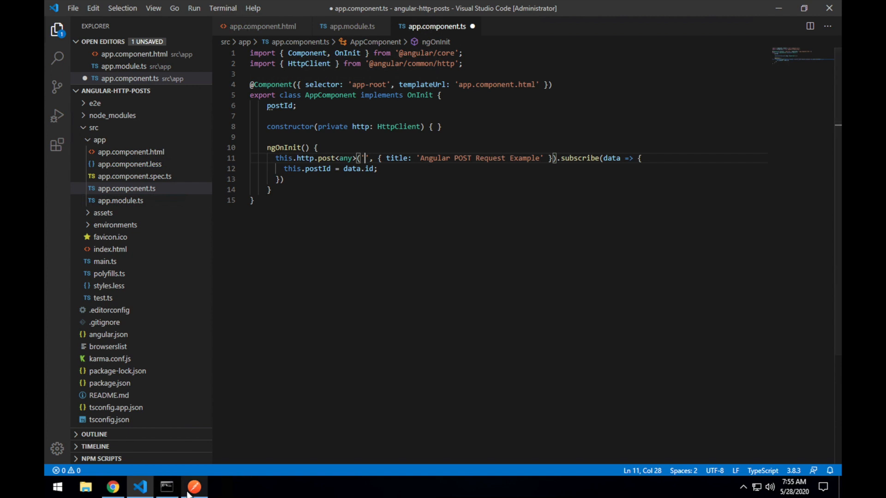
click(194, 487)
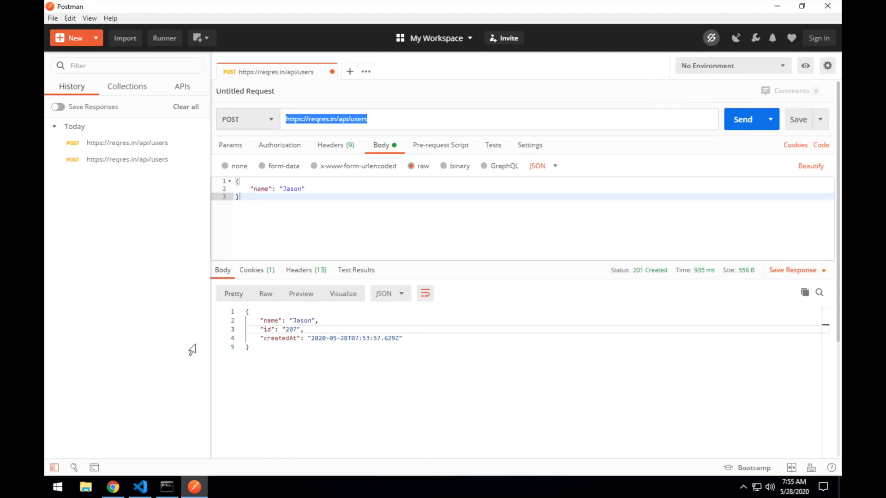
click(139, 486)
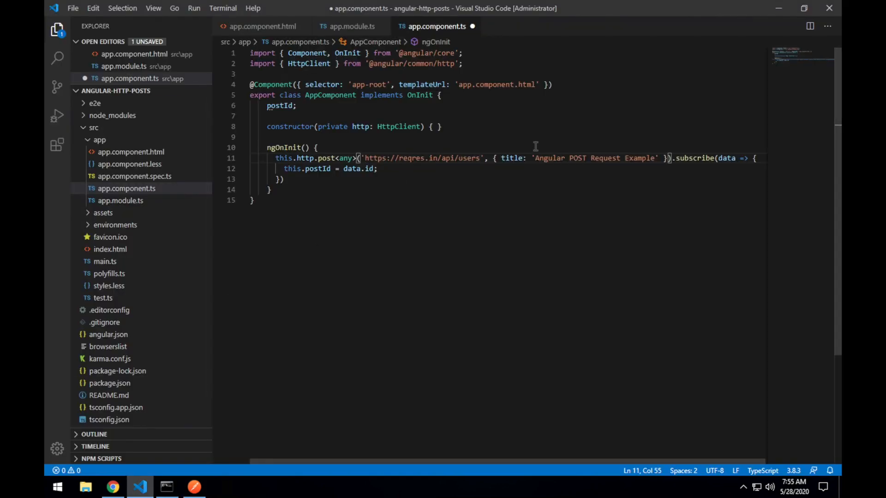
Change the post body to { name: 'Jason' } and check the postId assignment
text(nam)
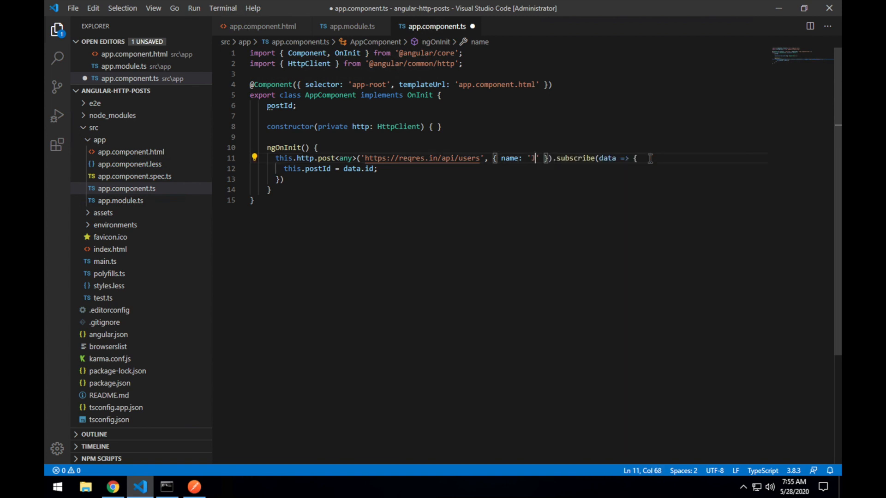
text(ason)
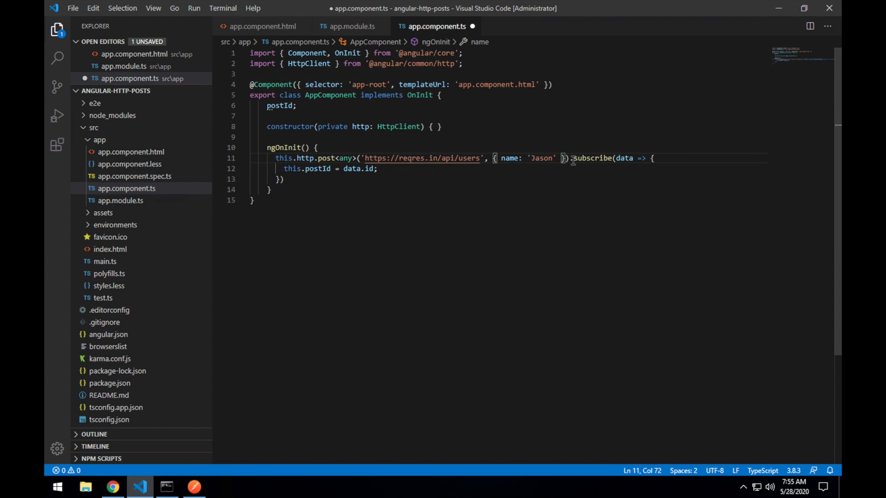
mouse_move(625, 159)
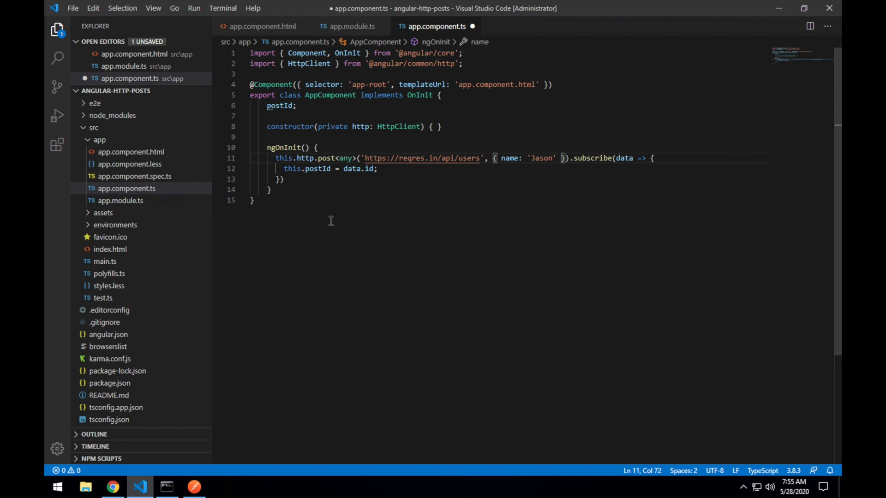
double_click(318, 169)
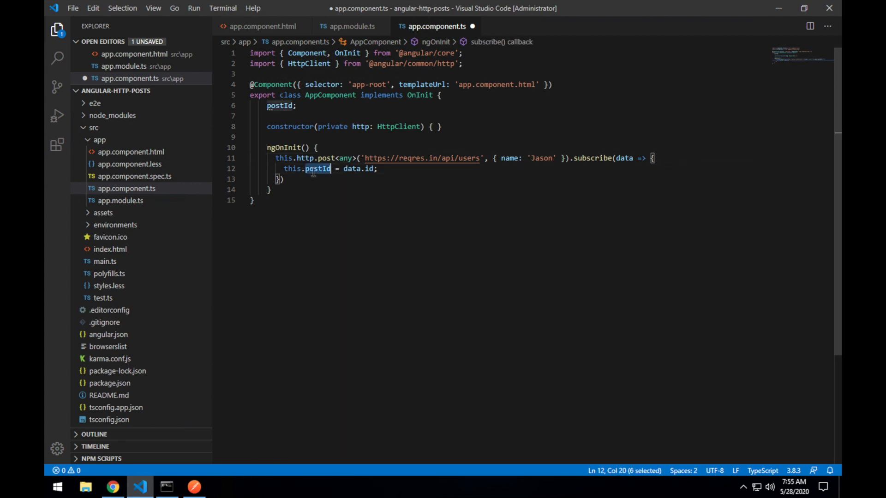
click(373, 169)
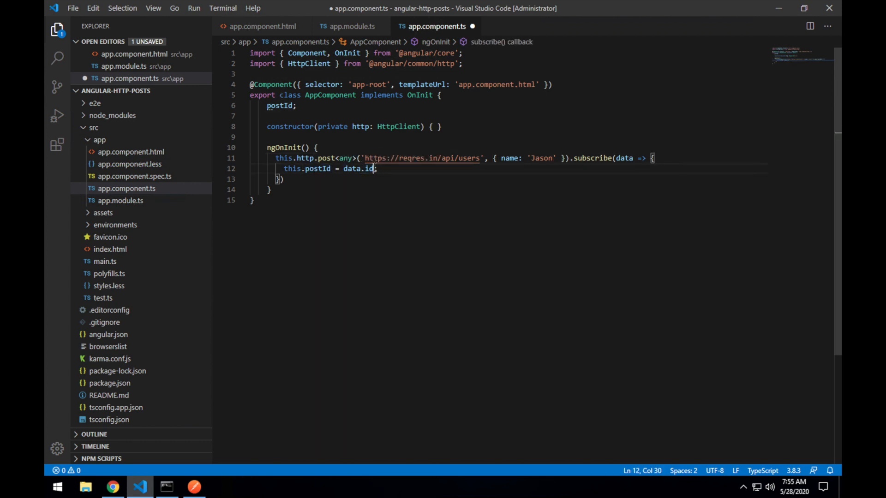
double_click(279, 105)
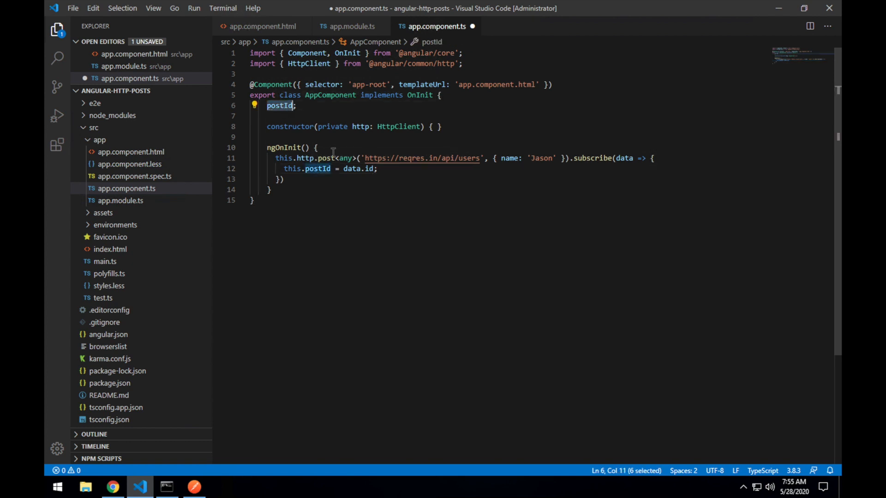
Type <div>Post Id: {{postId}}</div> under the h1 in app.component.html and save
click(261, 26)
text(<)
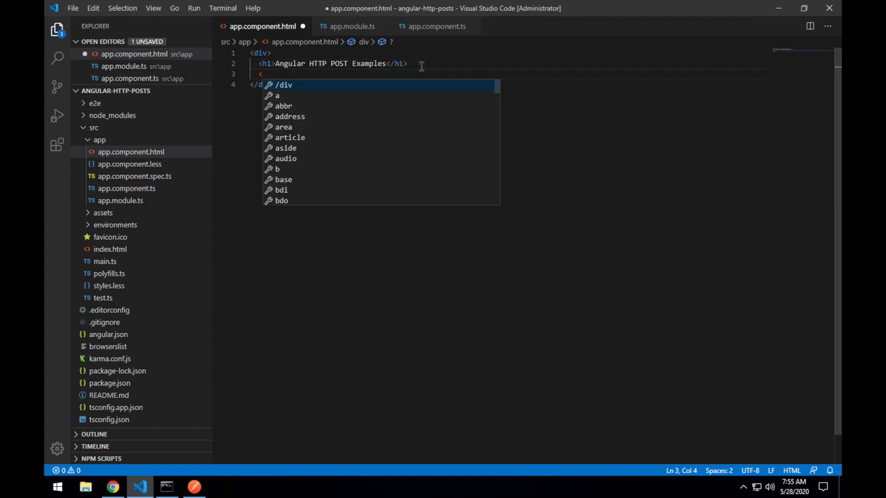
text(div>Post </div>)
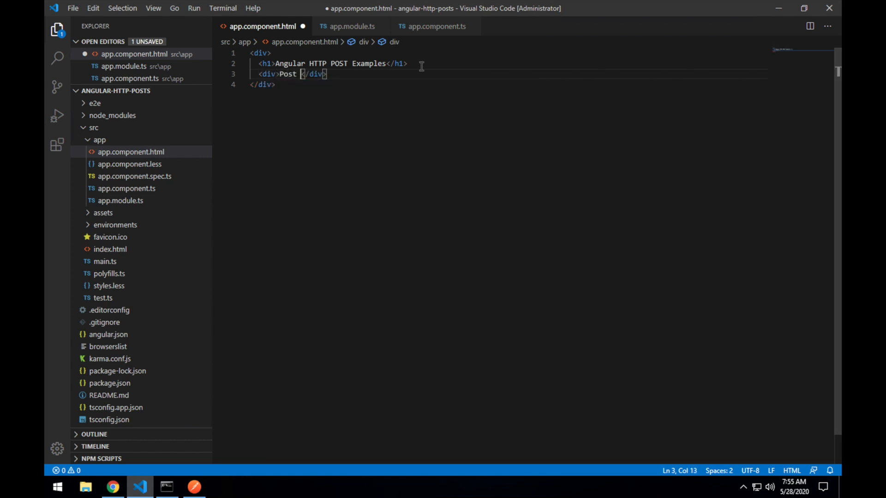
text(Id:)
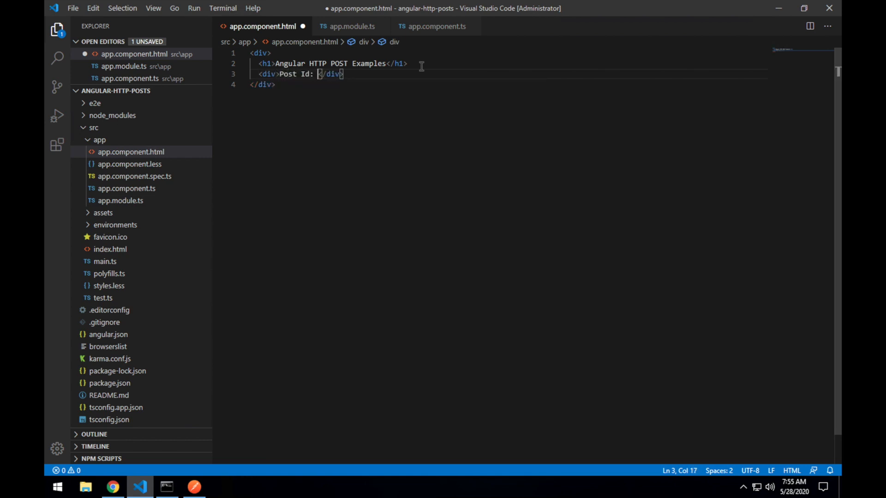
text({{}})
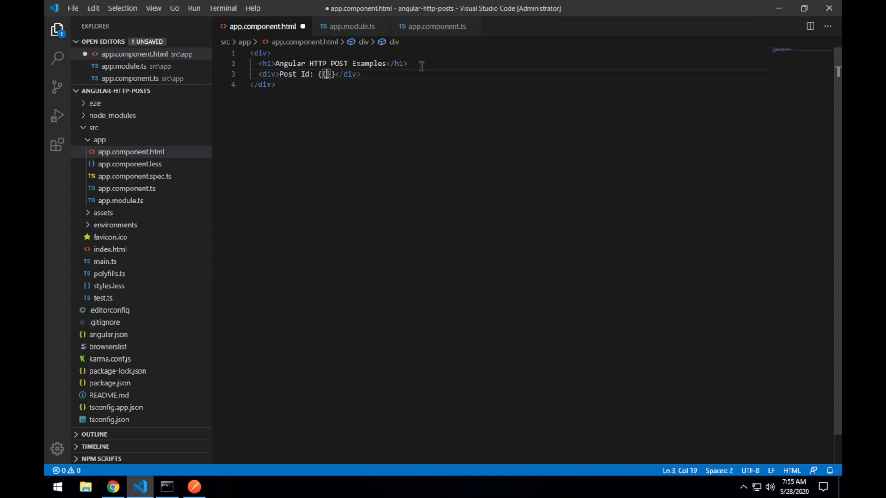
text(postId)
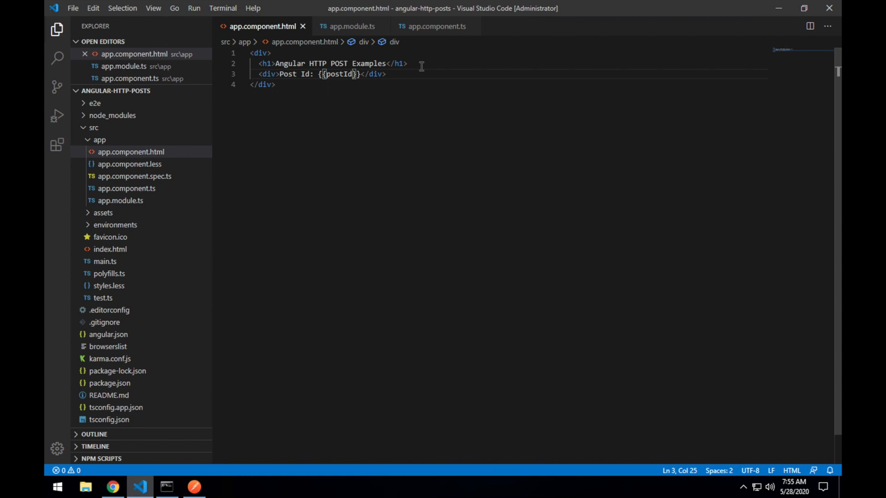
View Post Id 374 on localhost:4200 and inspect the users request headers and id 374 preview
click(113, 486)
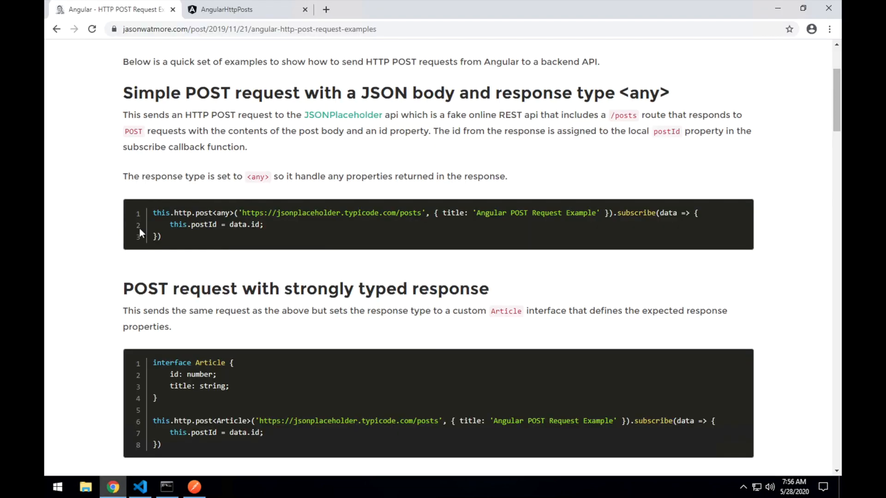
click(246, 10)
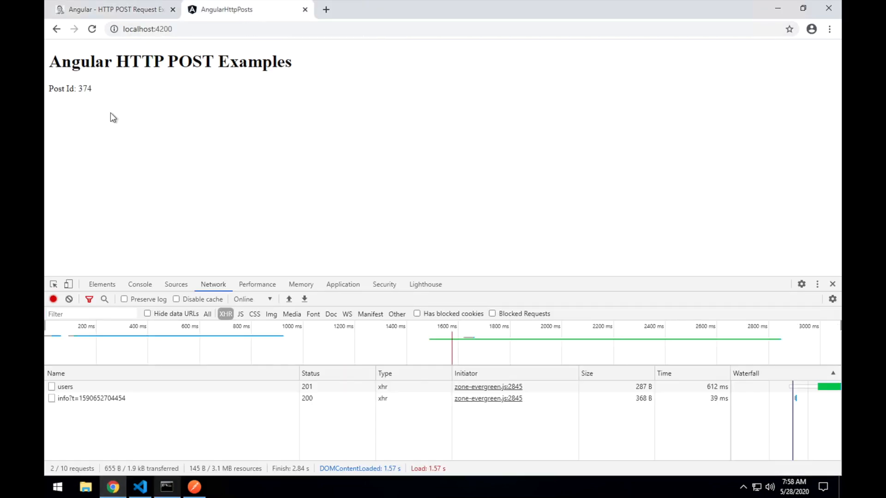
double_click(84, 89)
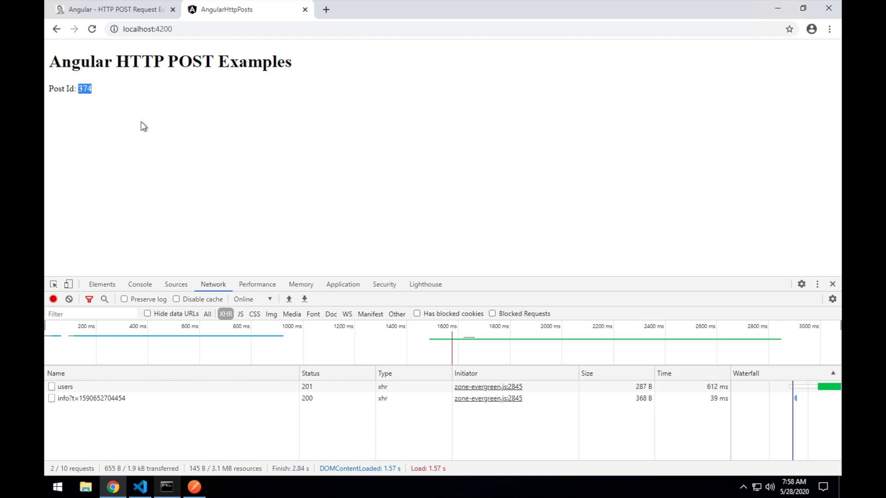
click(65, 388)
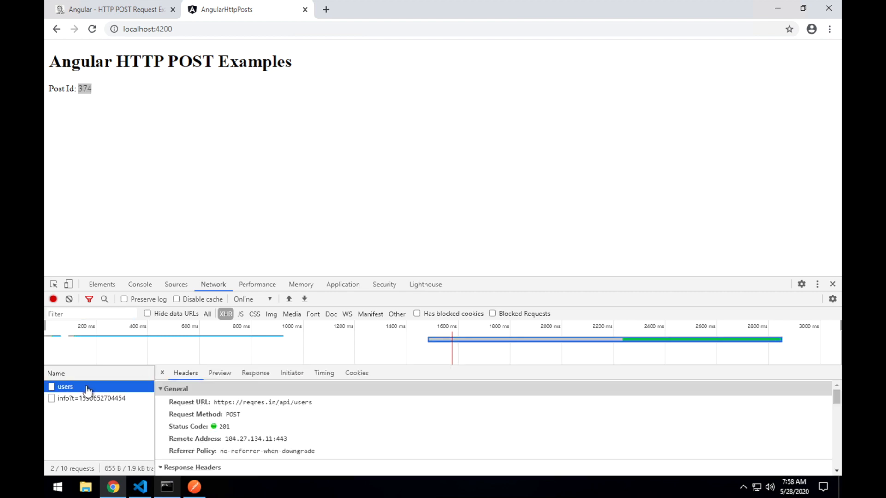
click(219, 373)
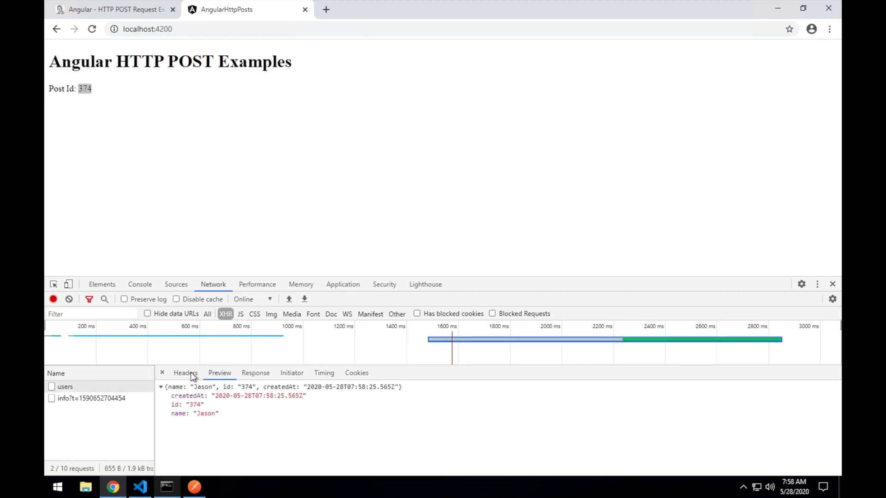
click(185, 373)
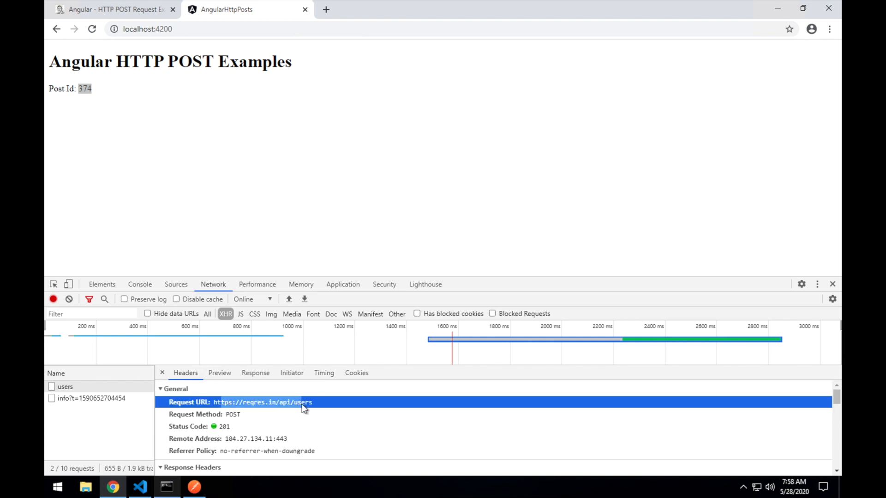
scroll(down, 3)
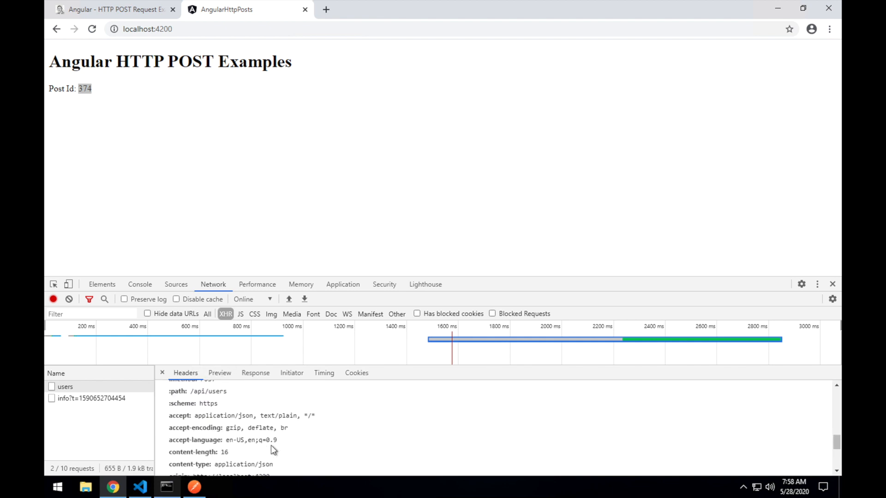
scroll(down, 3)
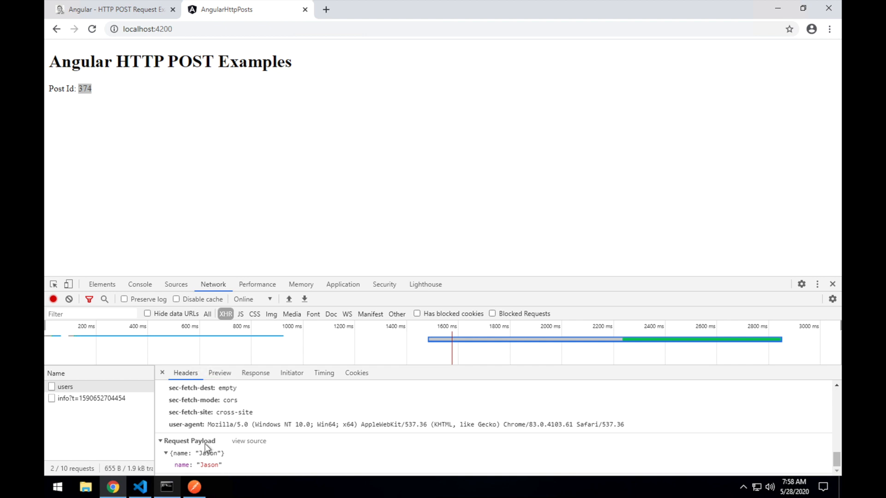
click(219, 373)
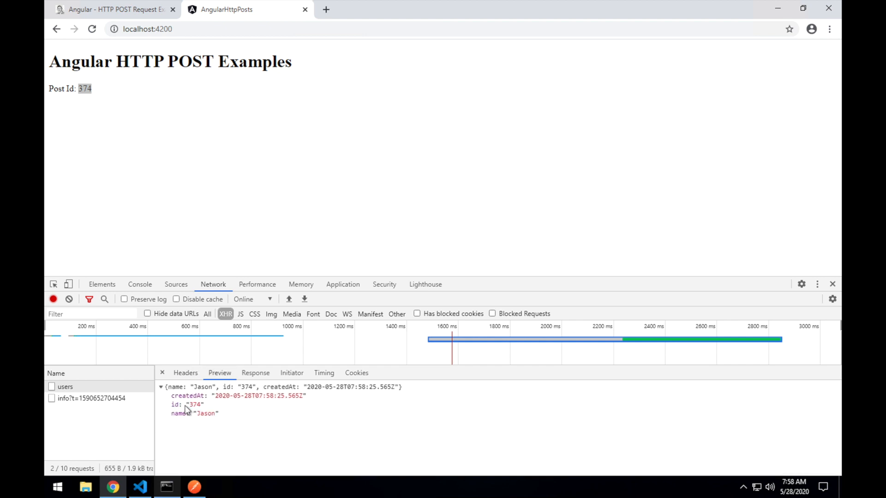
mouse_move(116, 9)
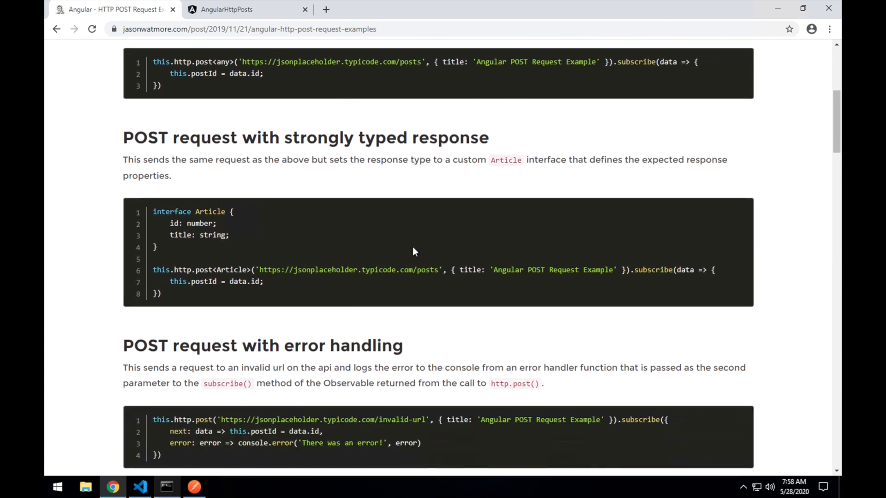
Scroll the article to the strongly typed response example and return to app.component.ts
scroll(down, 3)
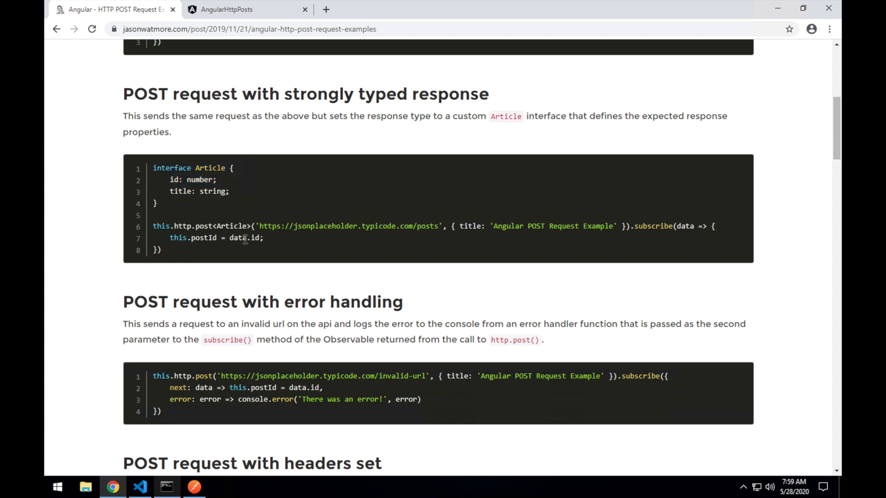
mouse_move(292, 434)
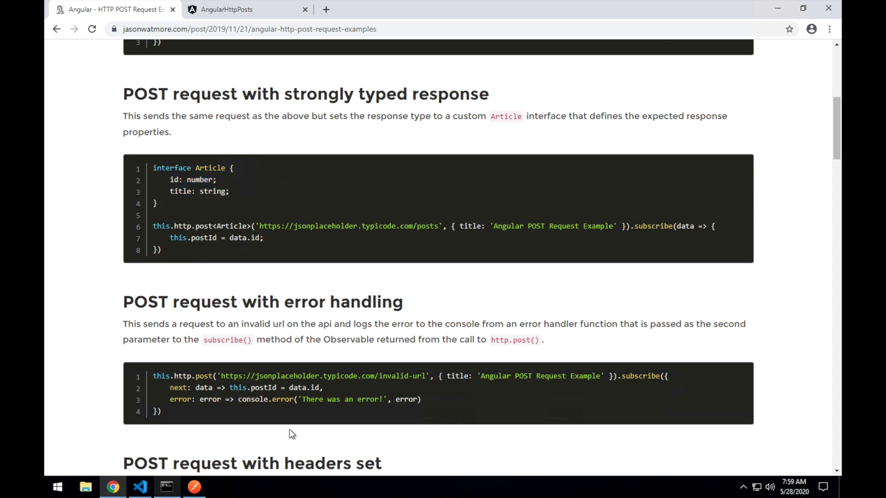
click(139, 486)
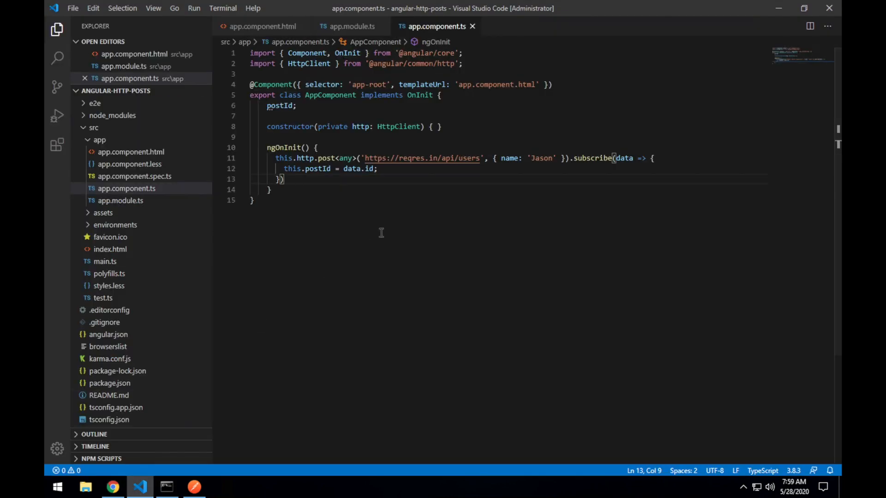
mouse_move(336, 158)
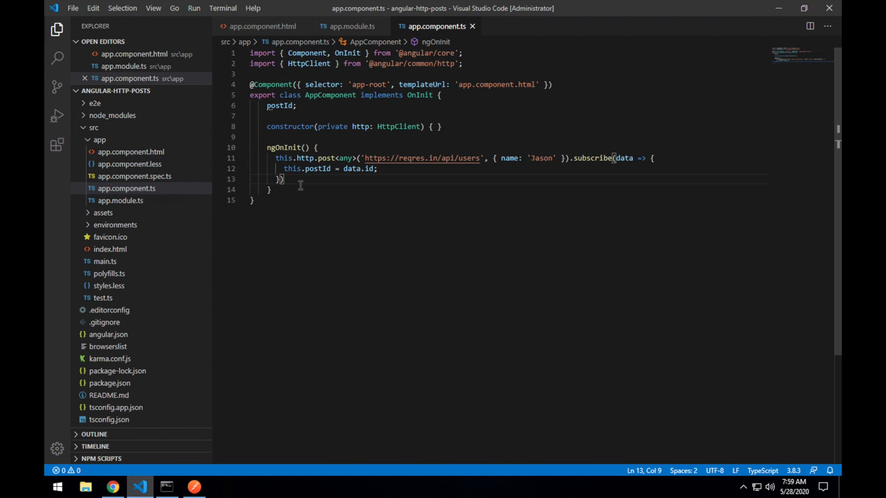
click(112, 487)
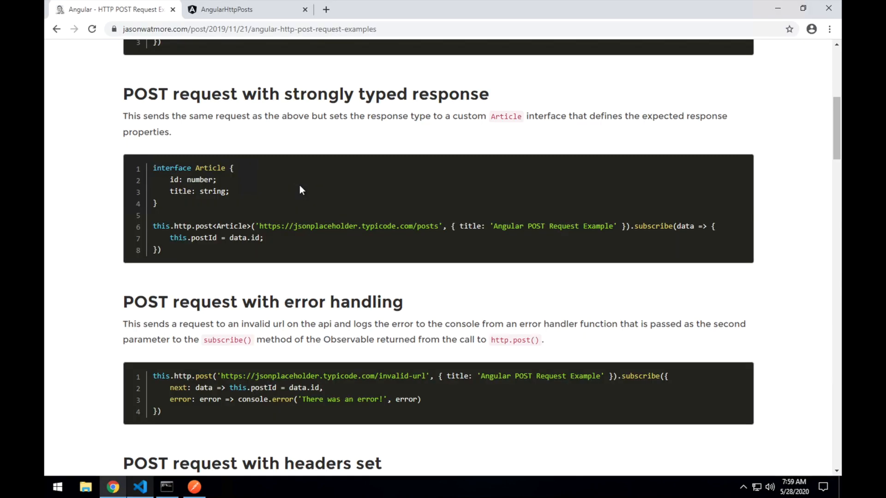
click(139, 486)
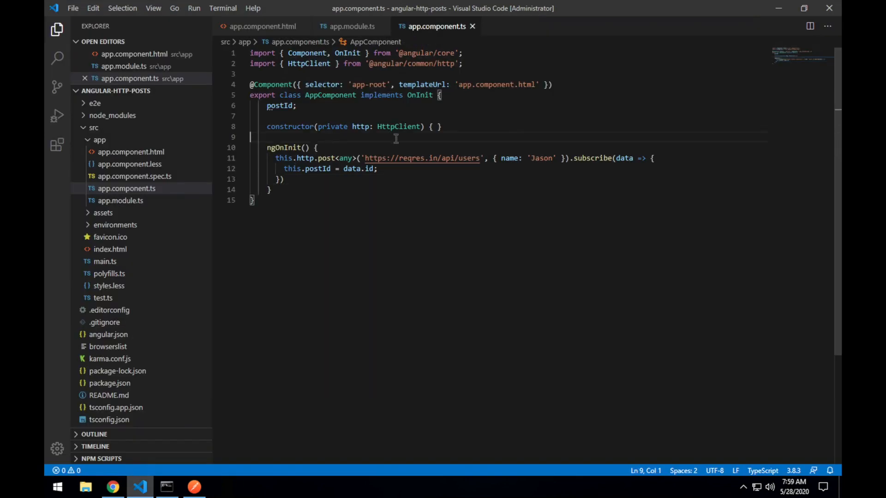
Paste an Article interface below the component class, renaming its title property to name
click(270, 190)
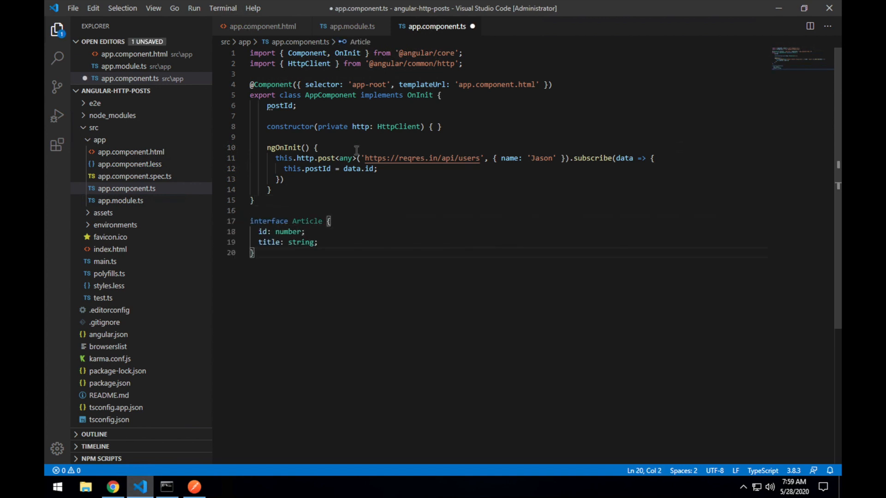
double_click(269, 241)
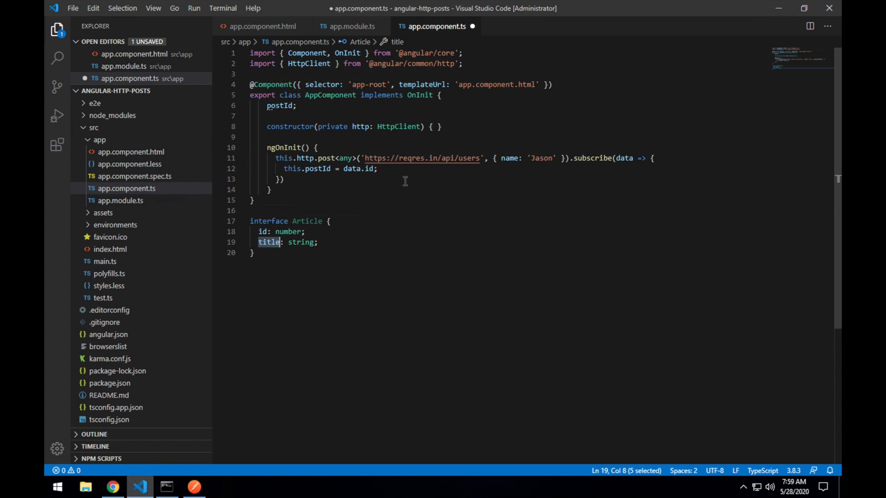
text(na)
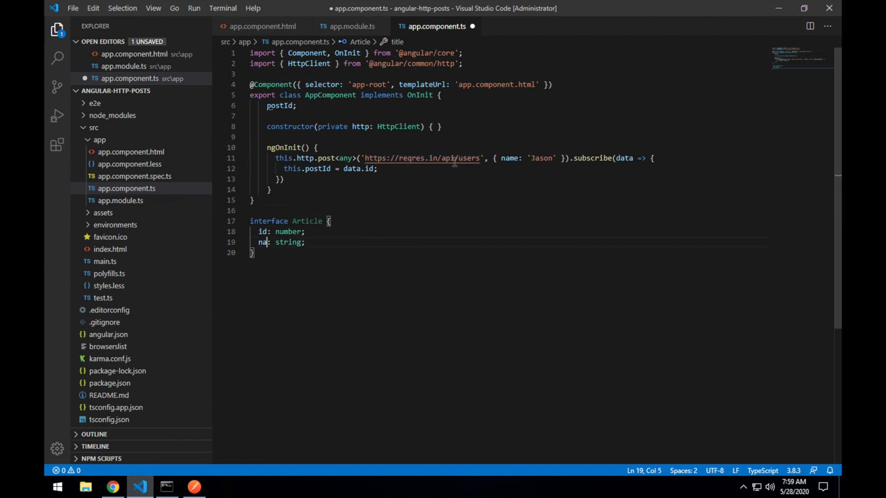
text(me)
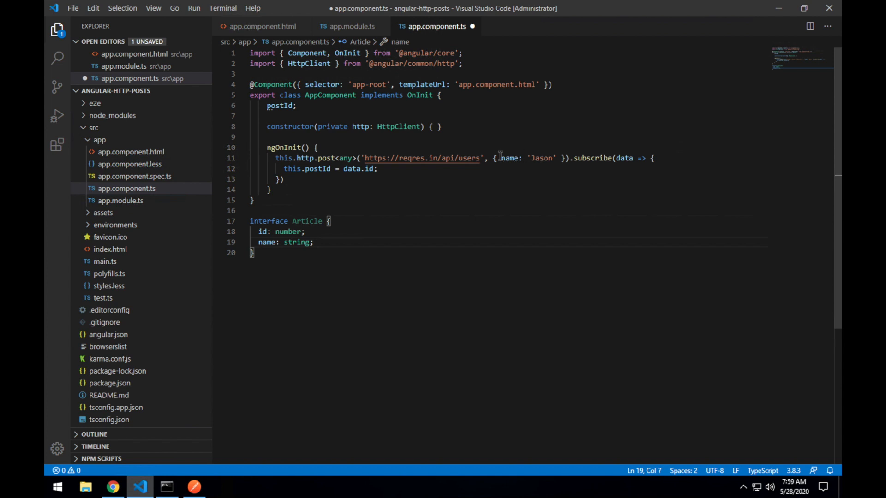
mouse_move(291, 245)
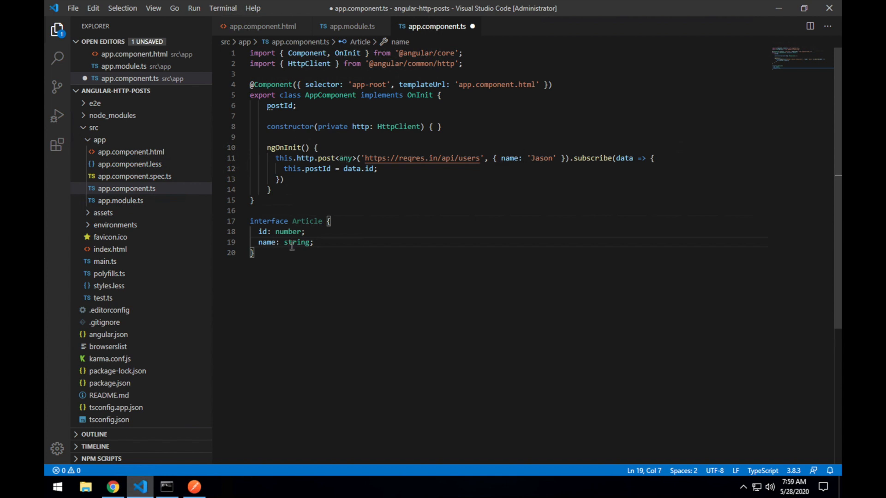
Change the post call's response type from <any> to <Article>
double_click(345, 158)
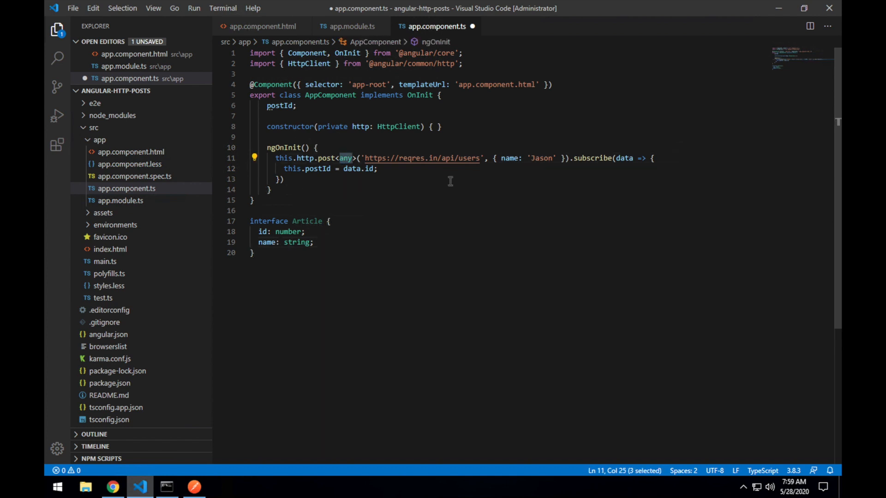
text(Article)
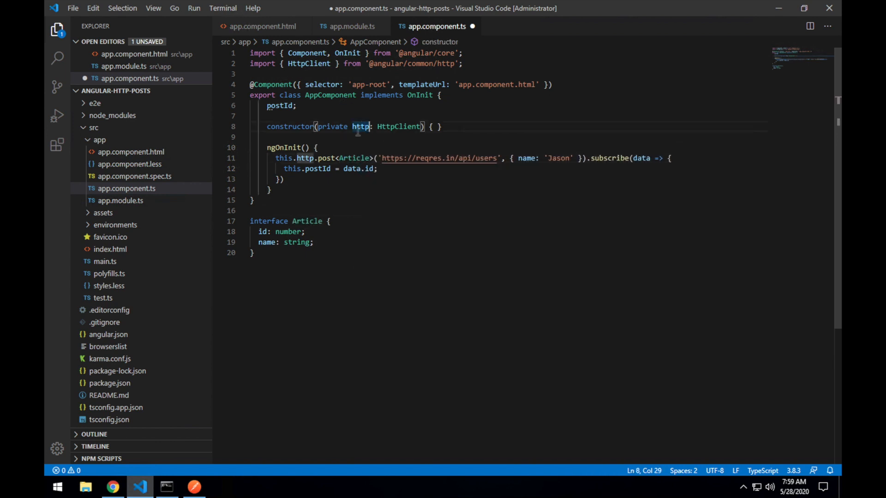
double_click(354, 159)
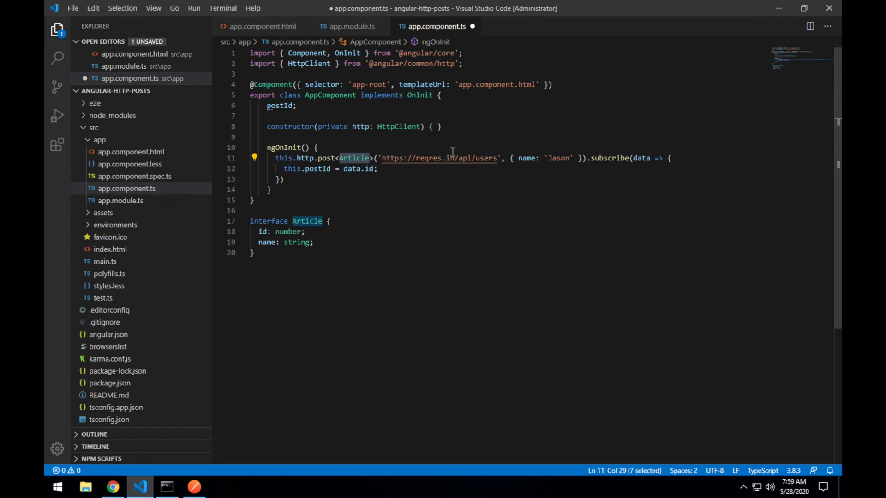
mouse_move(382, 161)
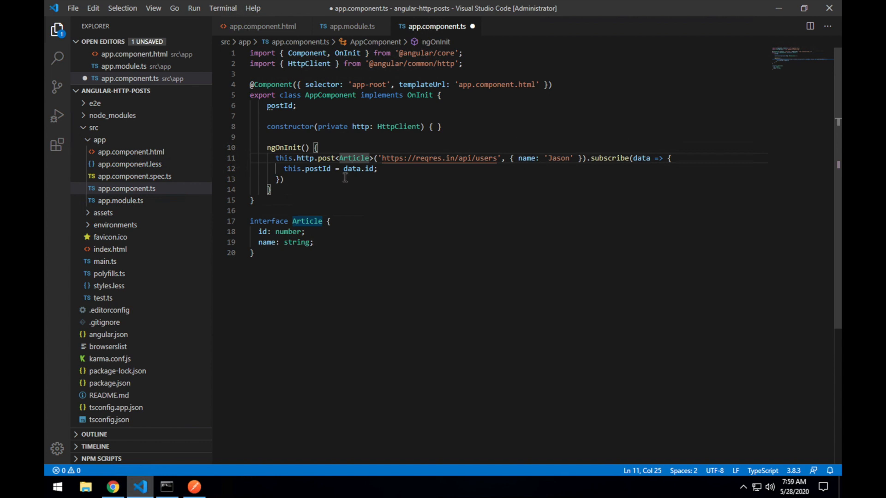
Change data.id to data.name in the subscribe callback and save app.component.ts
click(378, 169)
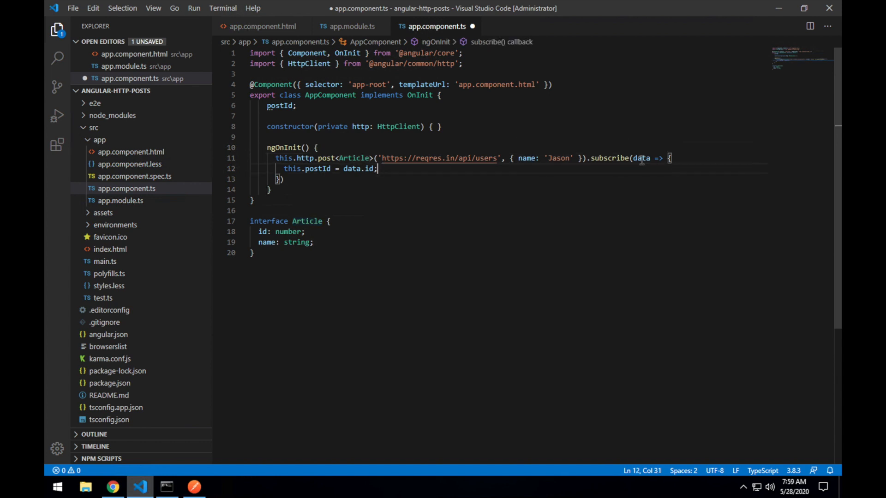
mouse_move(640, 158)
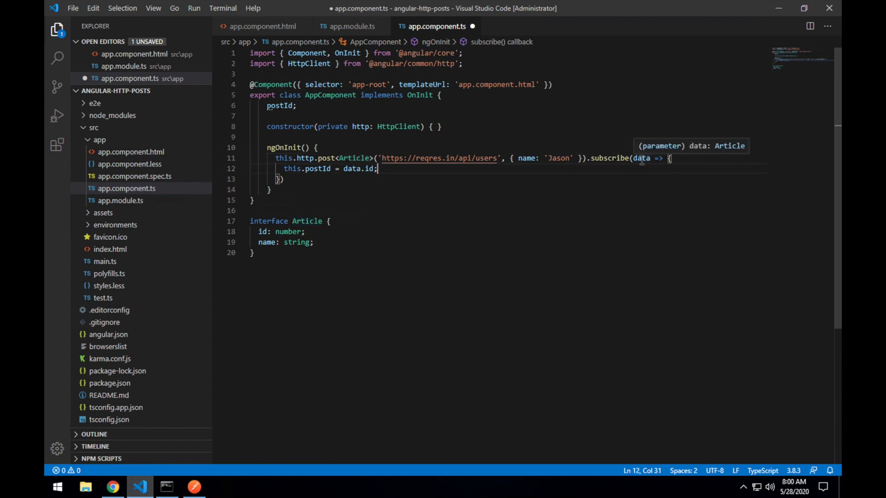
mouse_move(391, 172)
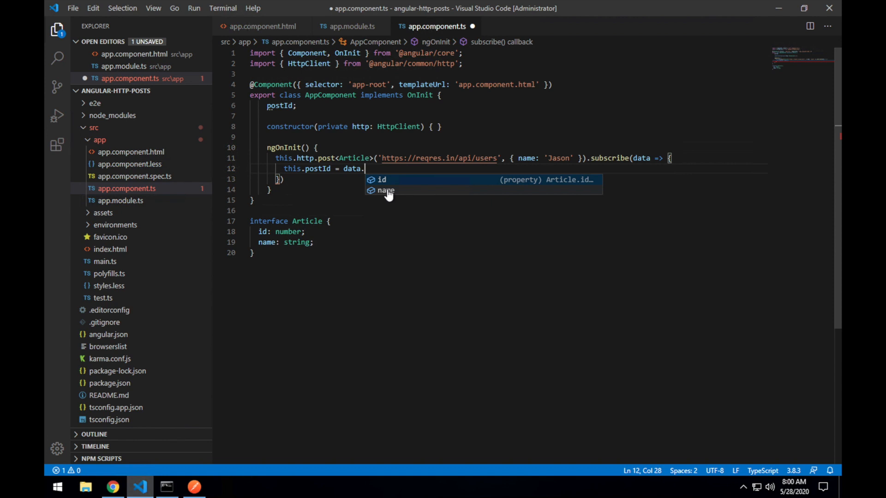
mouse_move(282, 237)
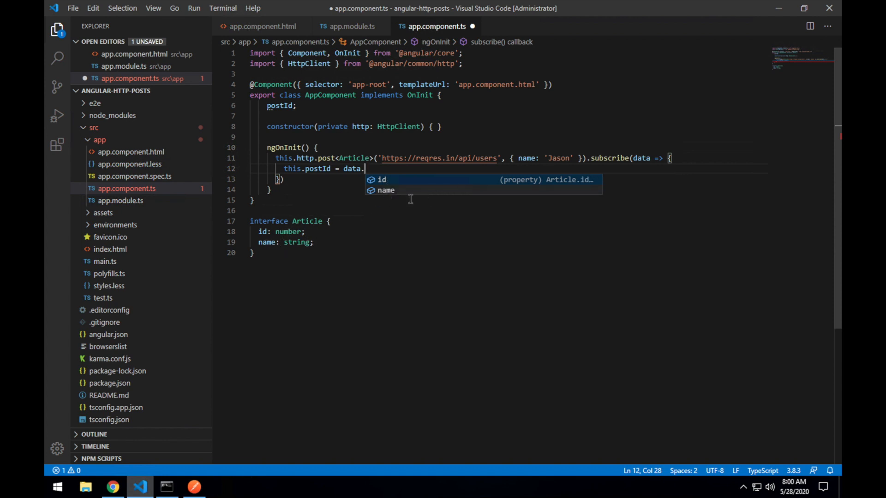
mouse_move(390, 195)
text(name)
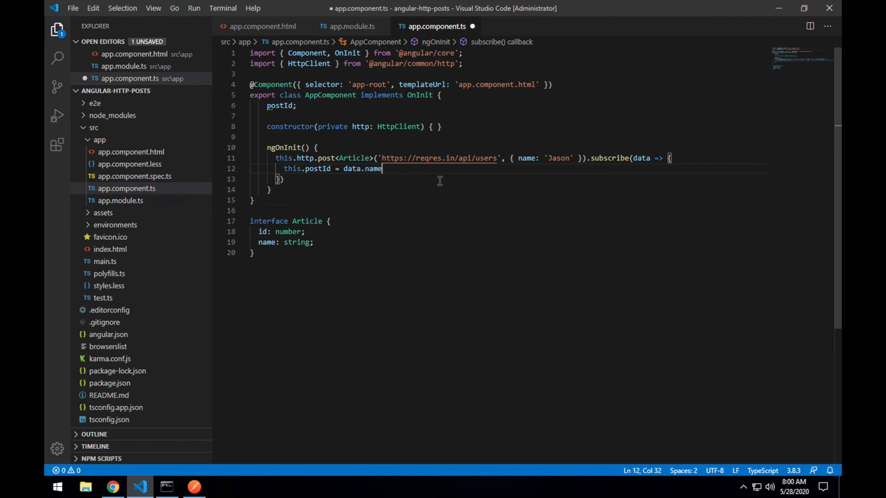
text(;)
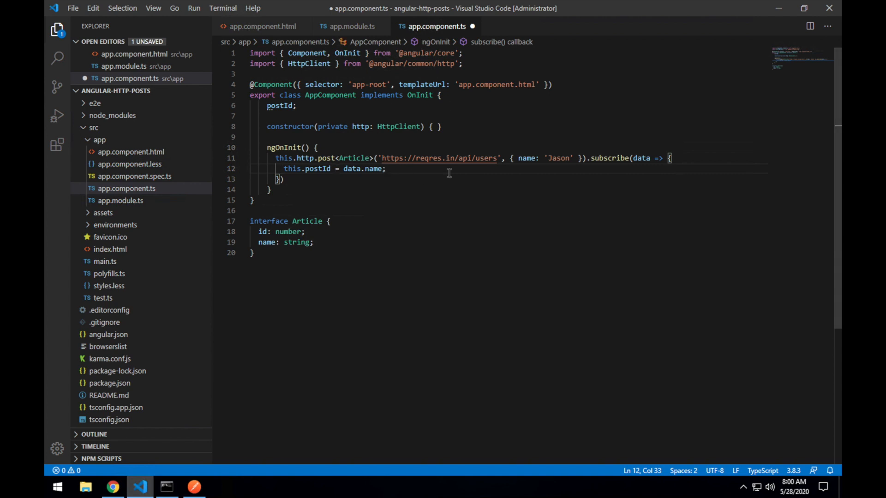
key(ctrl+s)
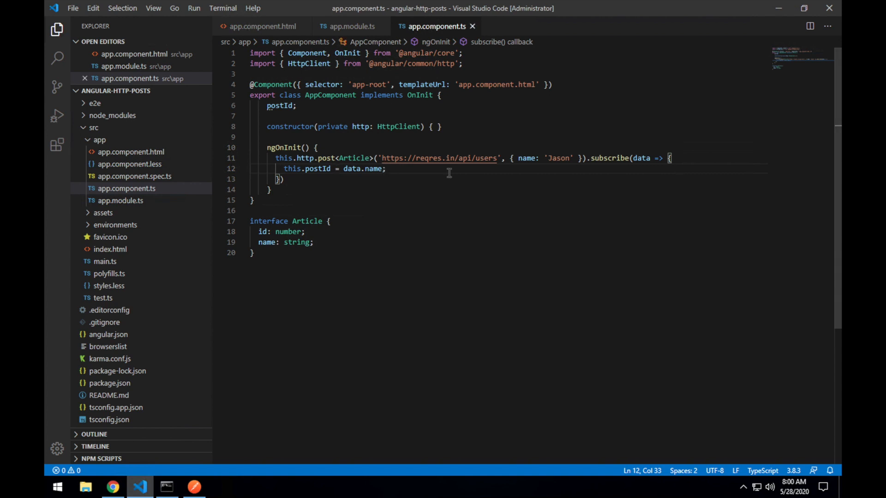
Check the running app shows Post Id: Jason and inspect the users request in DevTools
click(111, 487)
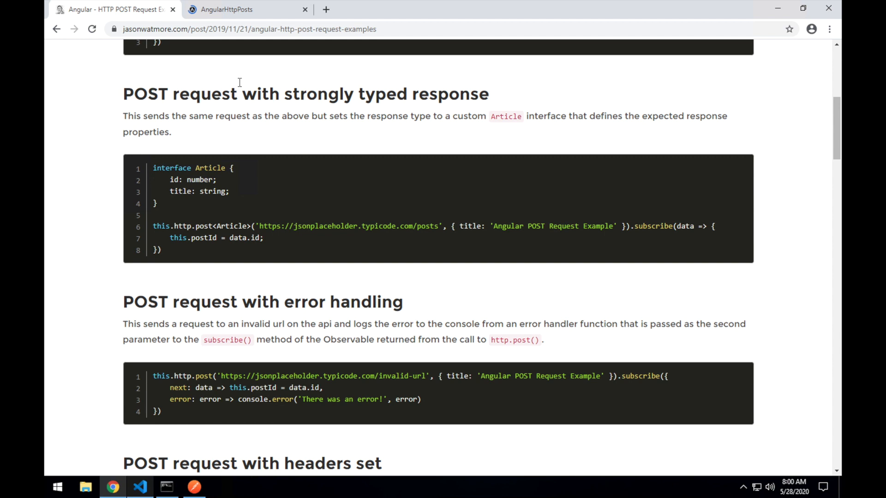
click(247, 9)
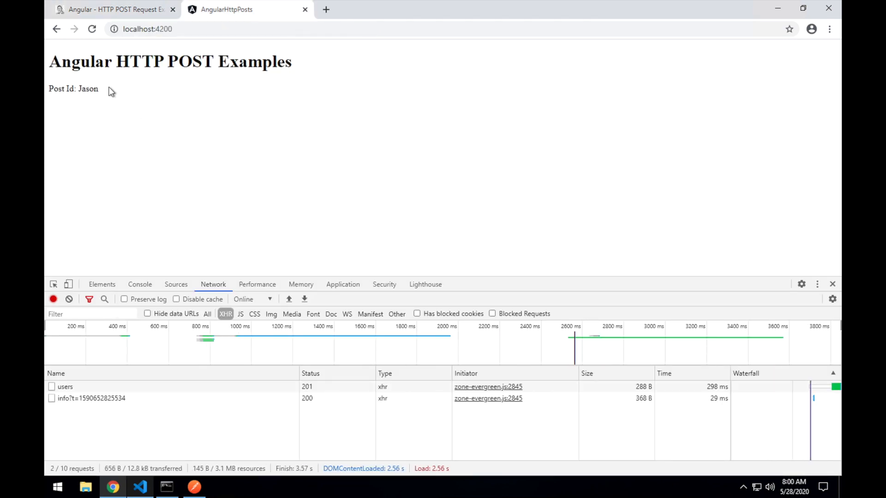
mouse_move(145, 102)
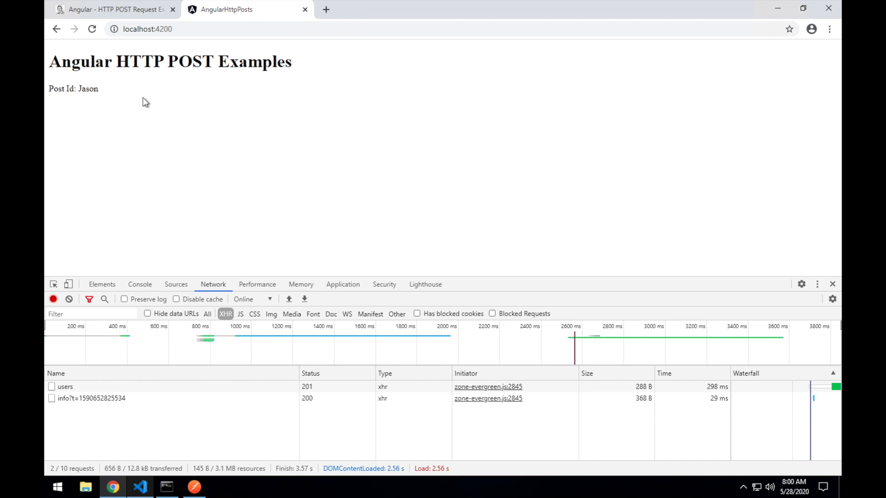
click(65, 387)
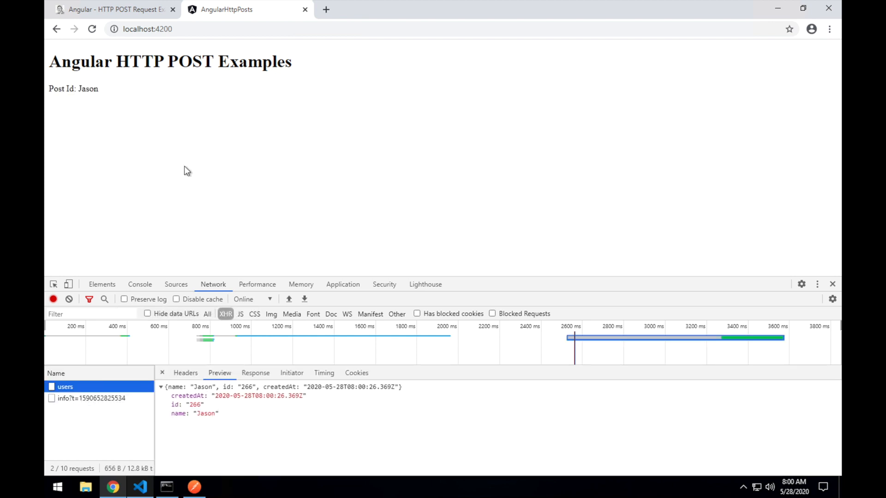
Set the subscribe callback back to assigning data.id to postId and save
click(139, 487)
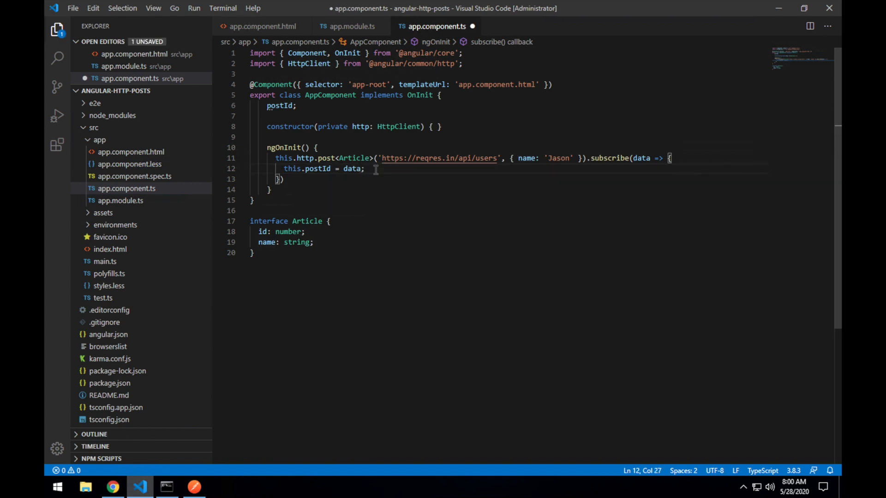
text(.title)
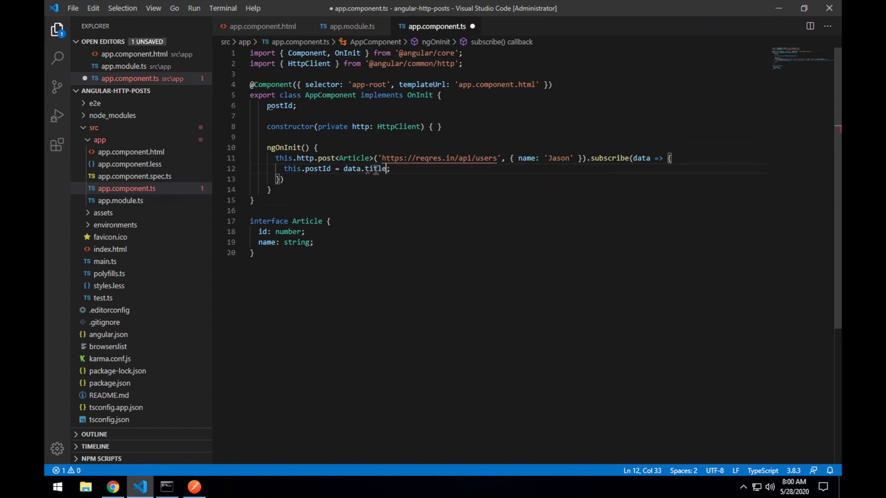
mouse_move(377, 168)
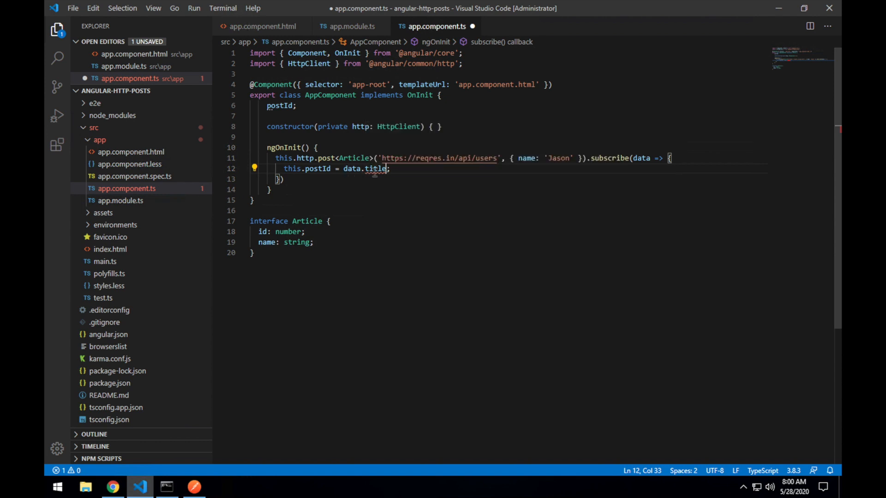
mouse_move(374, 168)
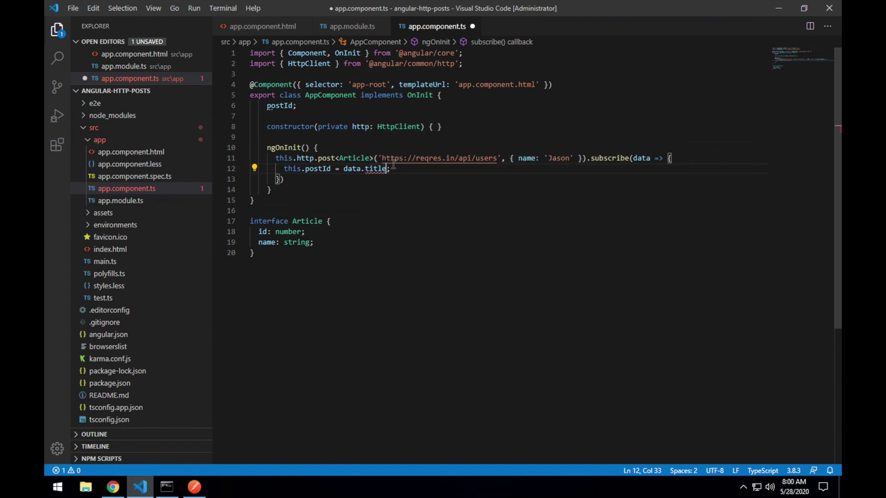
key(Backspace)
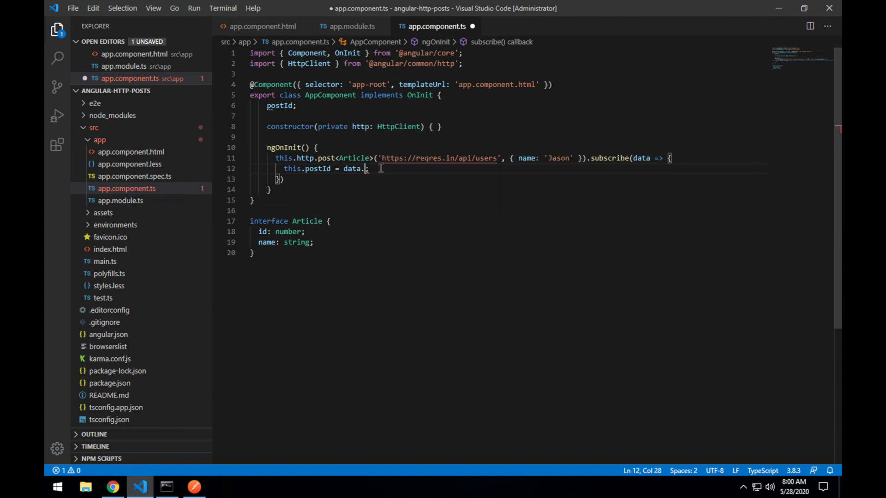
text(id)
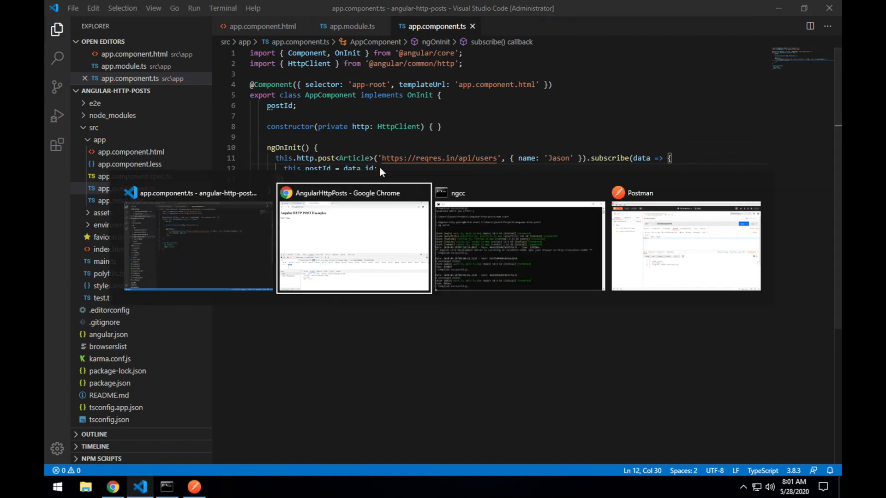
Scroll the jasonwatmore.com article down to the 'POST request with error handling' example
click(353, 242)
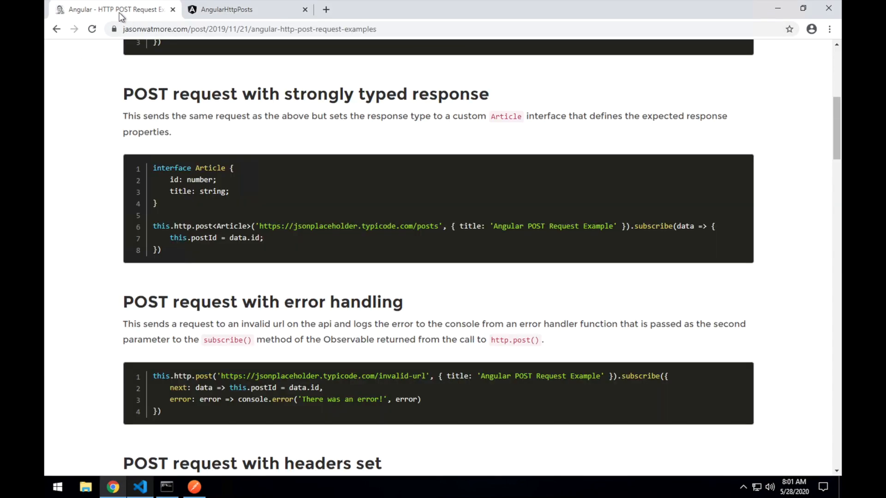
scroll(down, 3)
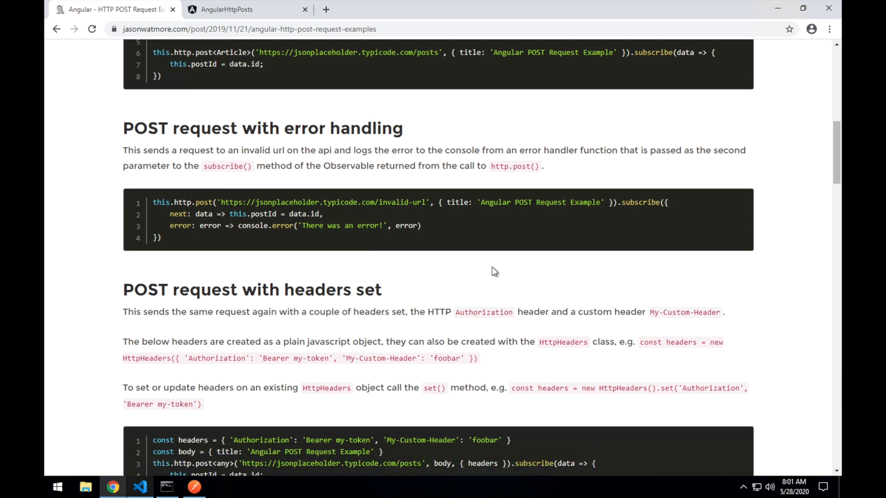
scroll(down, 3)
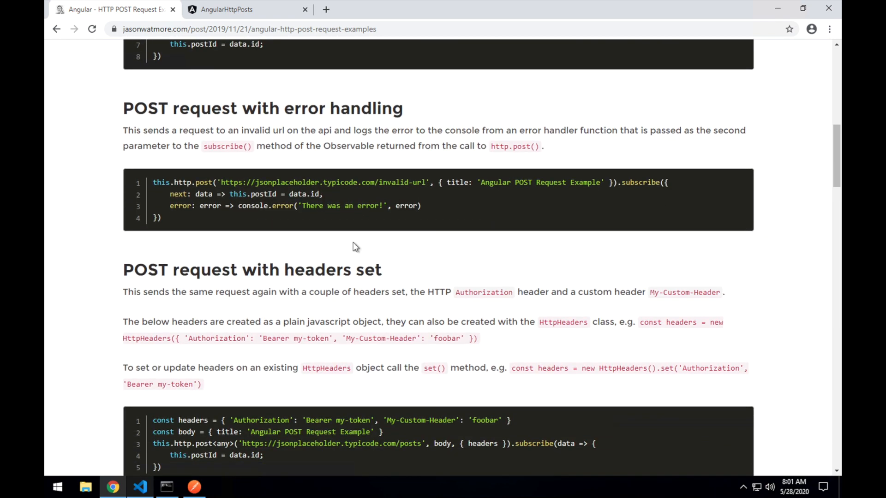
scroll(down, 3)
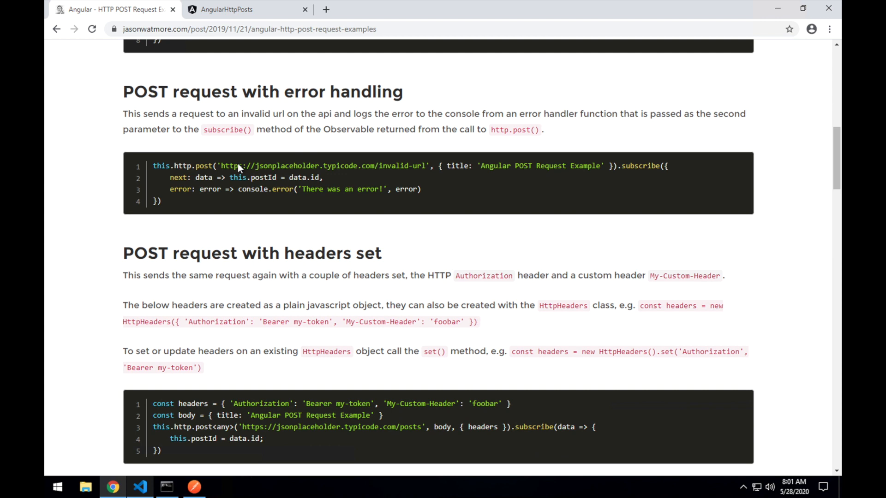
mouse_move(396, 166)
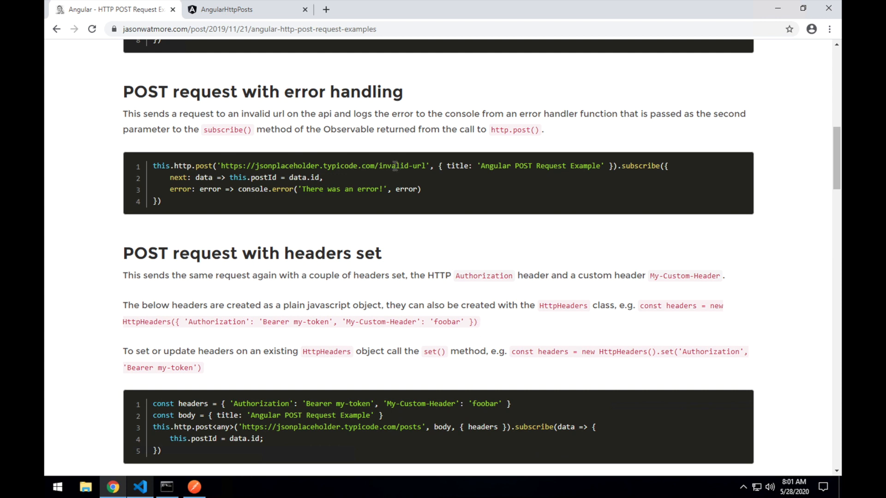
mouse_move(542, 193)
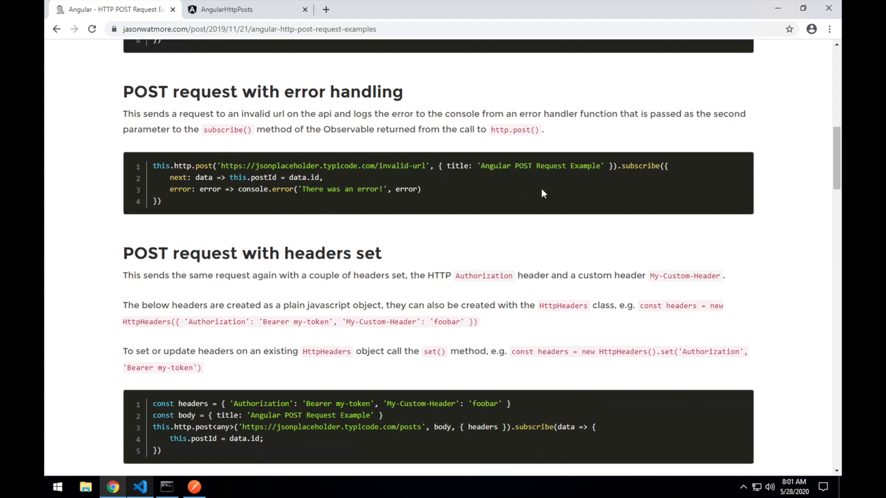
mouse_move(395, 202)
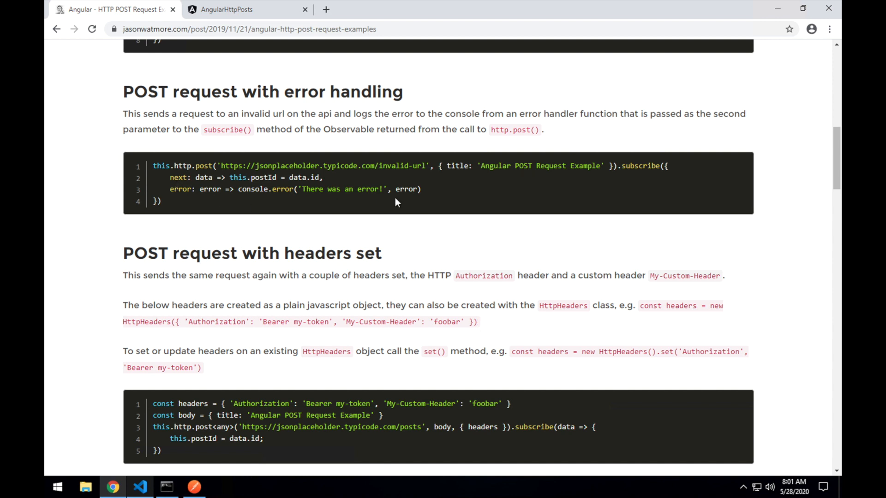
mouse_move(664, 168)
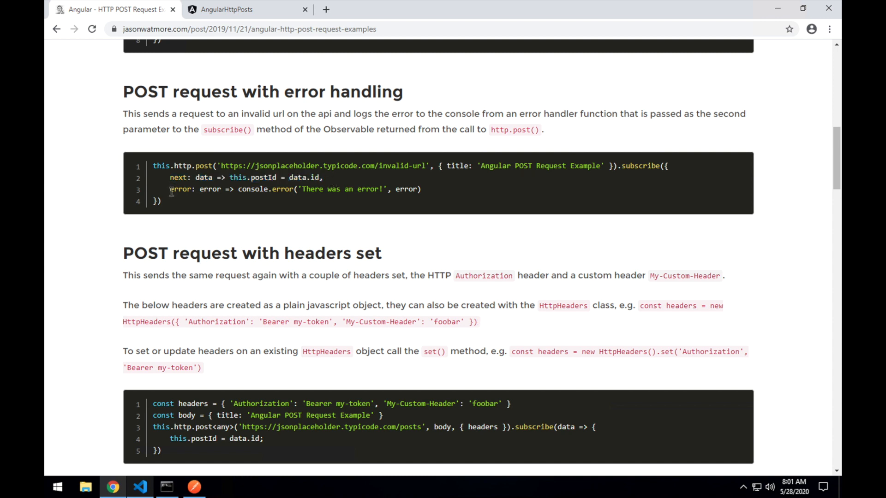
mouse_move(654, 169)
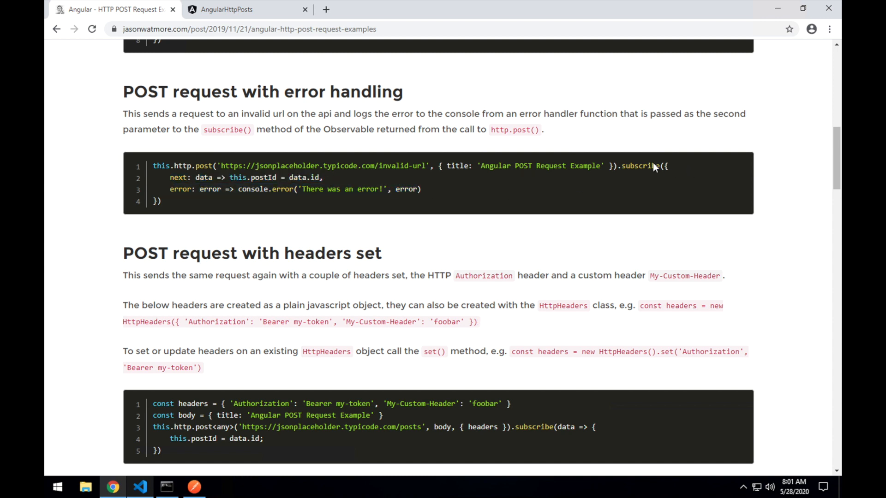
mouse_move(230, 182)
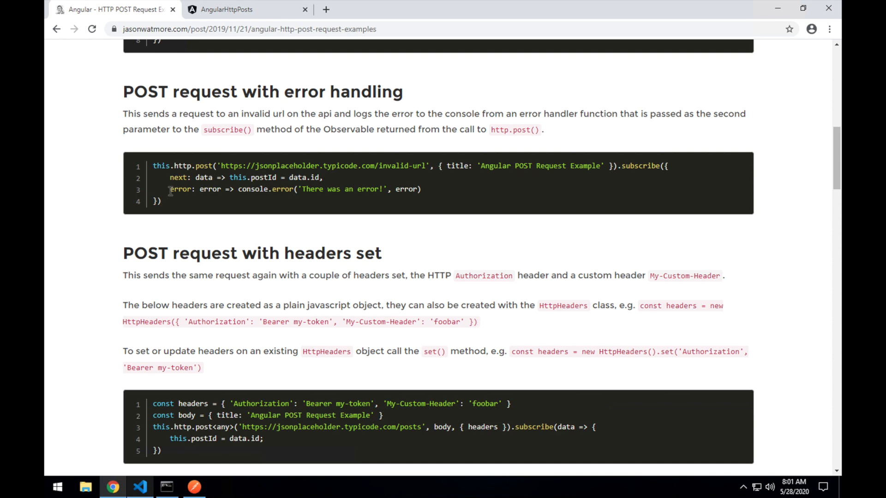
click(139, 486)
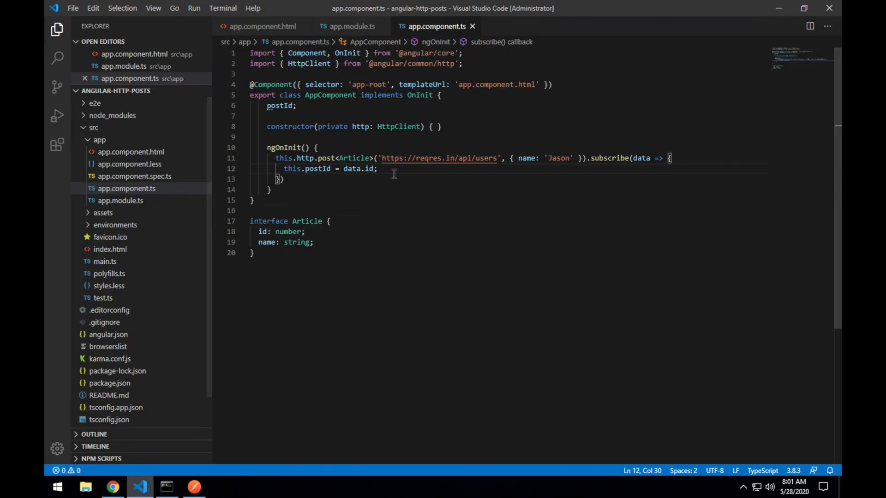
click(634, 158)
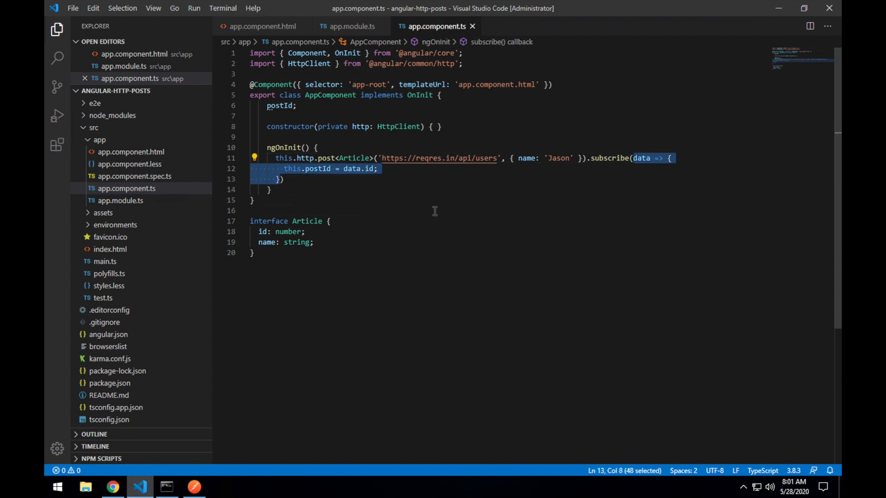
text(next: data => this.postId = data.id,)
text(error: error => console.error('There was an error!', error)
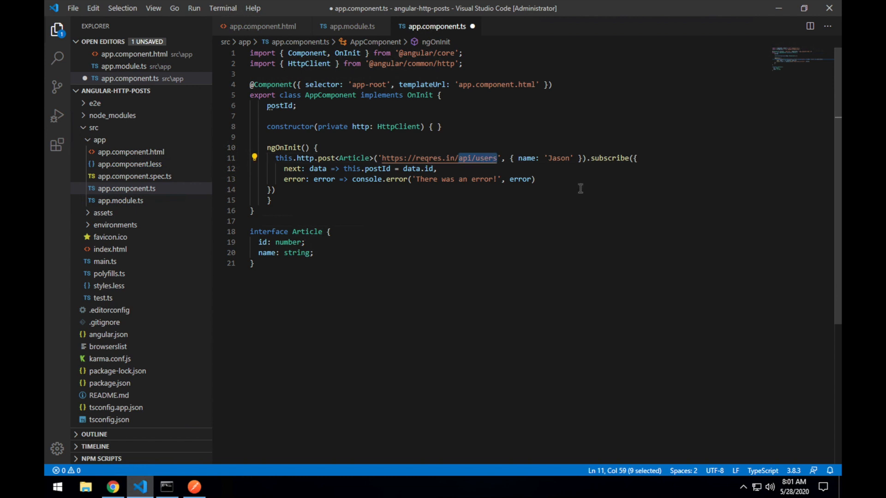
text(invalid)
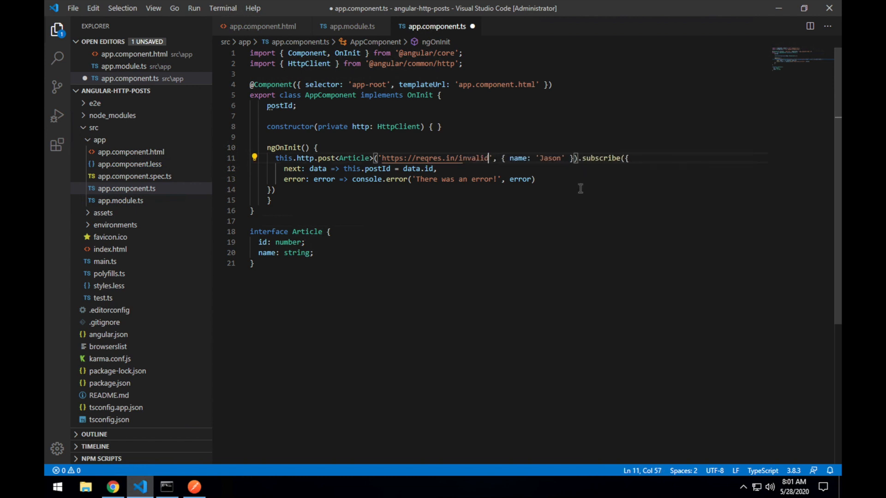
text(-url)
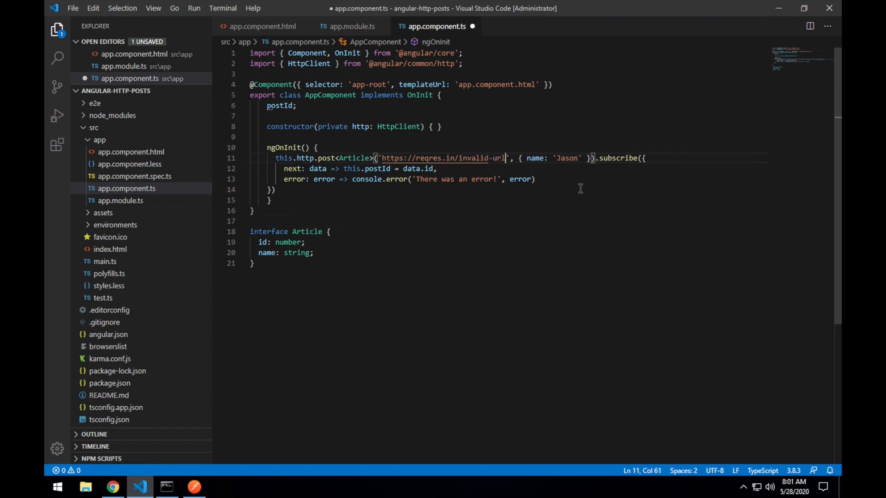
key(ctrl+s)
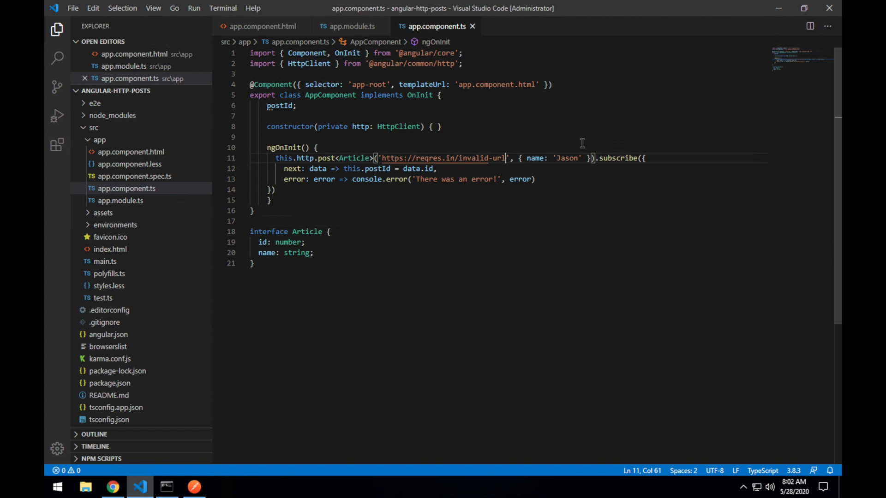
mouse_move(419, 152)
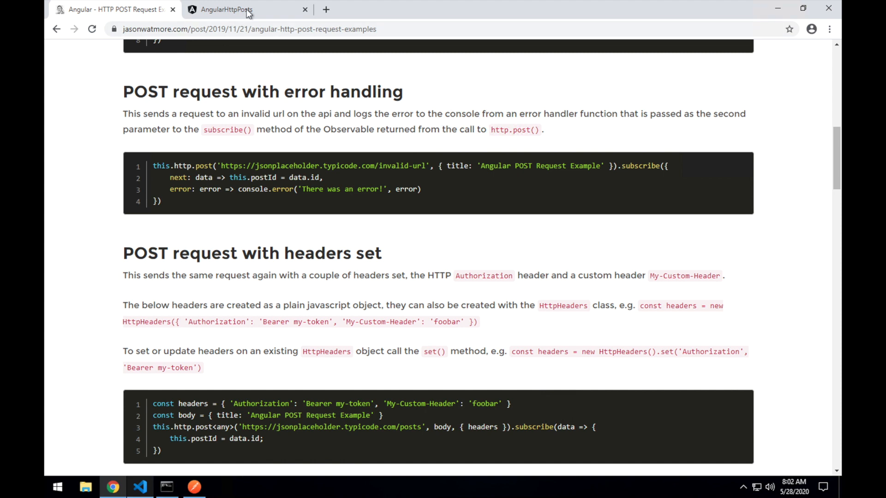
Check the 404 POST to reqres.in/invalid-url and the logged 'There was an error!' in Chrome
click(246, 10)
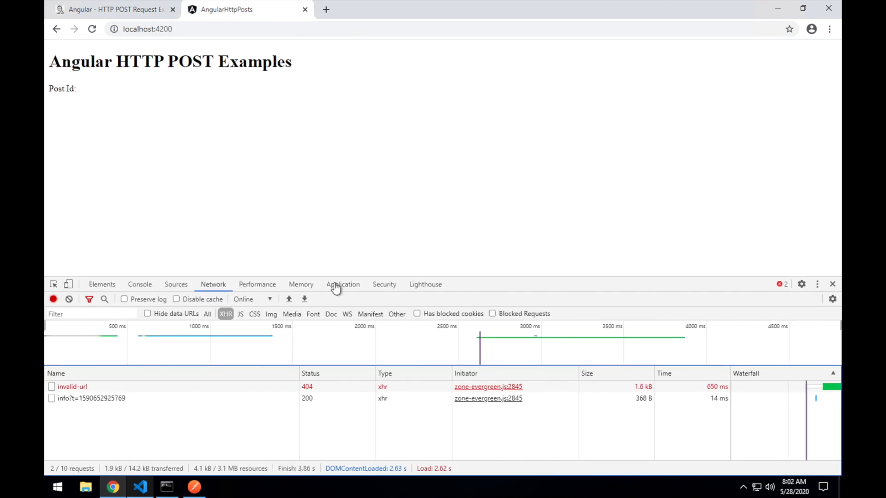
click(139, 284)
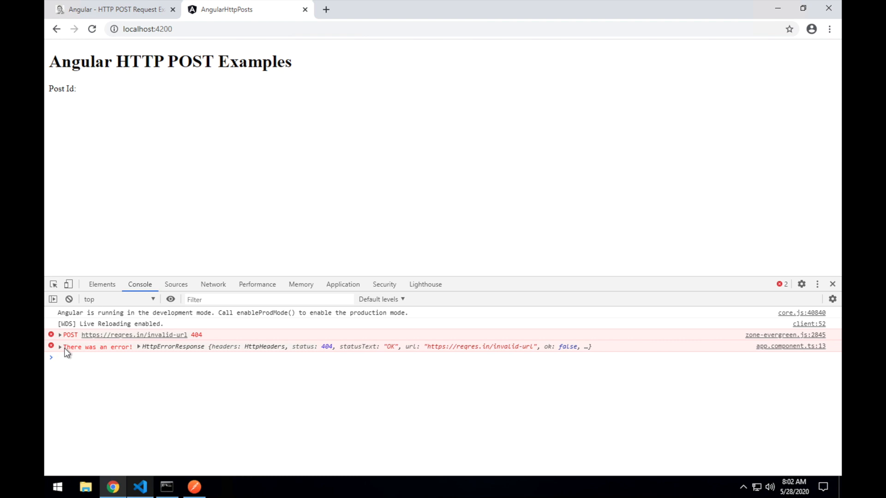
click(139, 487)
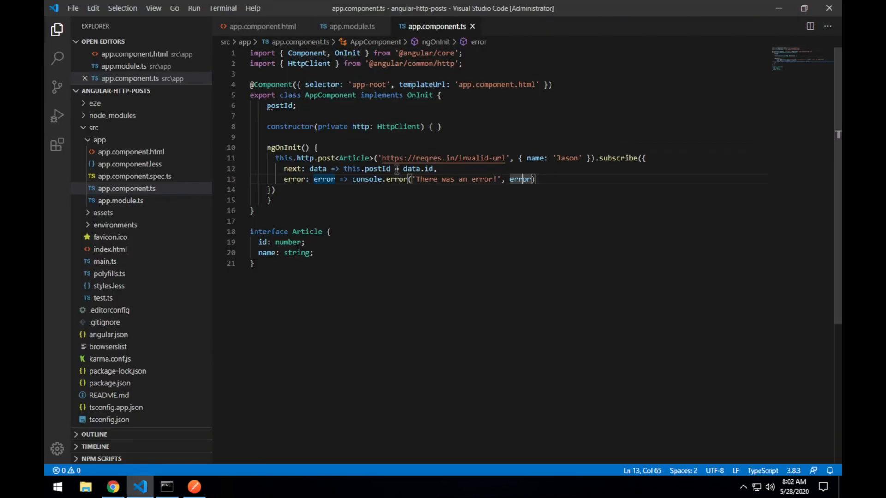
click(113, 486)
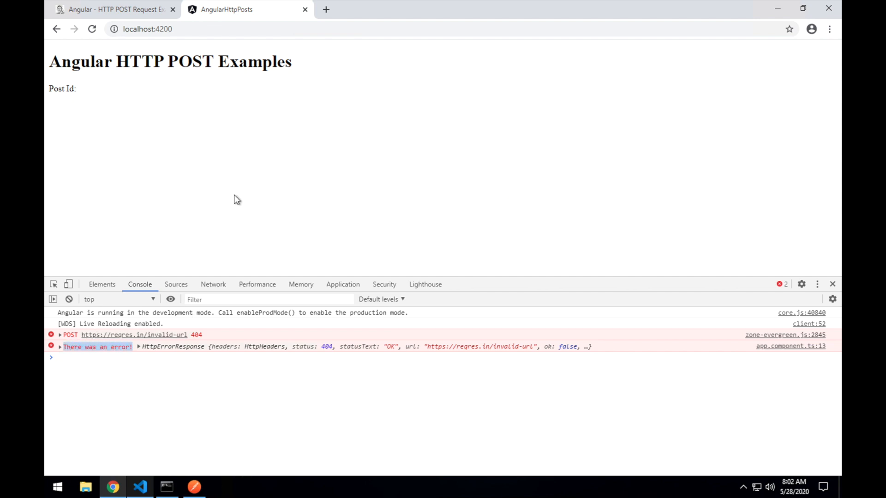
click(140, 487)
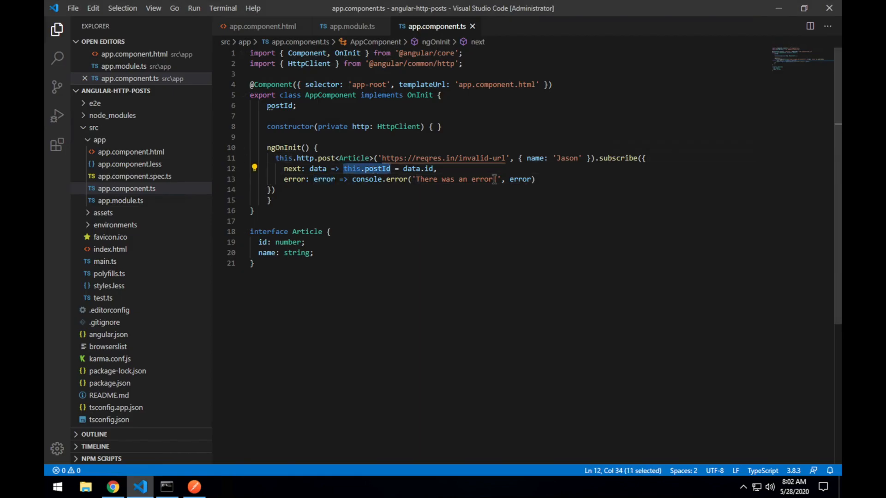
Declare an errorMessage property below the postId property
text(!)
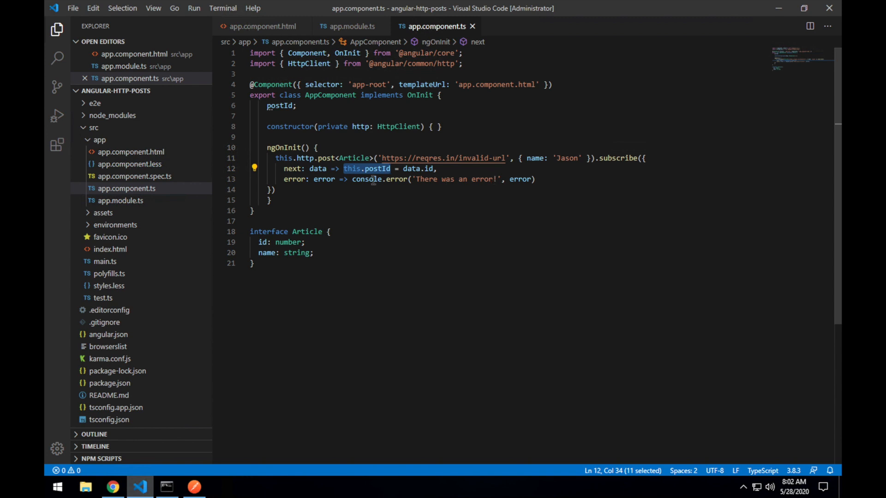
click(349, 179)
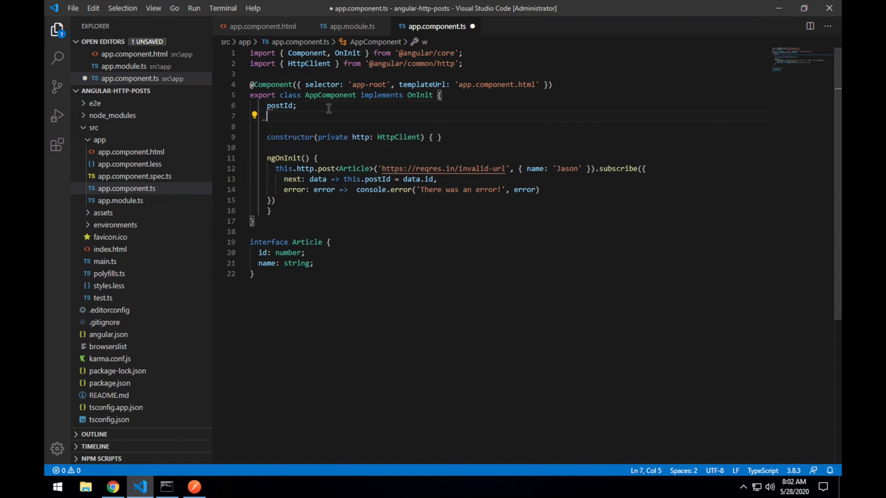
text(errorMessage)
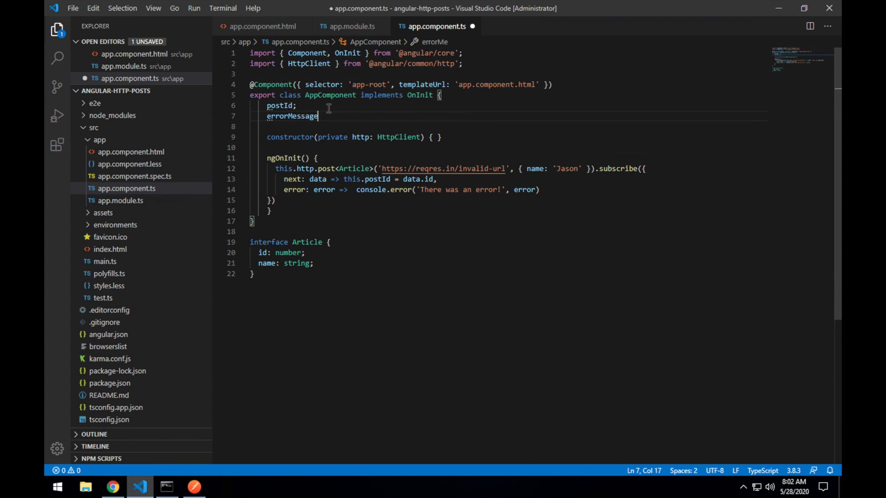
text(;)
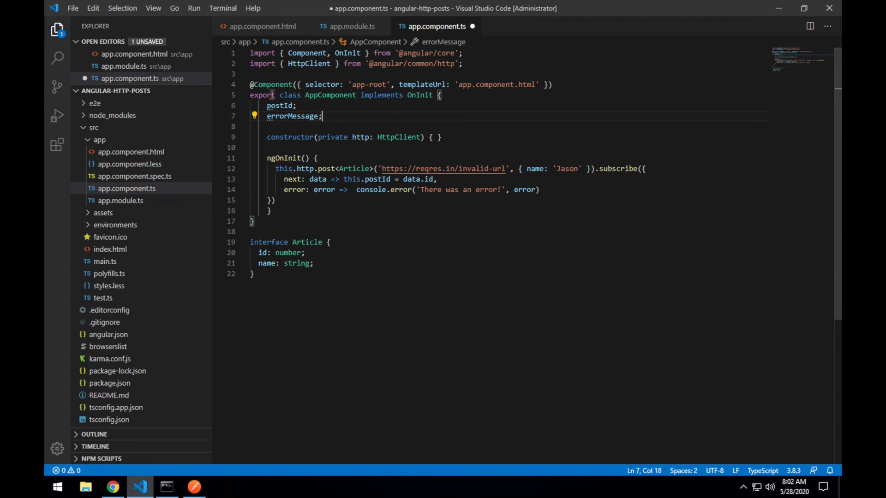
Replace console.error with this.errorMessage = error.toString() in the error handler and save
double_click(292, 115)
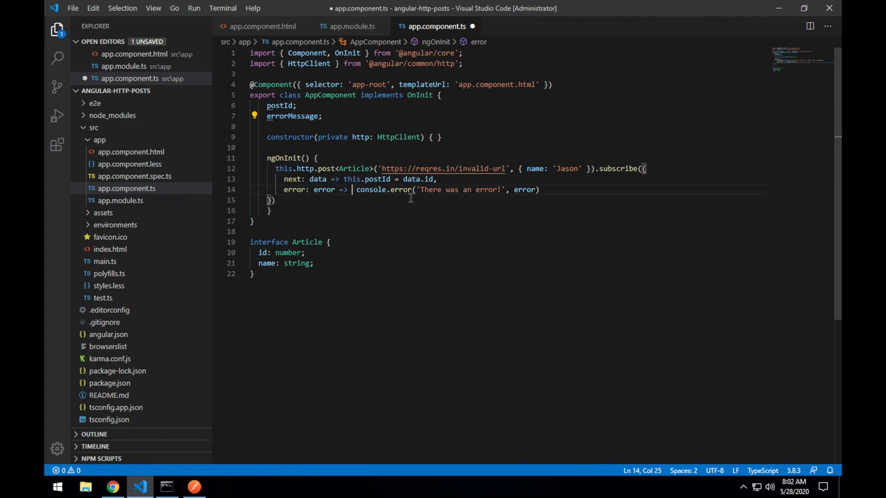
text(this.e)
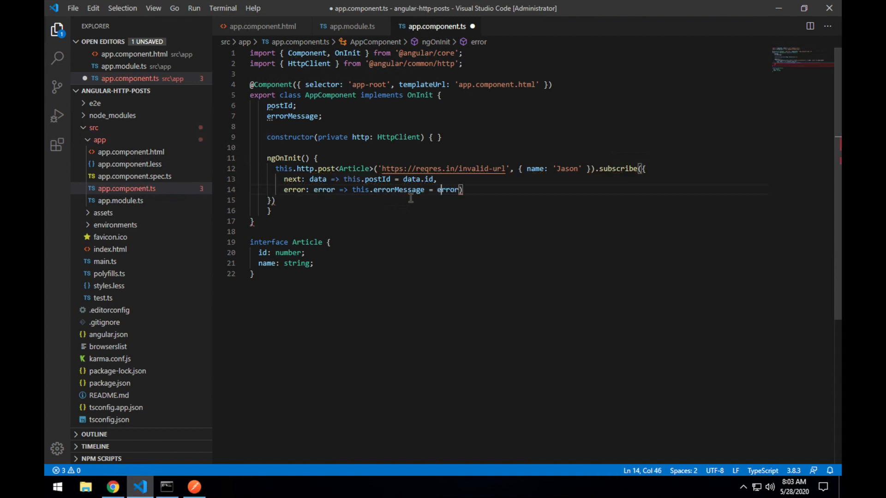
text(.)
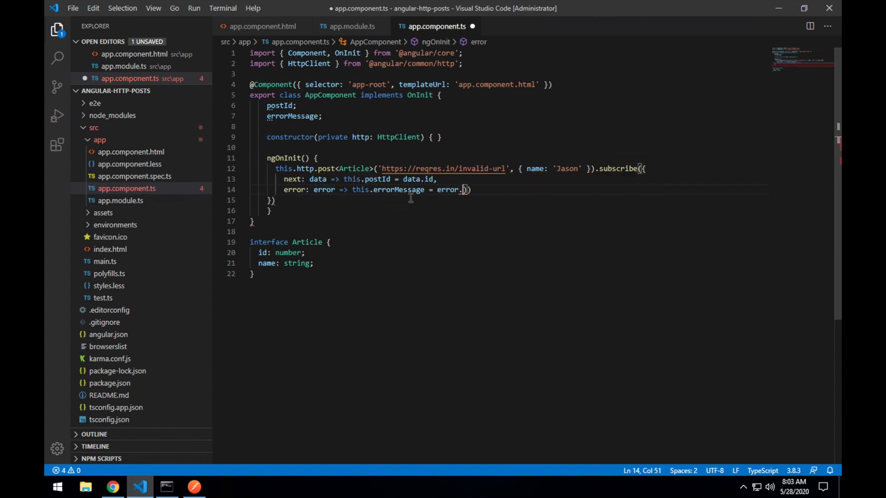
text(toSt)
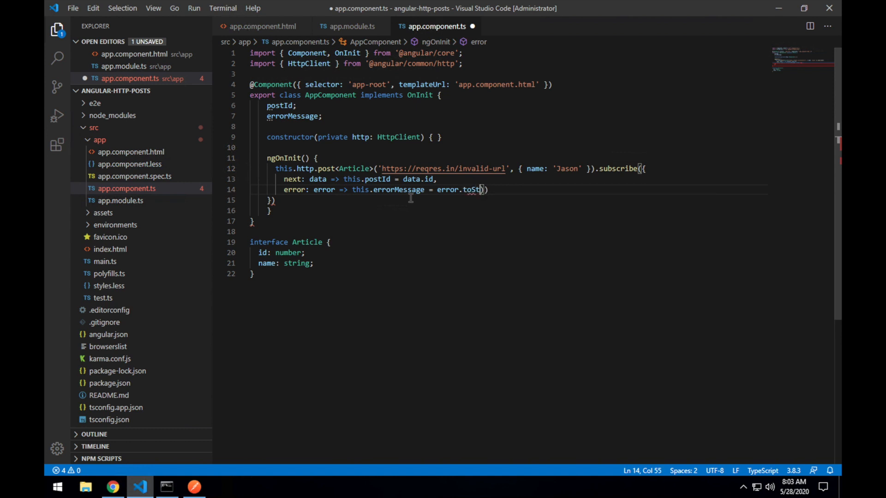
text(ing())
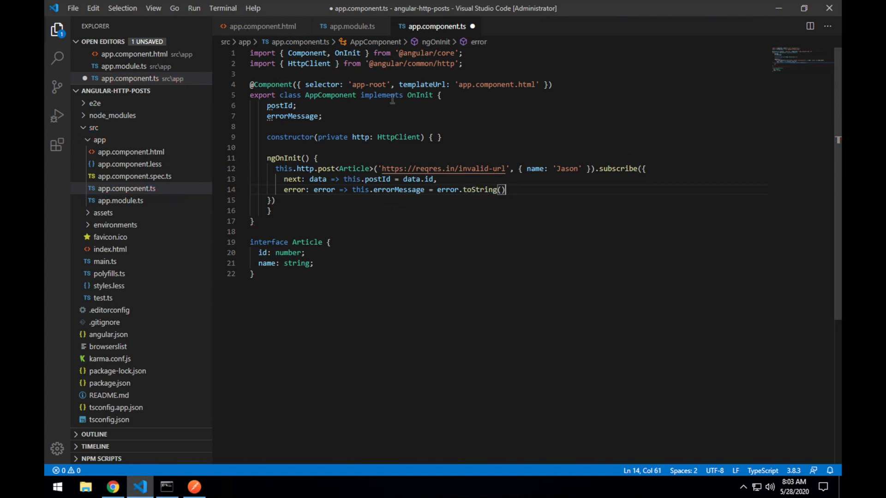
key(ctrl+s)
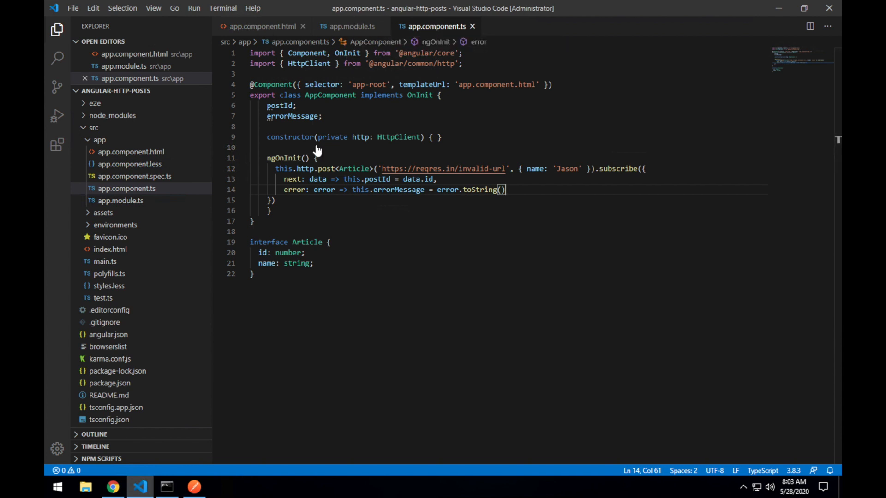
In app.component.html, add <div>Error: {{errorMessage}}</div> below the Post Id div
click(264, 25)
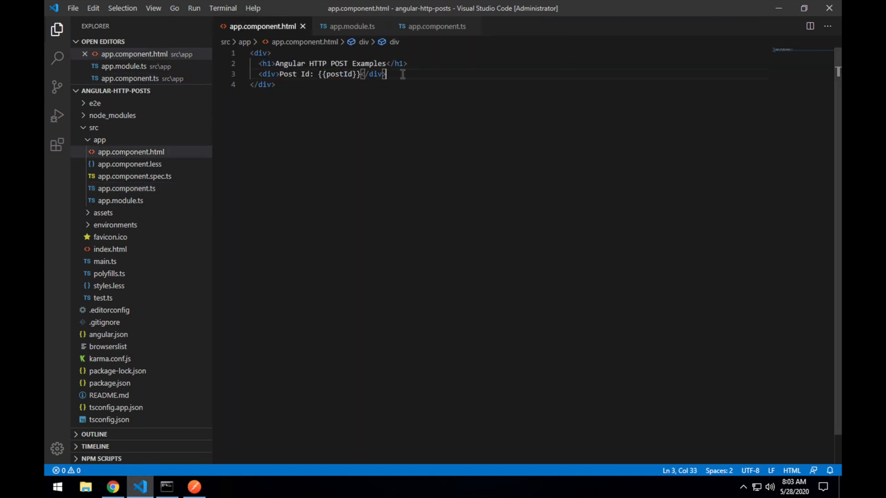
text(<div>Error: {{</div>)
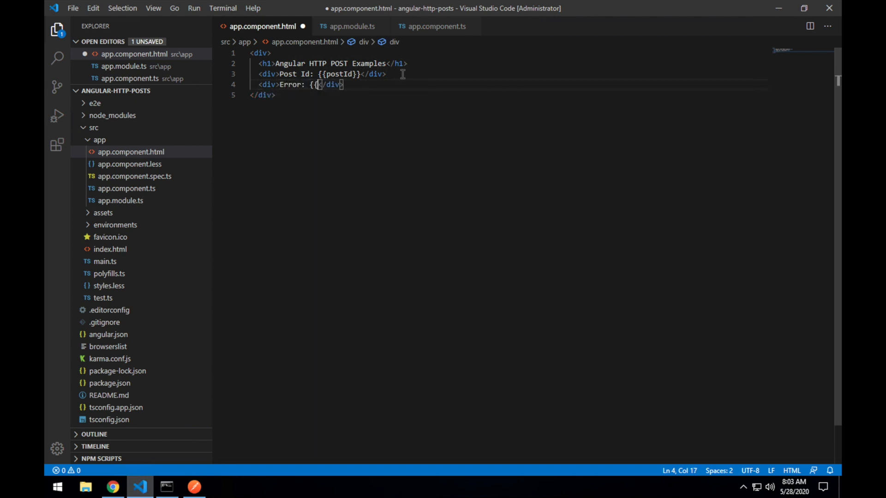
text(errorMessage}})
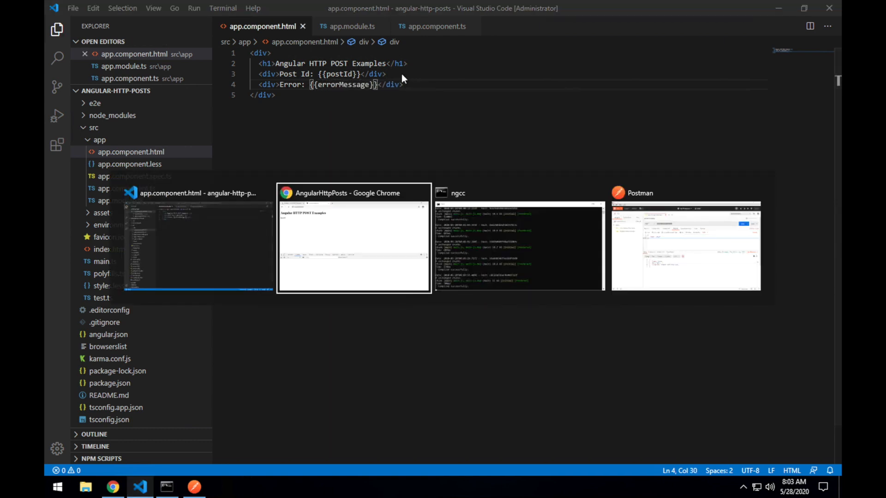
View the reloaded app showing 'Error: [object Object]' under Post Id
click(353, 240)
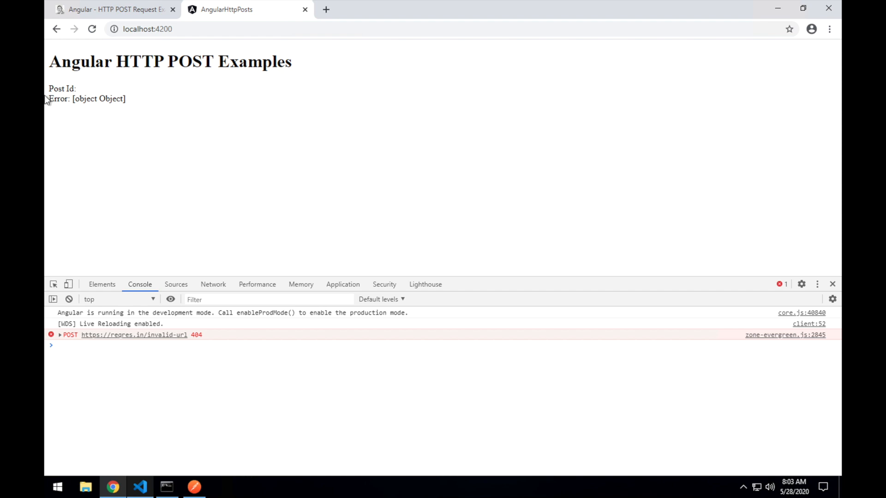
mouse_move(170, 115)
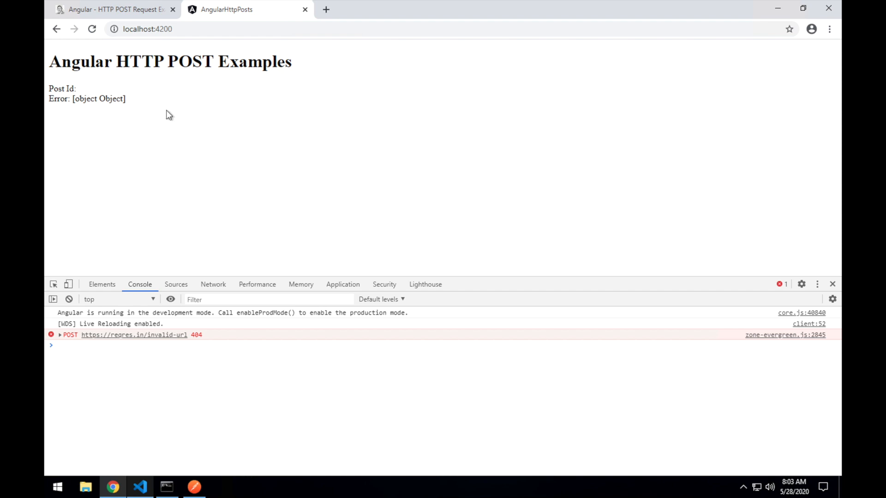
mouse_move(202, 170)
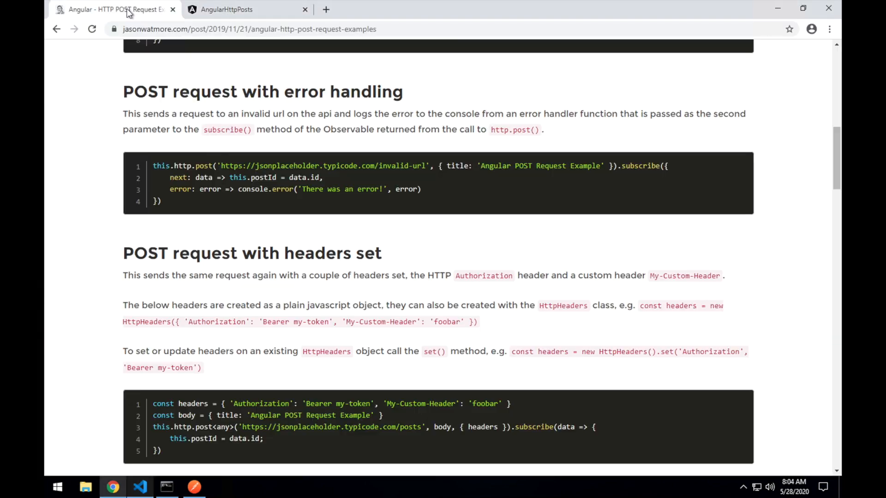
Scroll the jasonwatmore.com article down to the 'POST request with headers set' example
scroll(down, 3)
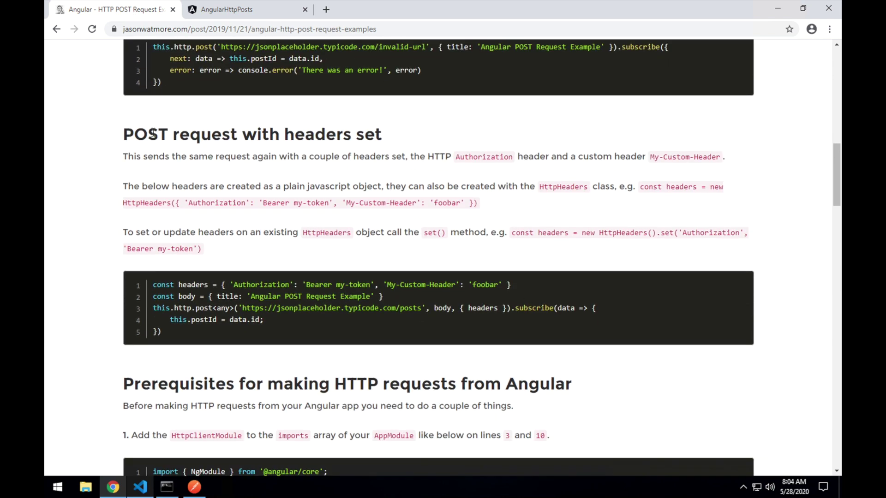
scroll(down, 3)
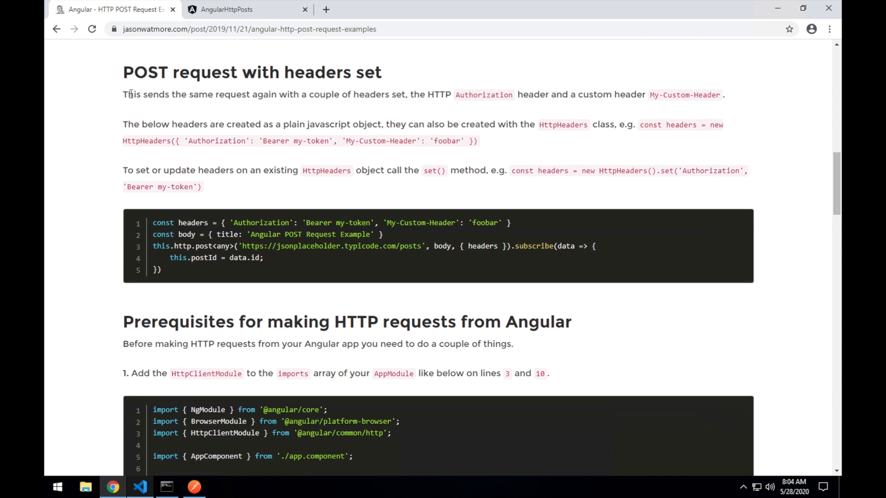
scroll(down, 3)
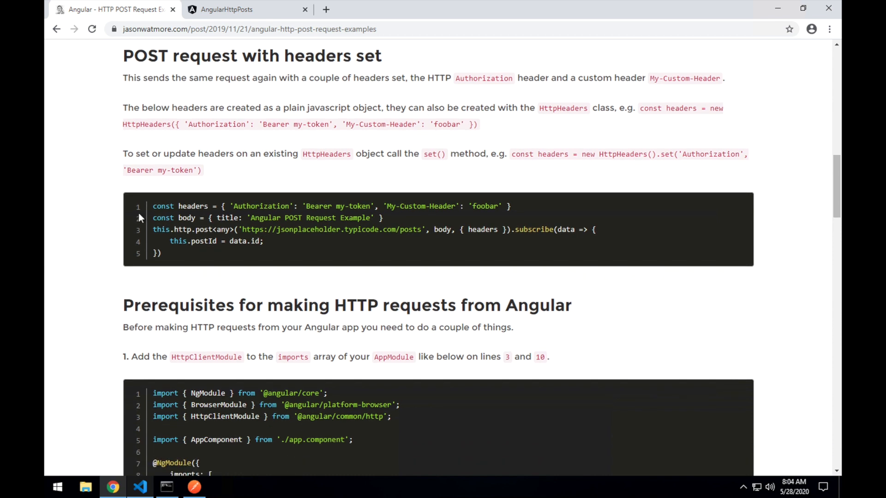
scroll(down, 3)
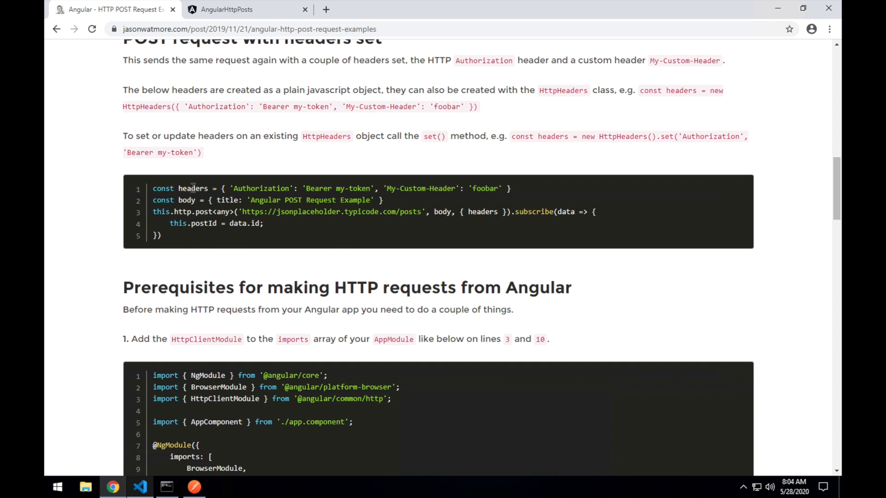
mouse_move(262, 200)
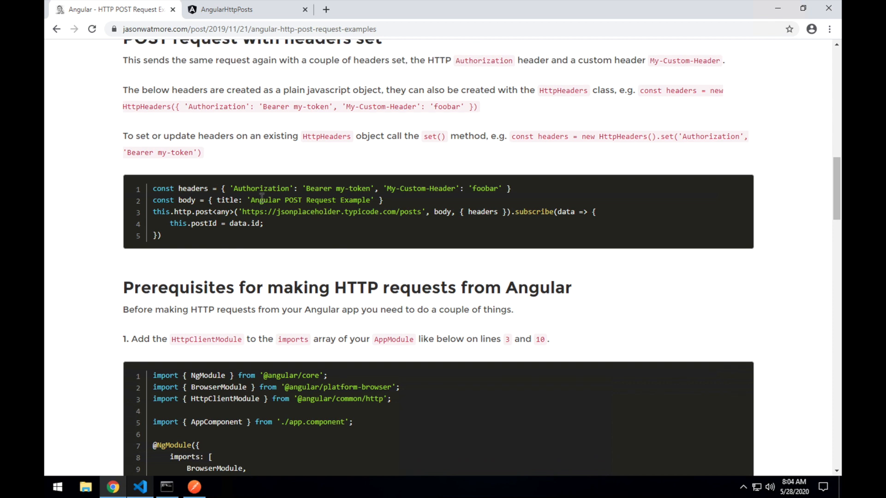
mouse_move(337, 191)
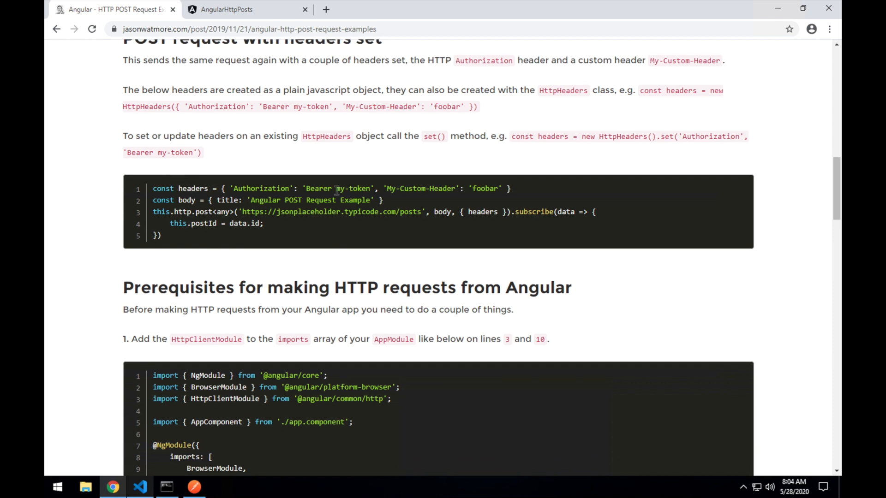
mouse_move(444, 214)
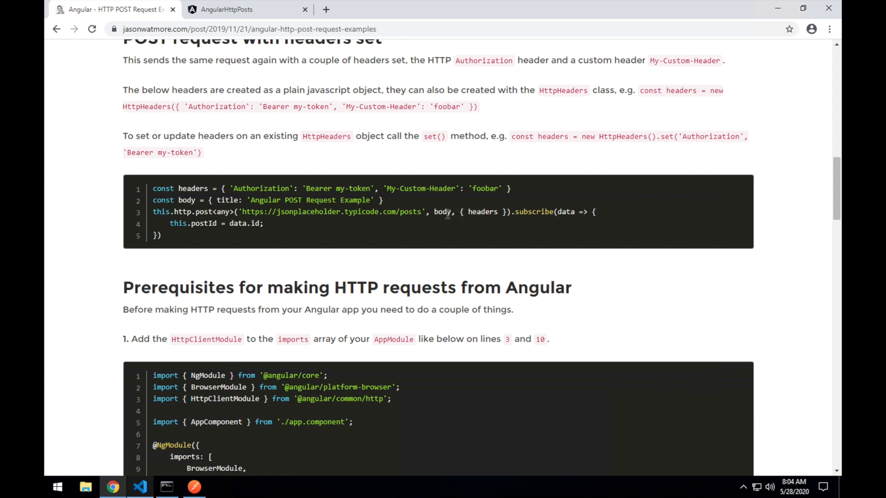
mouse_move(476, 211)
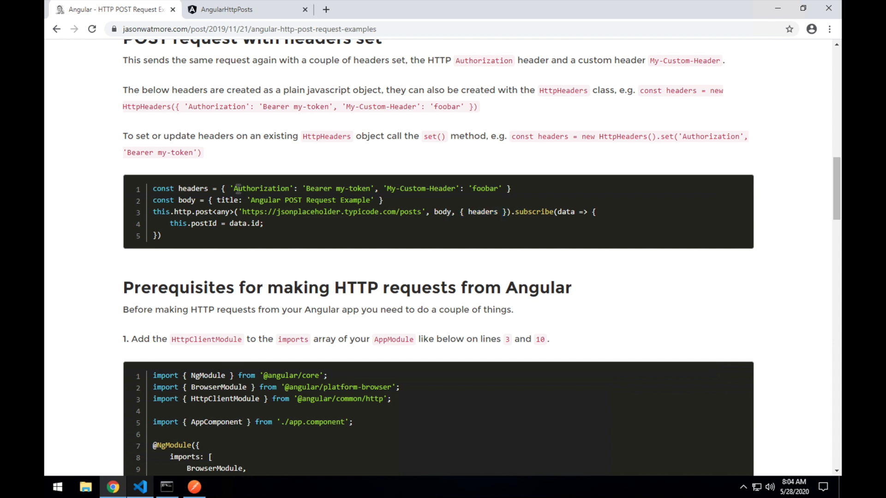
mouse_move(411, 188)
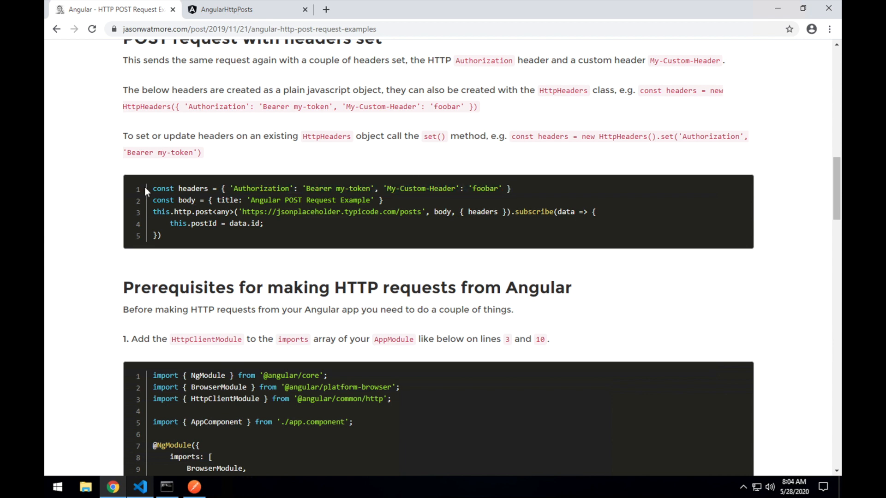
mouse_move(490, 186)
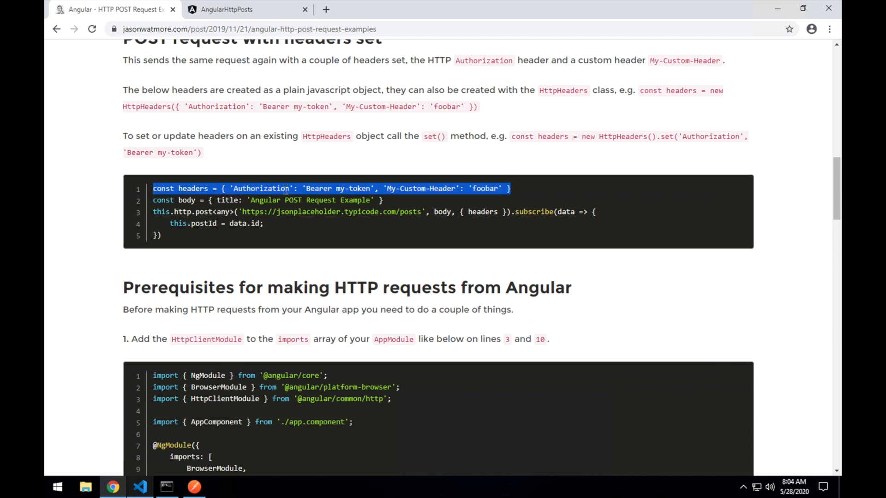
mouse_move(304, 240)
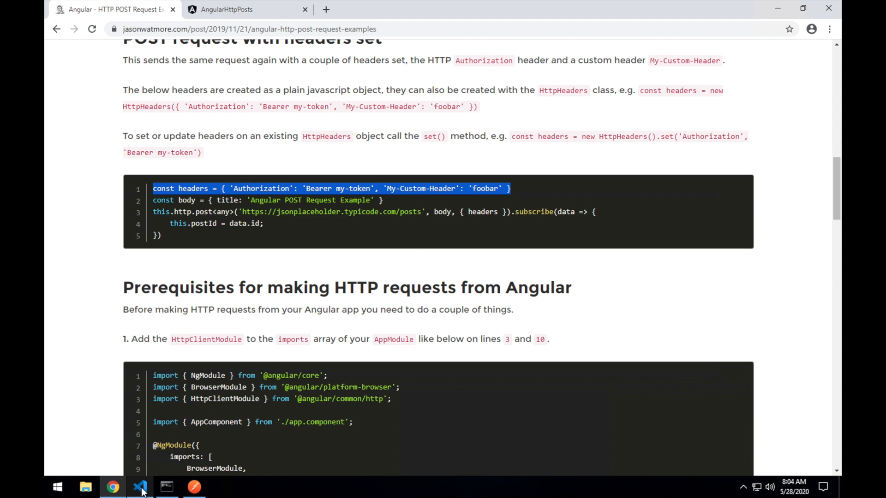
Paste the headers line into ngOnInit, pass { headers } to http.post, and save
click(139, 487)
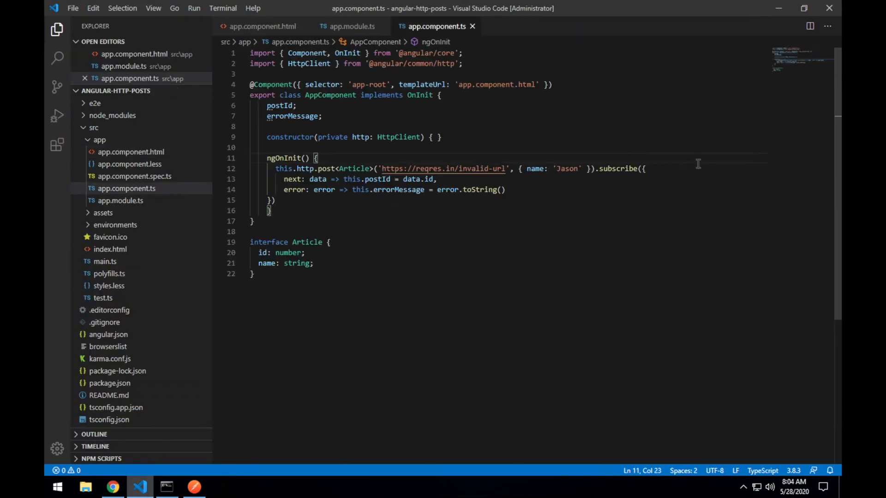
key(Enter)
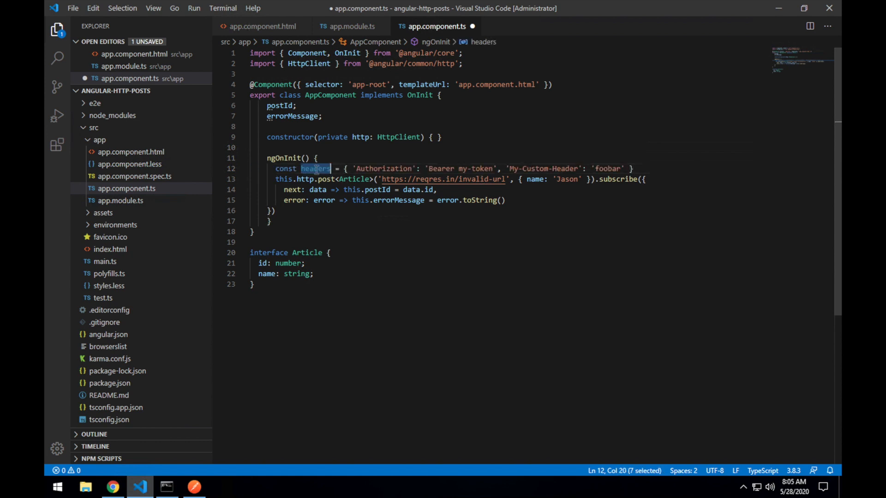
mouse_move(648, 168)
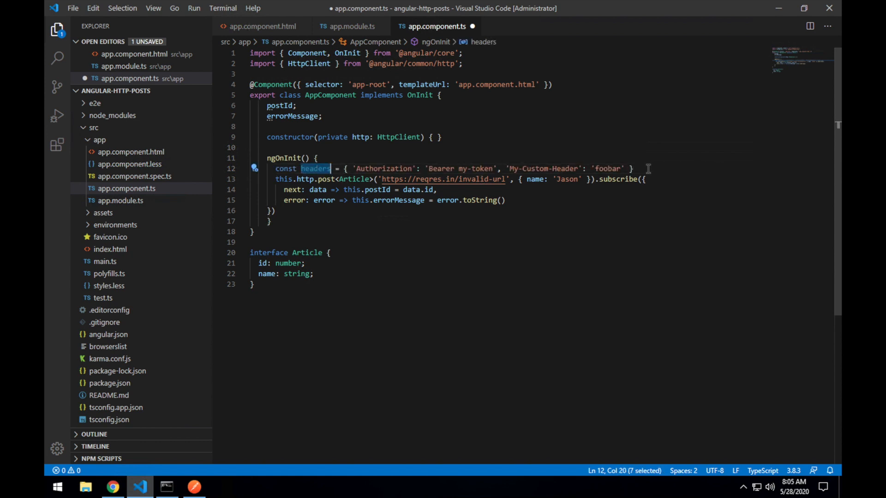
click(640, 169)
text(, )
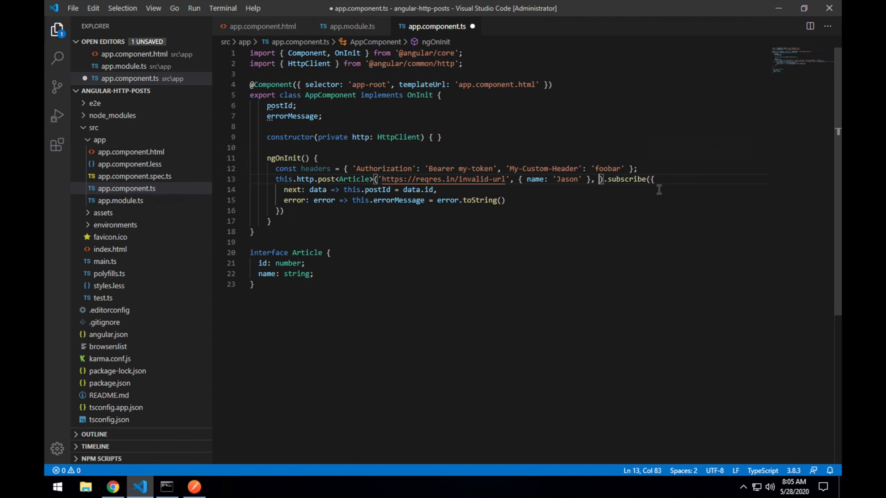
text({)
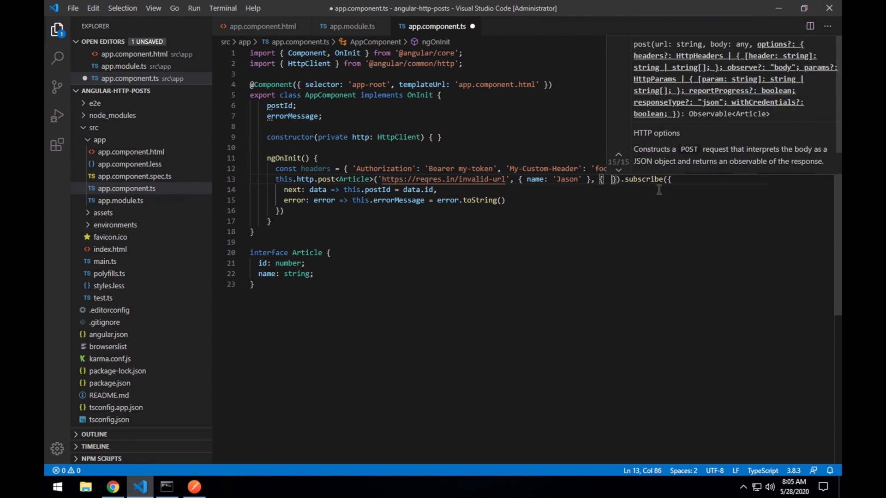
text(headers)
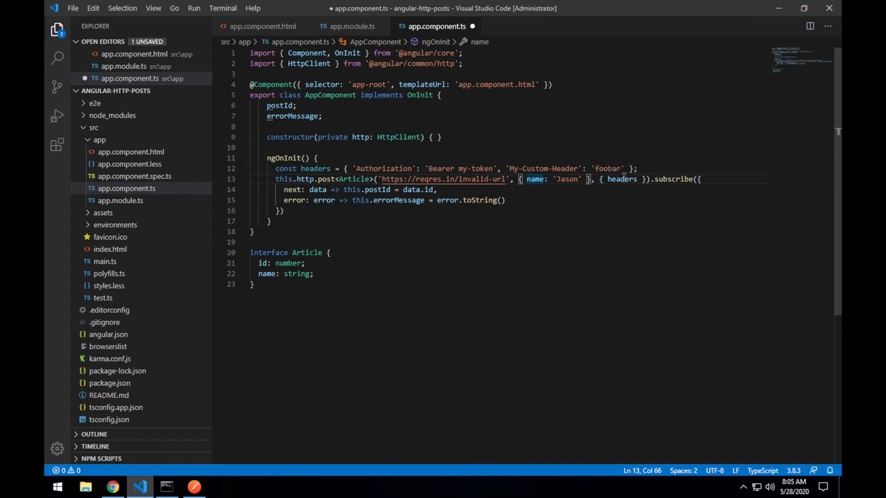
key(ctrl+s)
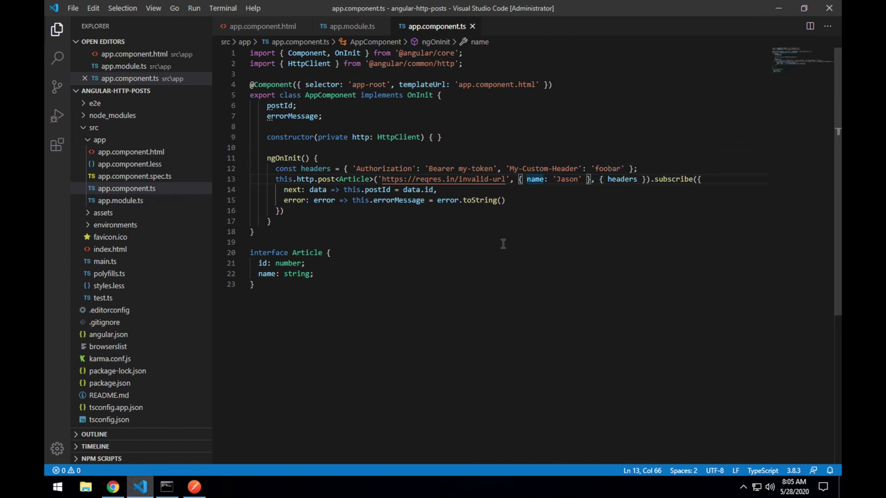
mouse_move(112, 486)
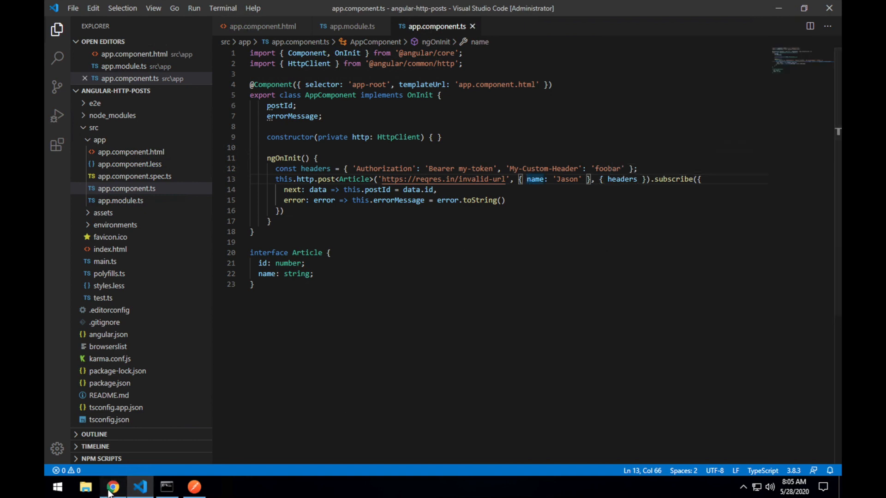
click(113, 486)
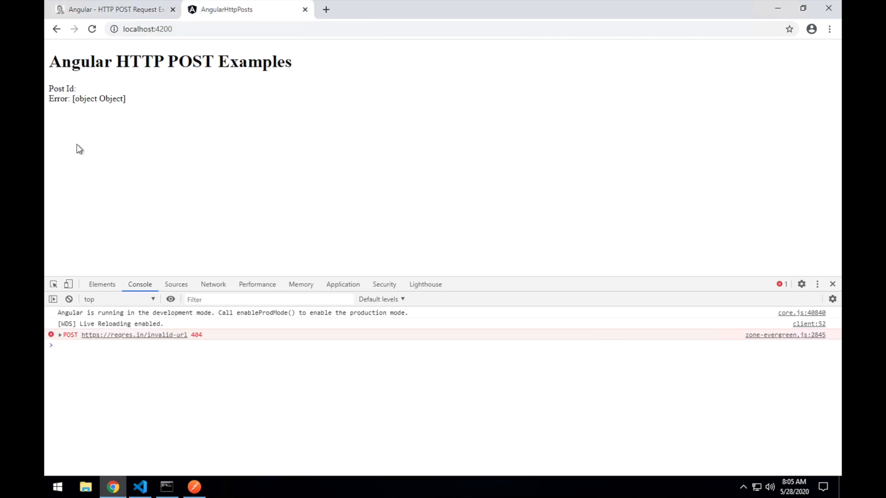
Open the invalid-url request's Headers in DevTools Network and scroll to Request Headers
click(213, 284)
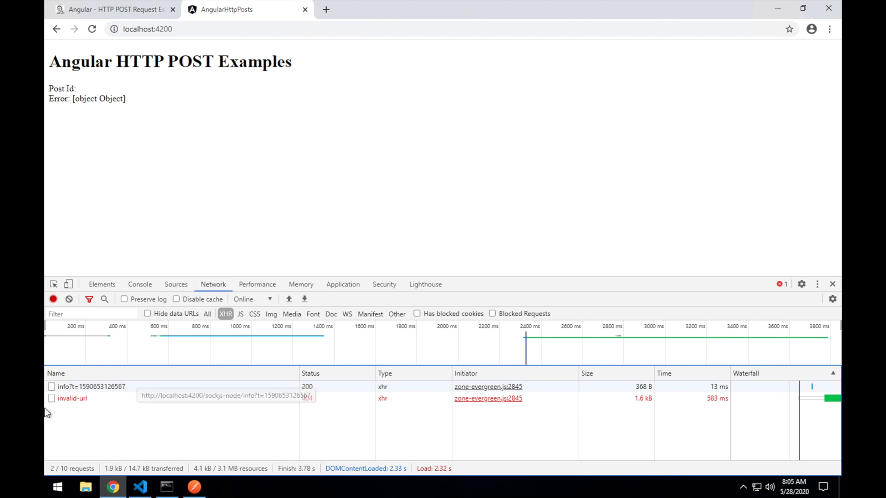
click(73, 399)
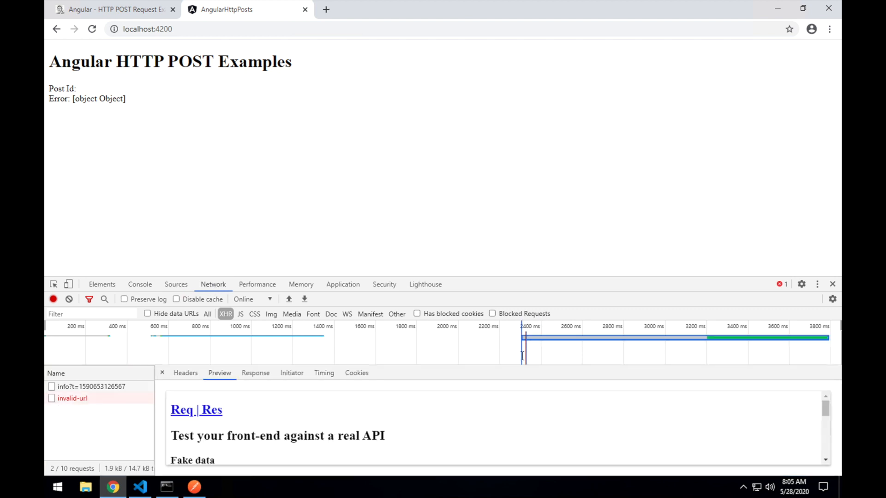
click(185, 373)
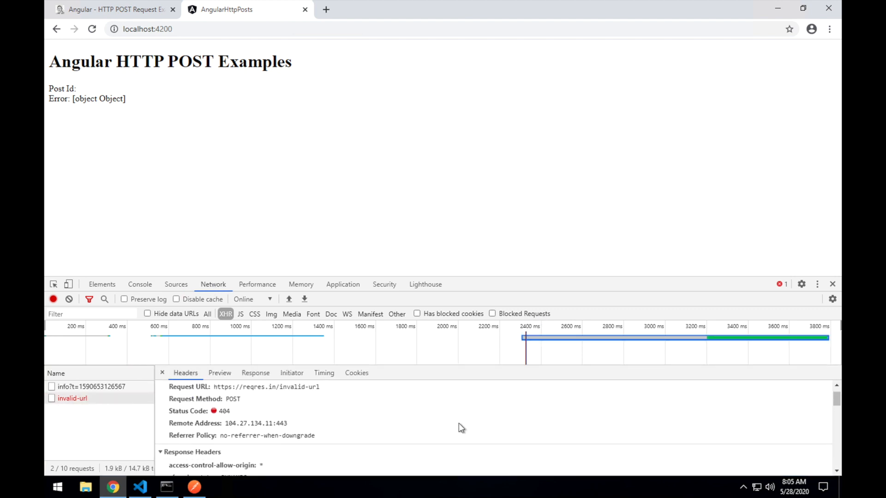
scroll(down, 3)
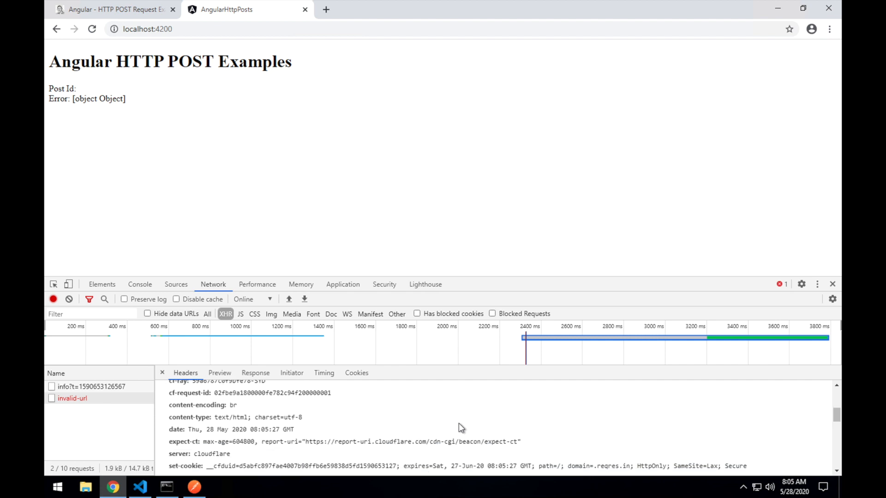
scroll(up, 3)
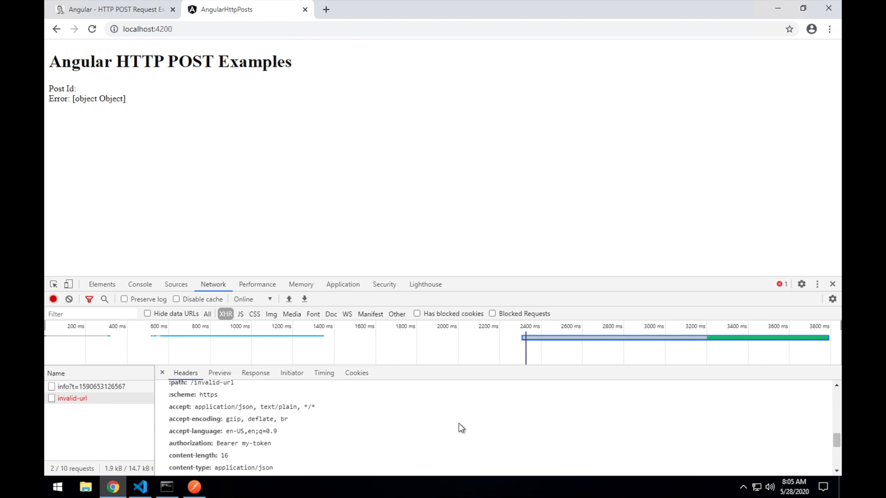
scroll(down, 3)
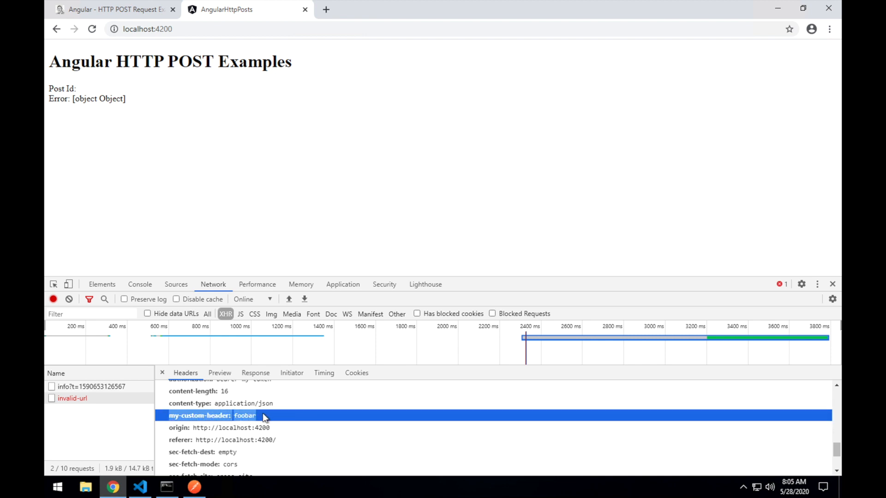
Compare My-Custom-Header in the code against the authorization and my-custom-header request headers
click(140, 487)
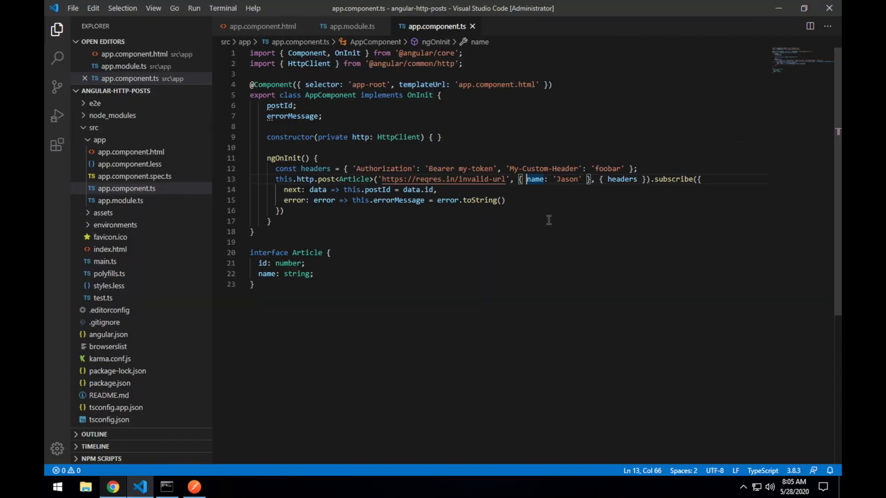
double_click(543, 168)
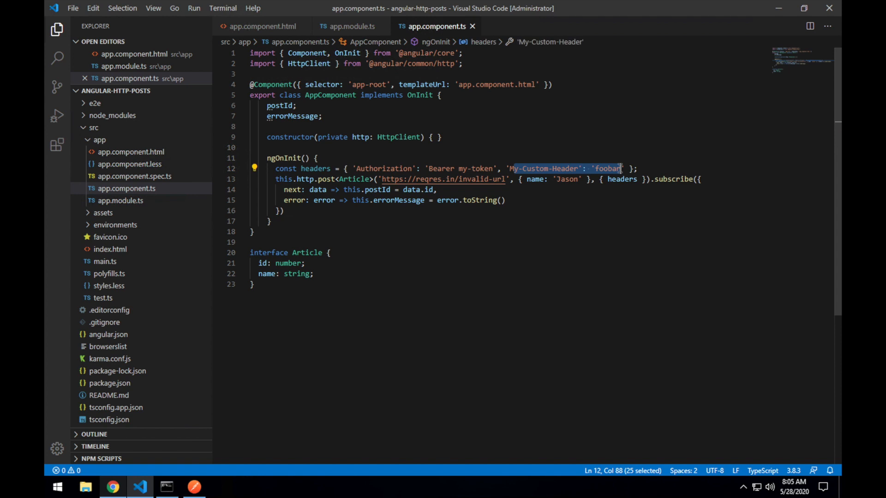
click(111, 487)
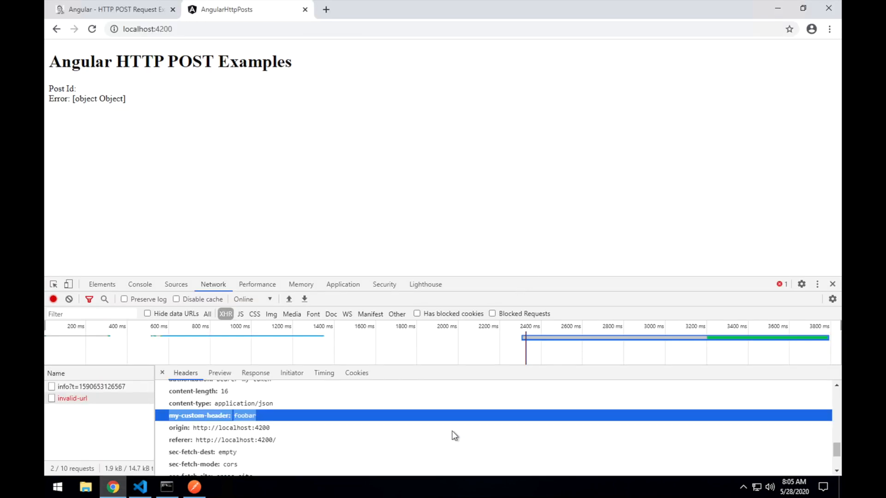
scroll(up, 3)
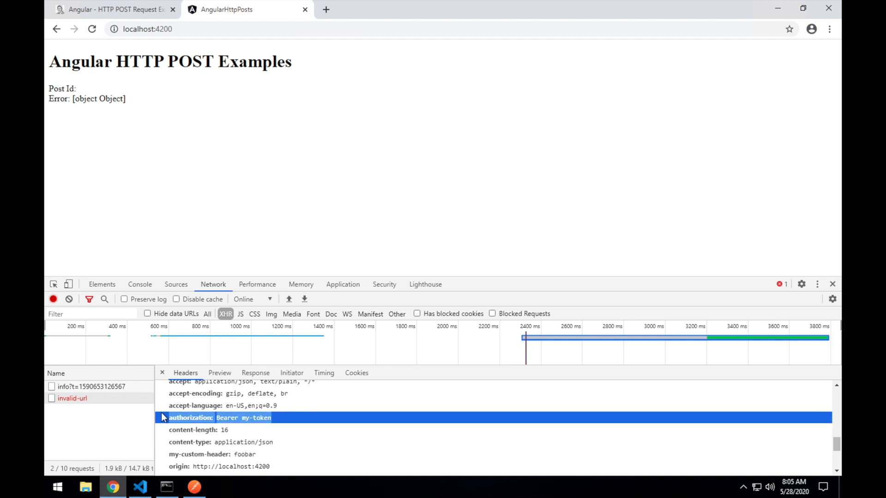
click(139, 487)
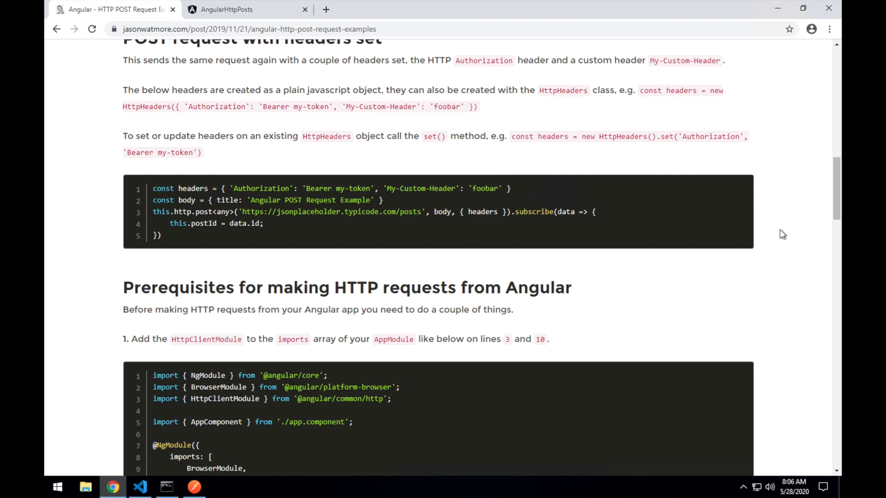
Scroll the jasonwatmore.com article back to its title and simple POST example
scroll(up, 3)
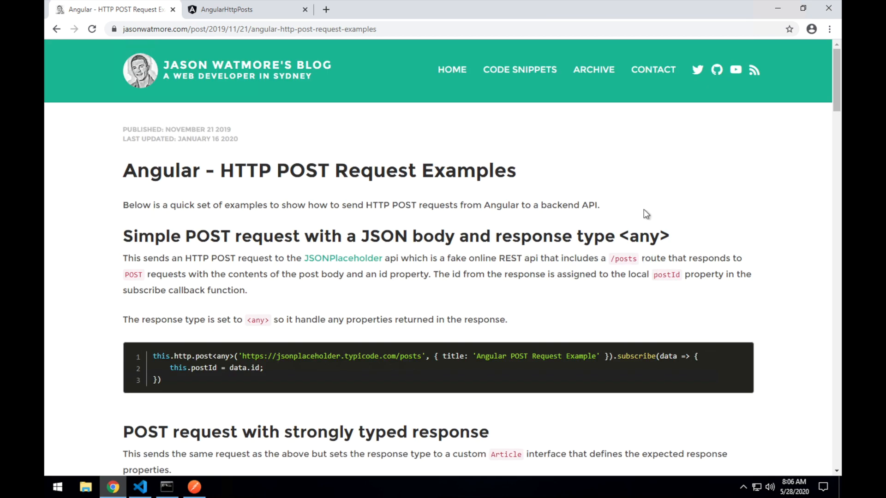
mouse_move(714, 196)
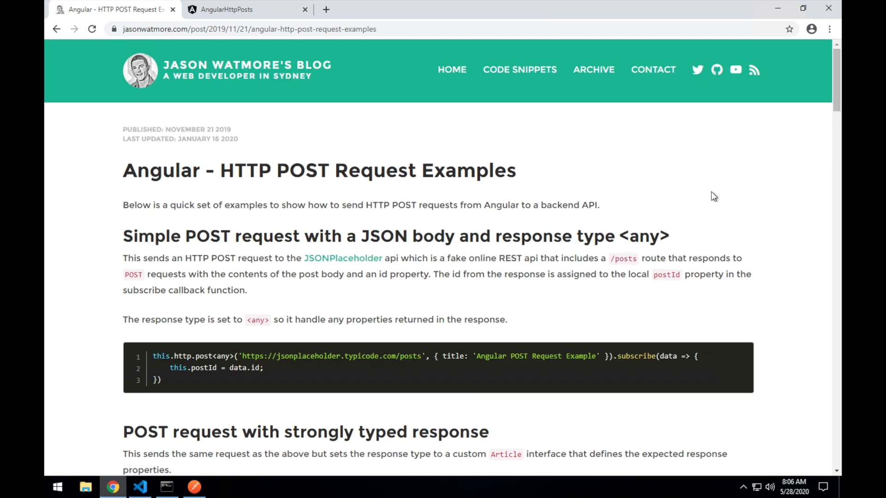